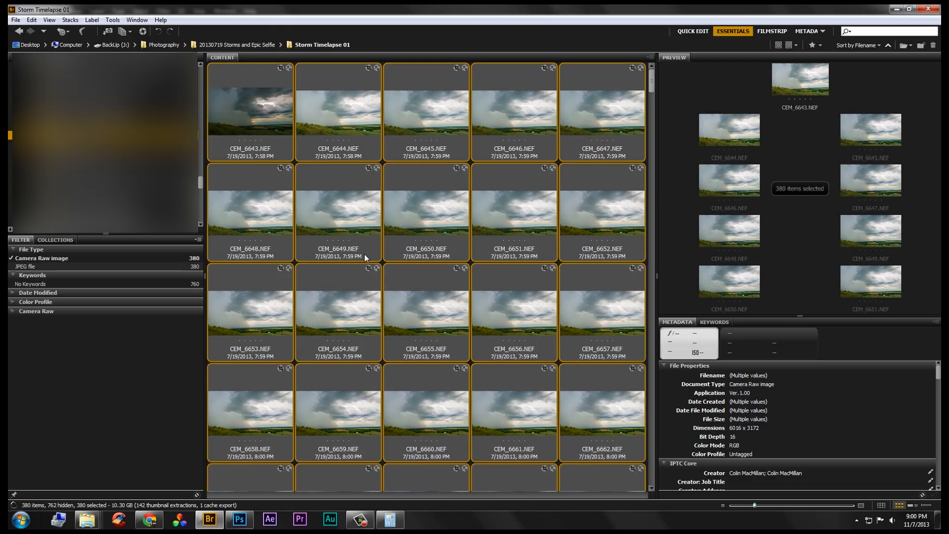
- Preview CEM_6644.NEF, then CEM_6643.NEF, alone in the Bridge Preview panel
left_click(338, 113)
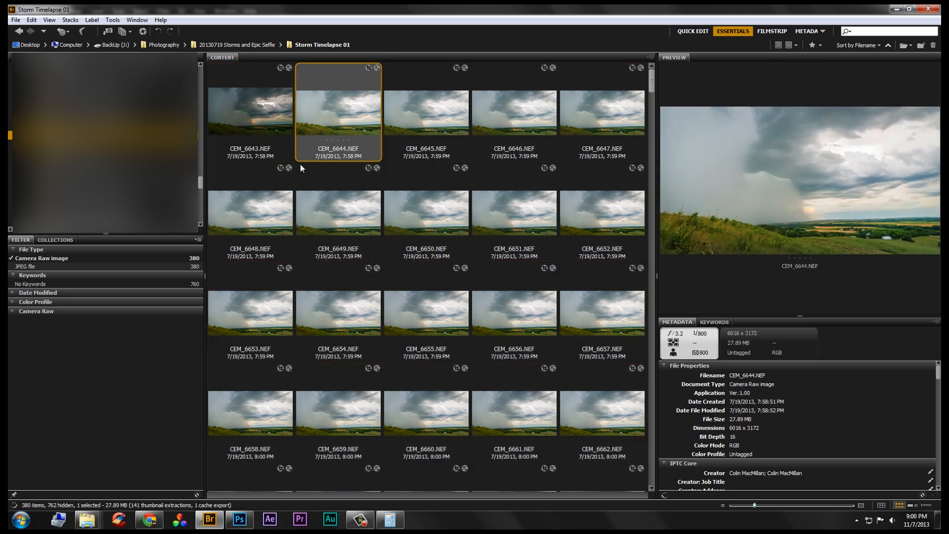
left_click(249, 112)
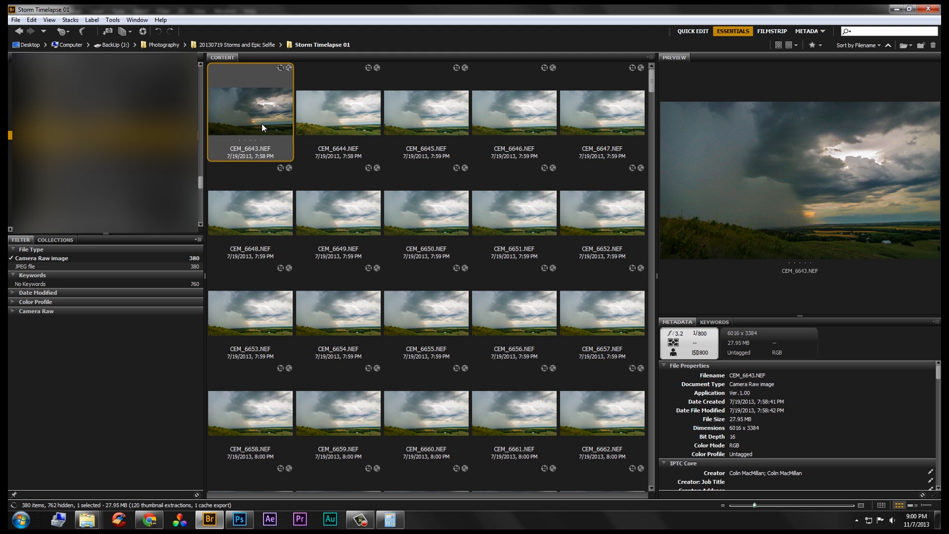
mouse_move(306, 125)
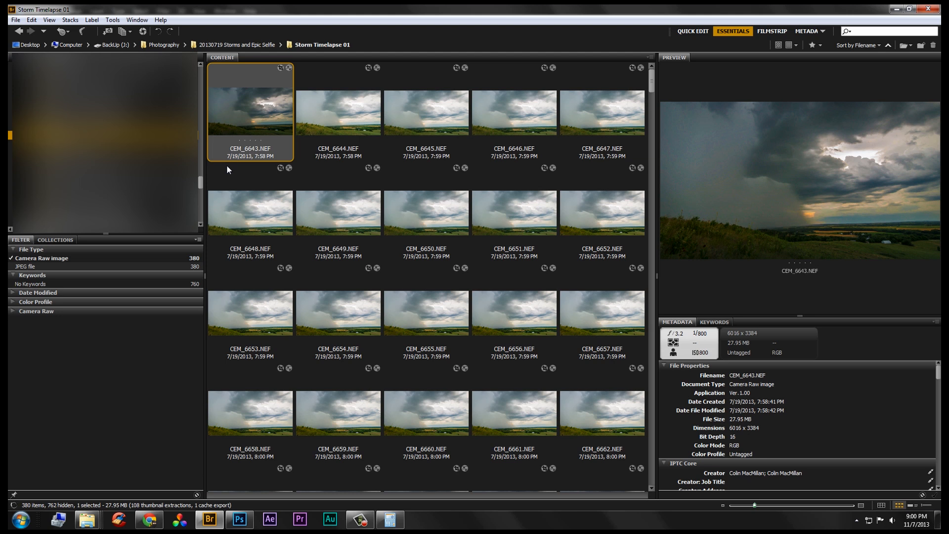
mouse_move(267, 227)
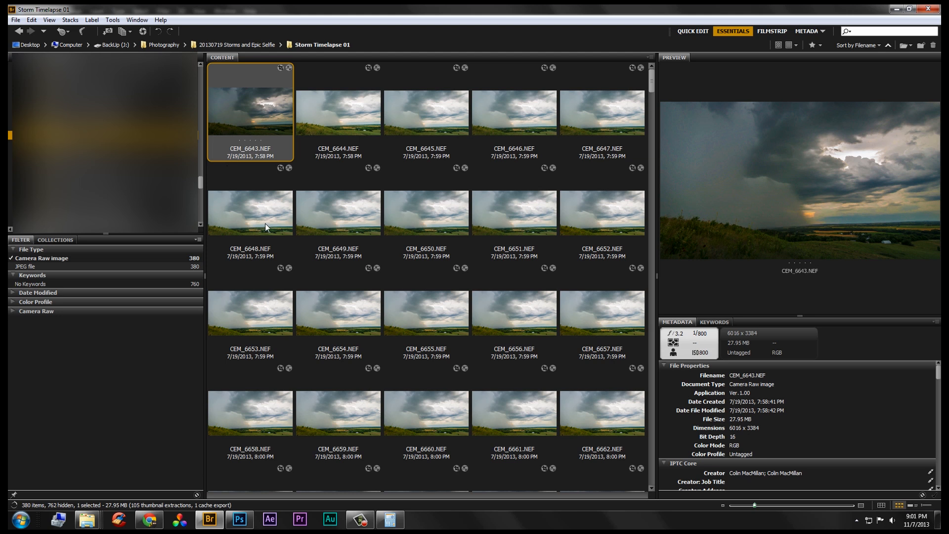
- Find and remove frames showing the photographer, such as CEM_6679 and CEM_6690
scroll("down", 3)
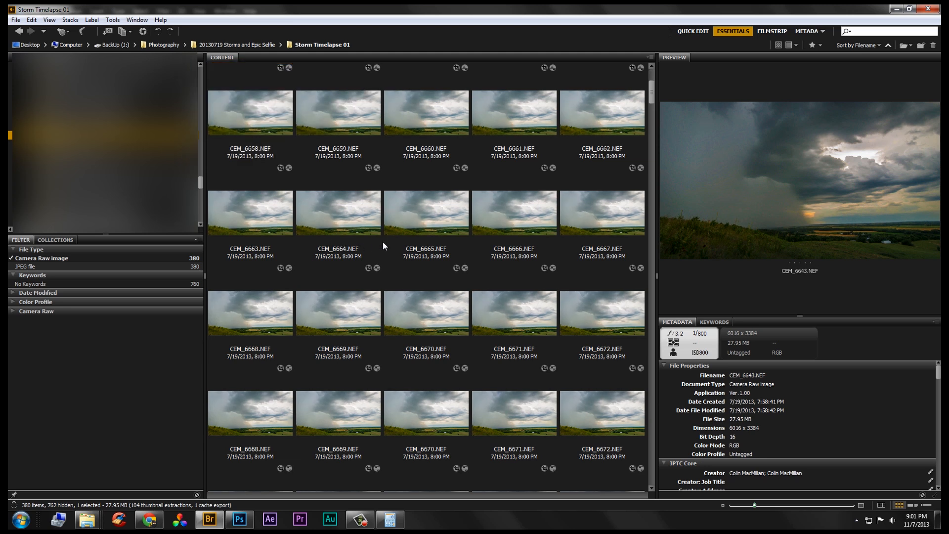
scroll("down", 3)
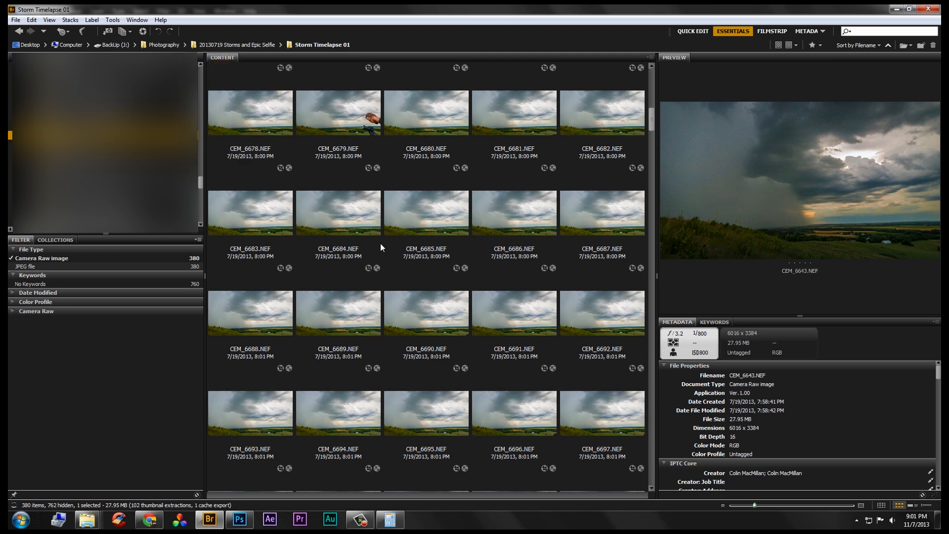
left_click(338, 113)
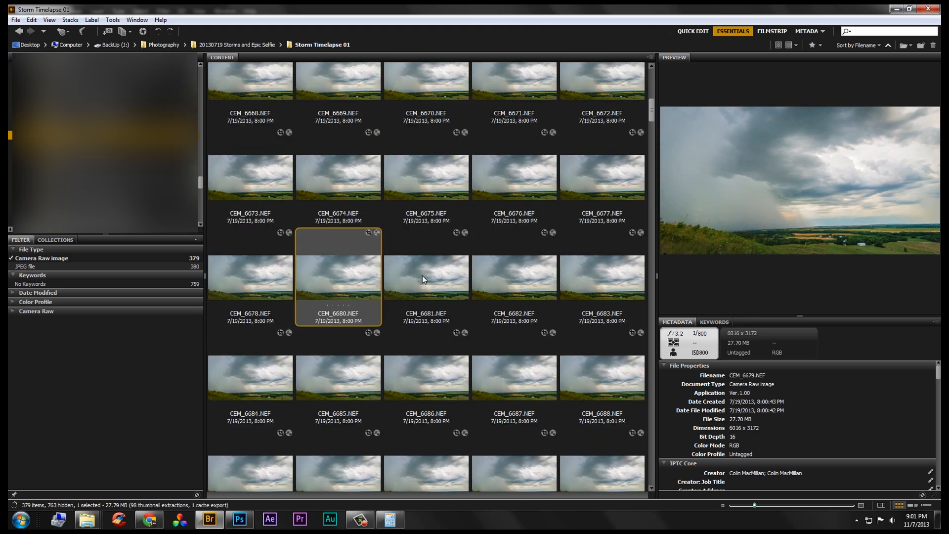
scroll("down", 3)
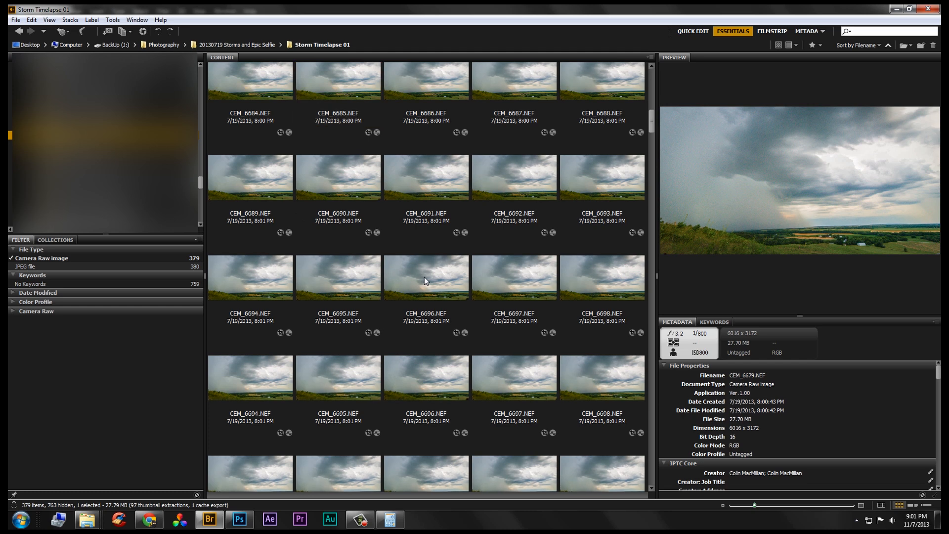
scroll("down", 3)
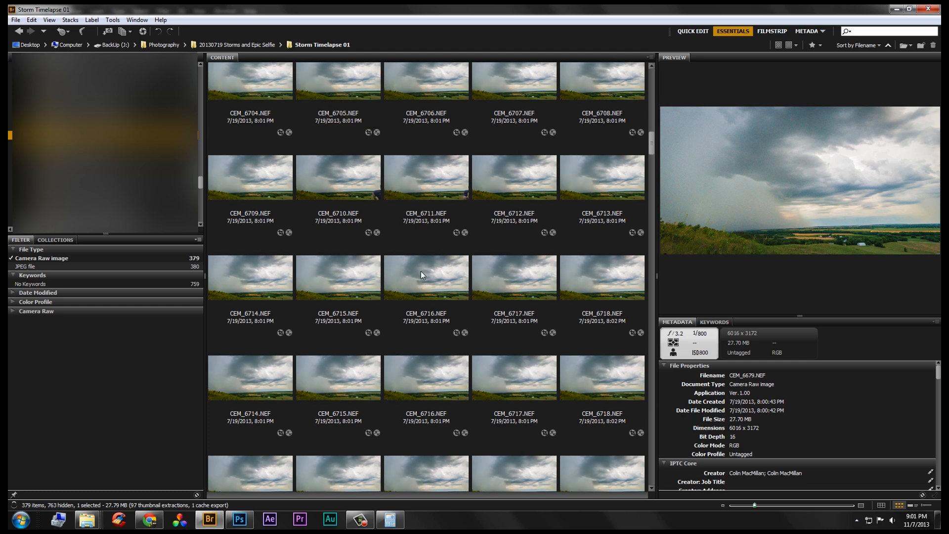
scroll("down", 3)
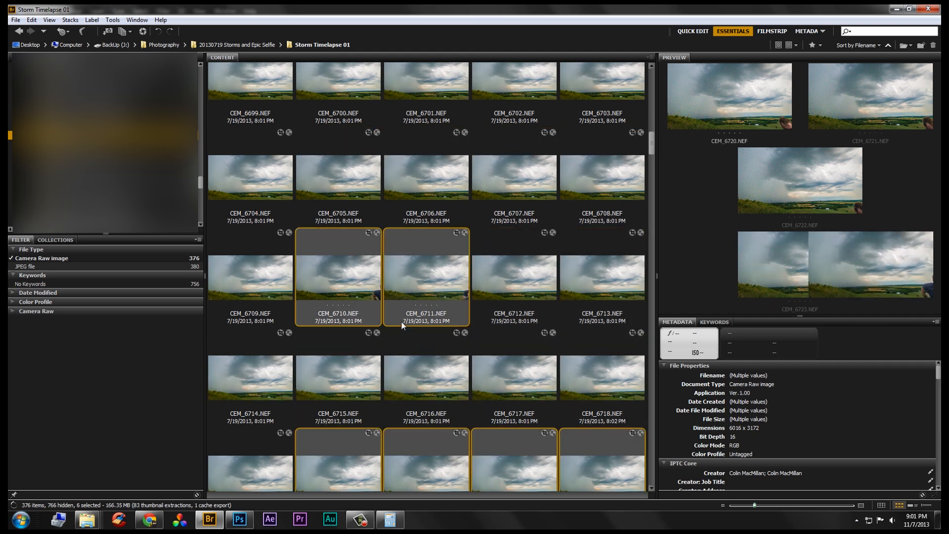
scroll("up", 3)
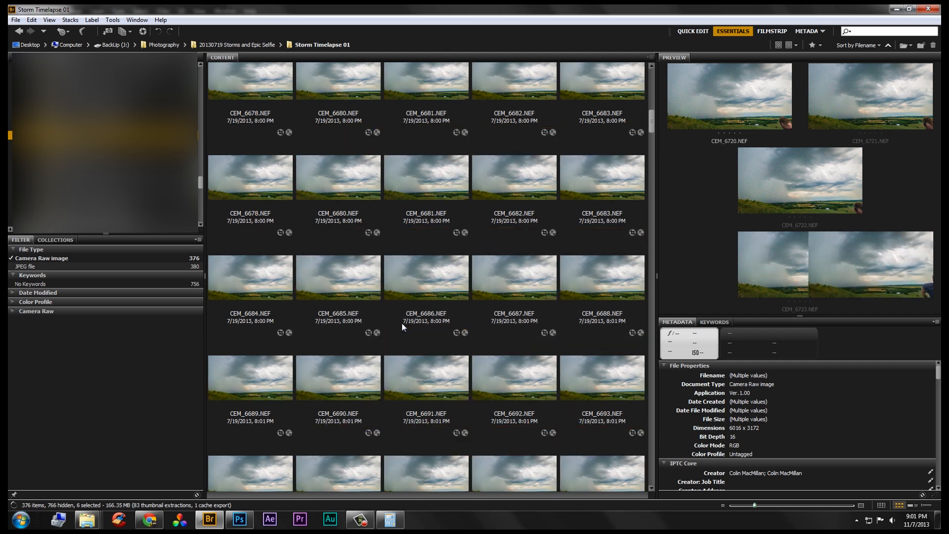
scroll("down", 3)
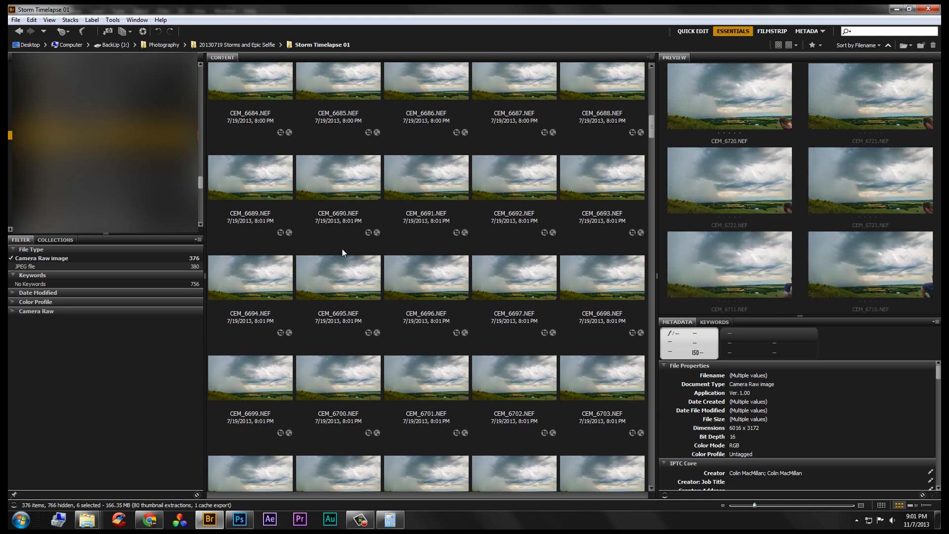
left_click(339, 177)
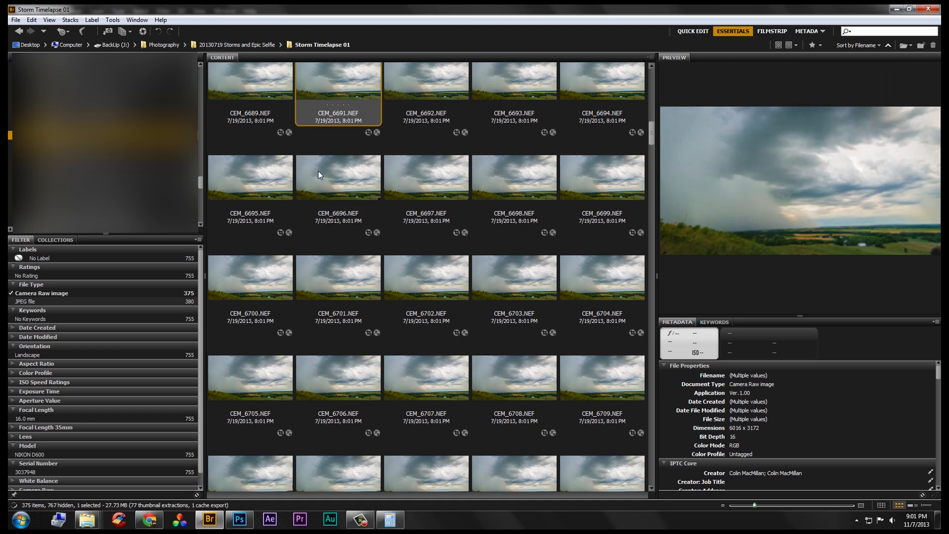
- Select and delete the silhouette-obstructed frames CEM_6976 and CEM_6977, leaving 361 images
scroll("down", 3)
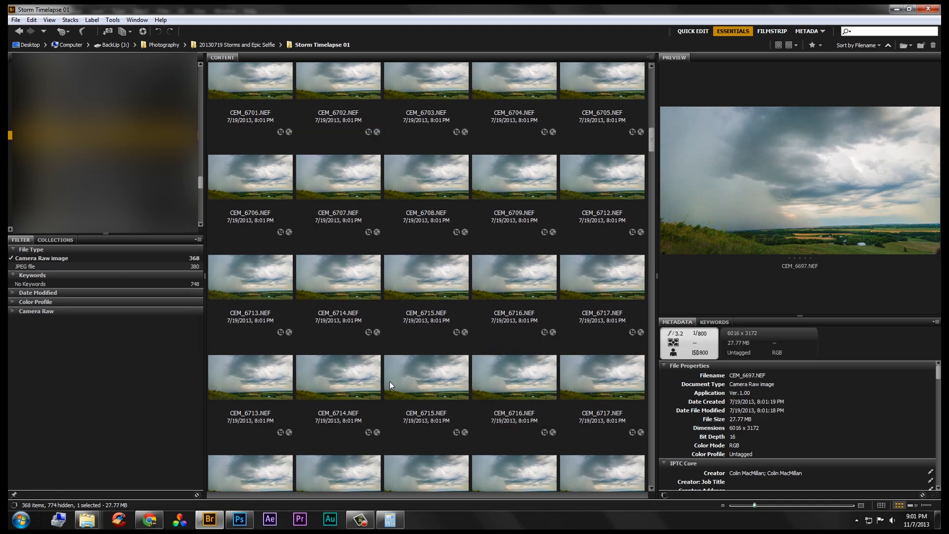
scroll("down", 3)
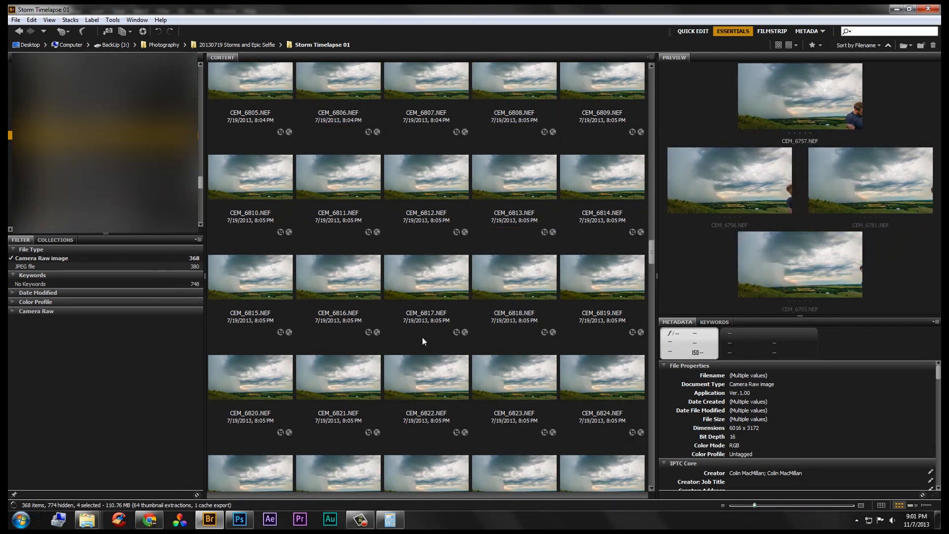
scroll("down", 3)
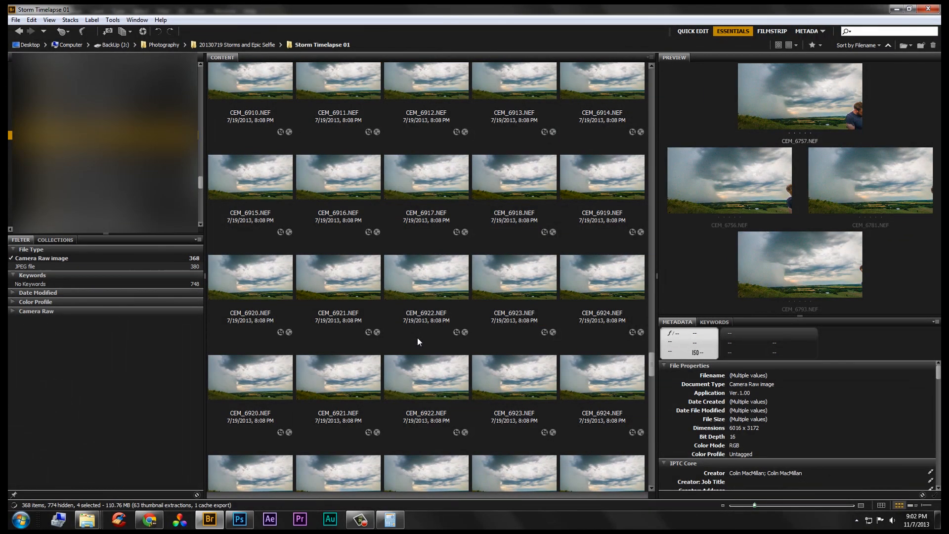
scroll("down", 3)
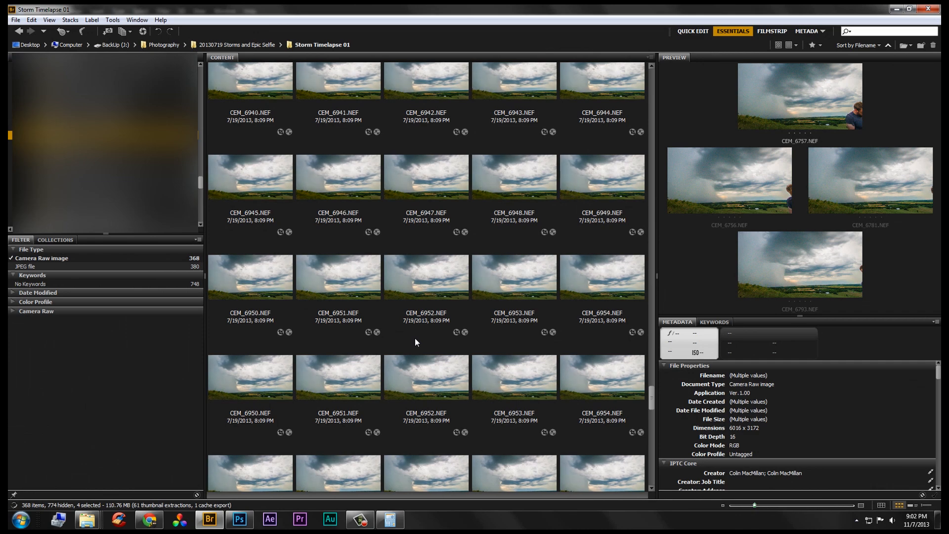
scroll("down", 3)
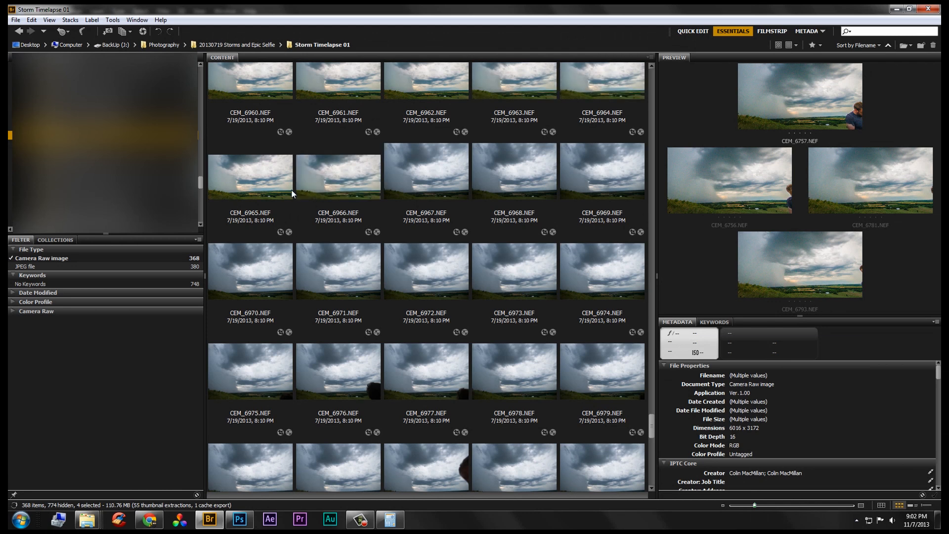
left_click(337, 371)
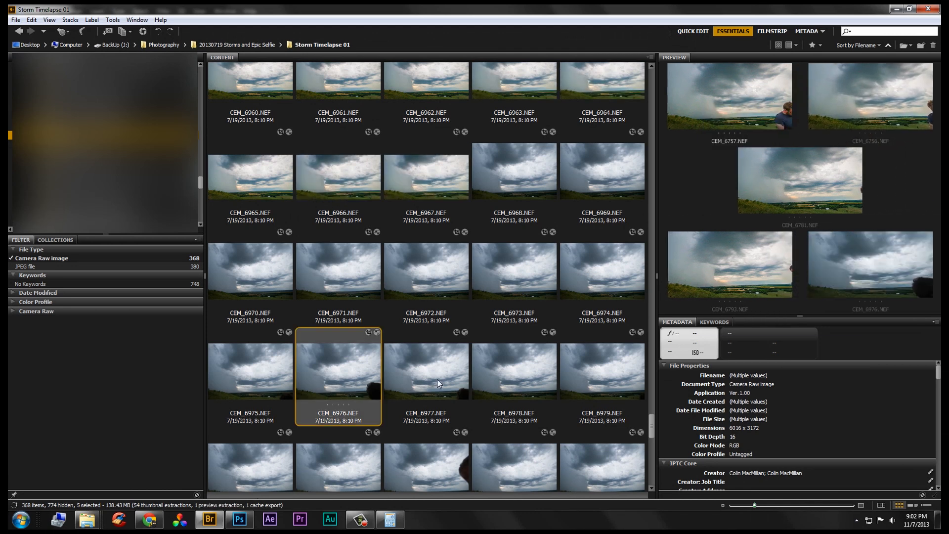
left_click(426, 370)
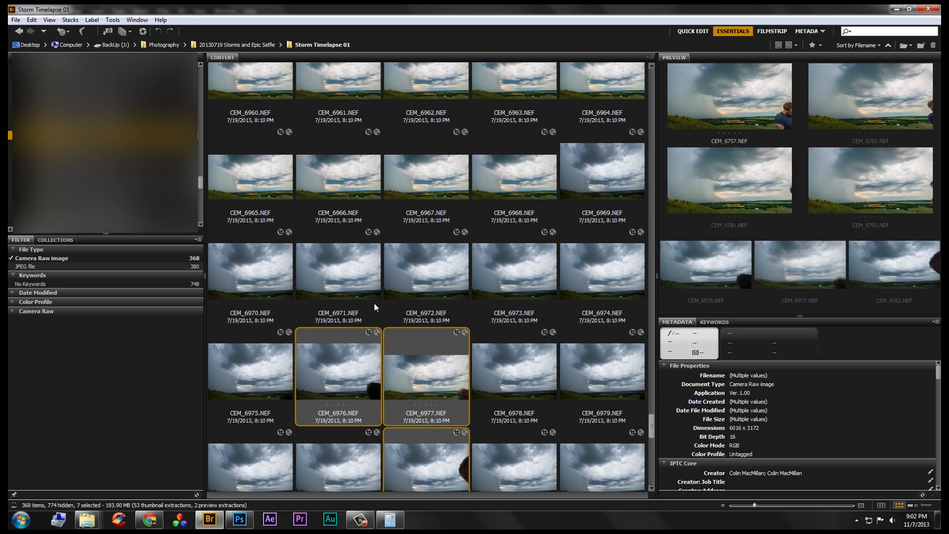
scroll("down", 3)
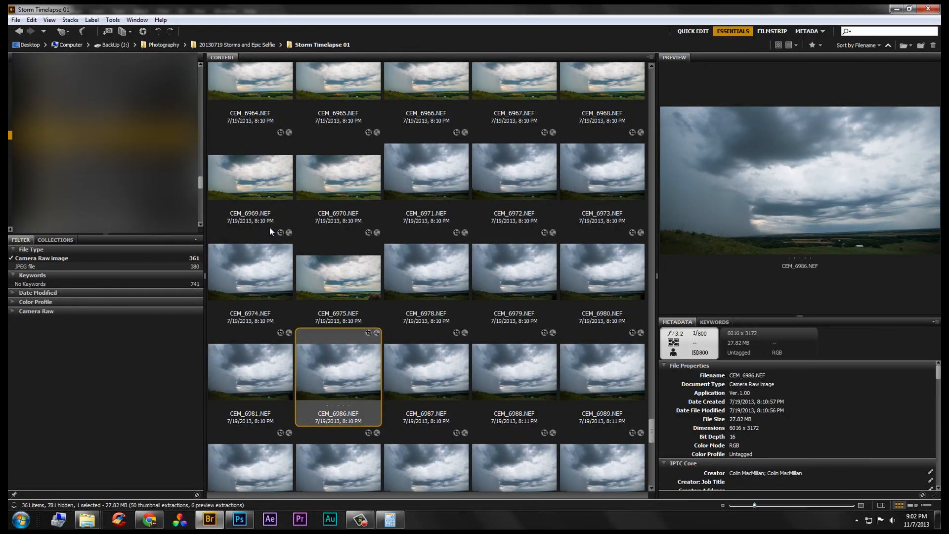
scroll("up", 3)
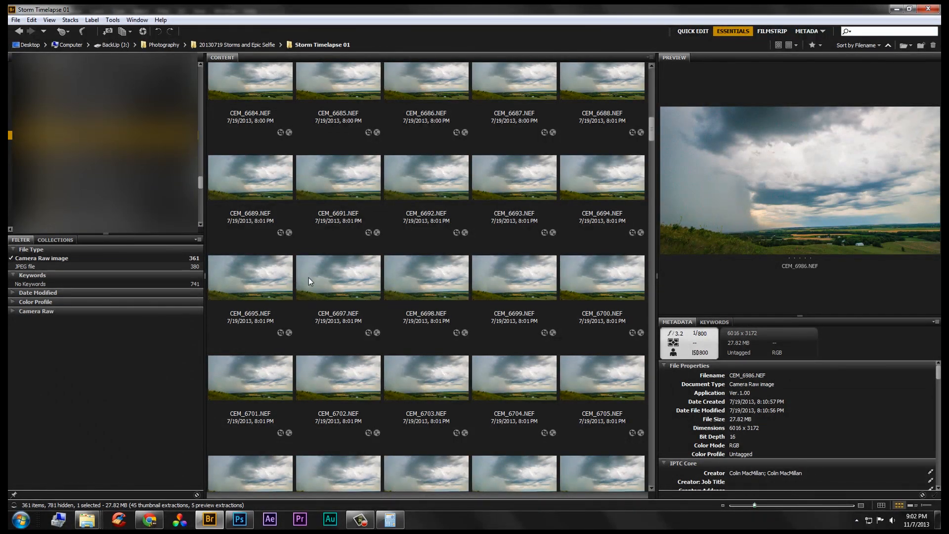
- Select all 361 frames and open them in Camera Raw with Ctrl+R
left_click(338, 277)
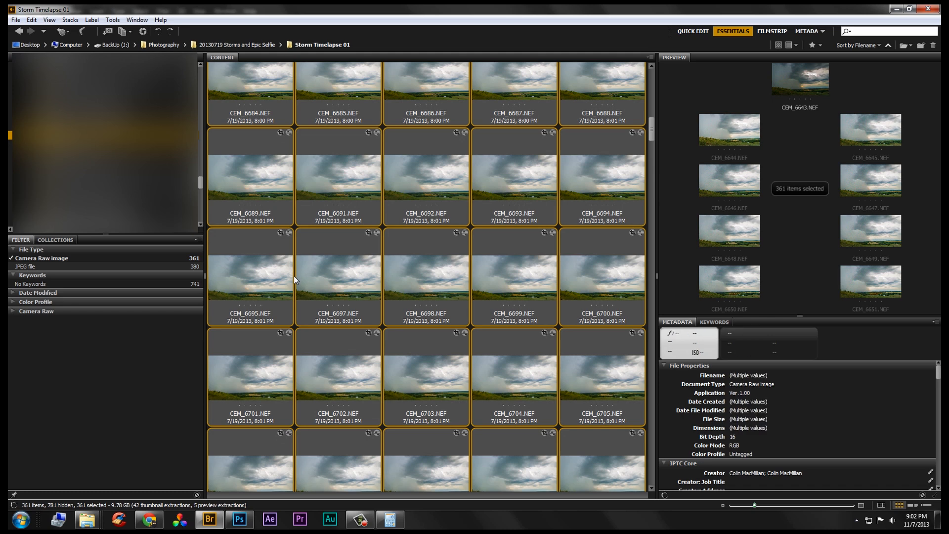
left_click(239, 524)
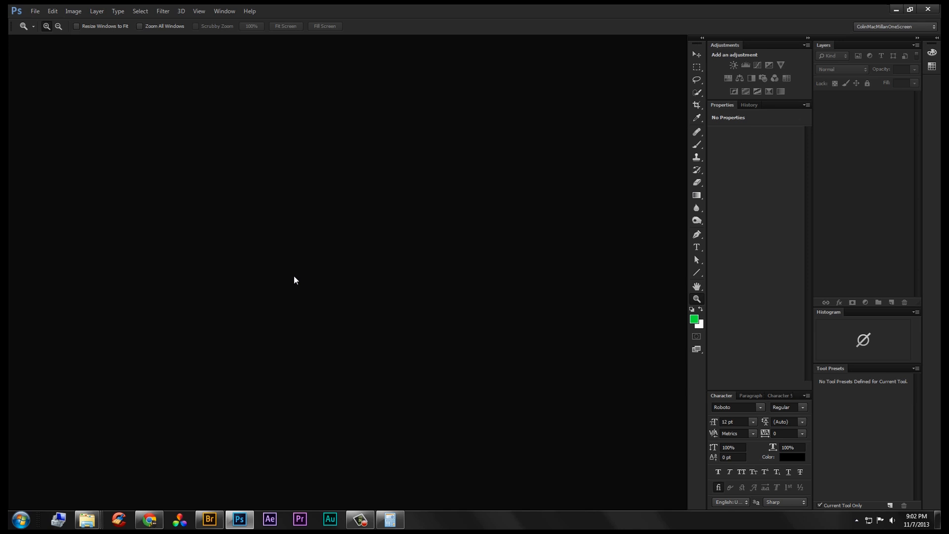
mouse_move(410, 326)
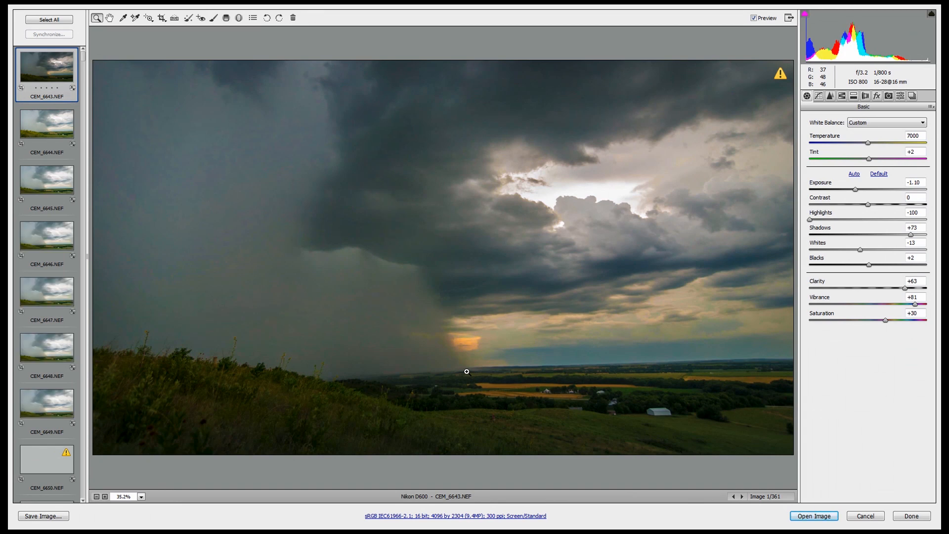
mouse_move(52, 127)
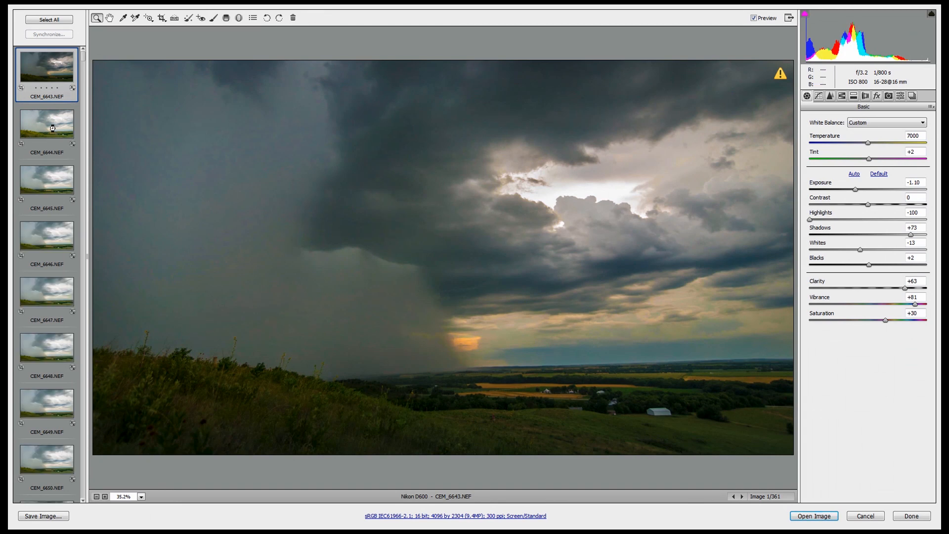
- On CEM_6644.NEF, set white balance to As Shot and reset basic adjustments
left_click(47, 124)
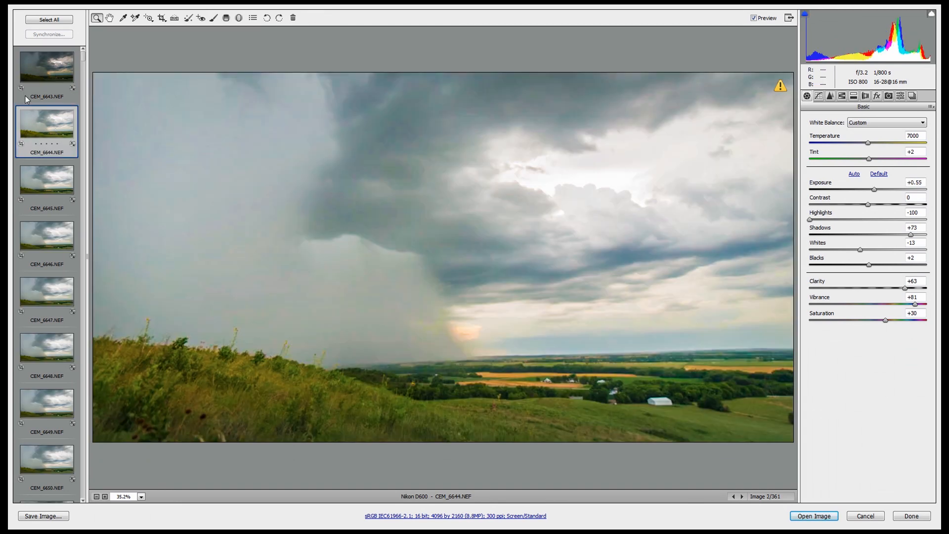
left_click(886, 123)
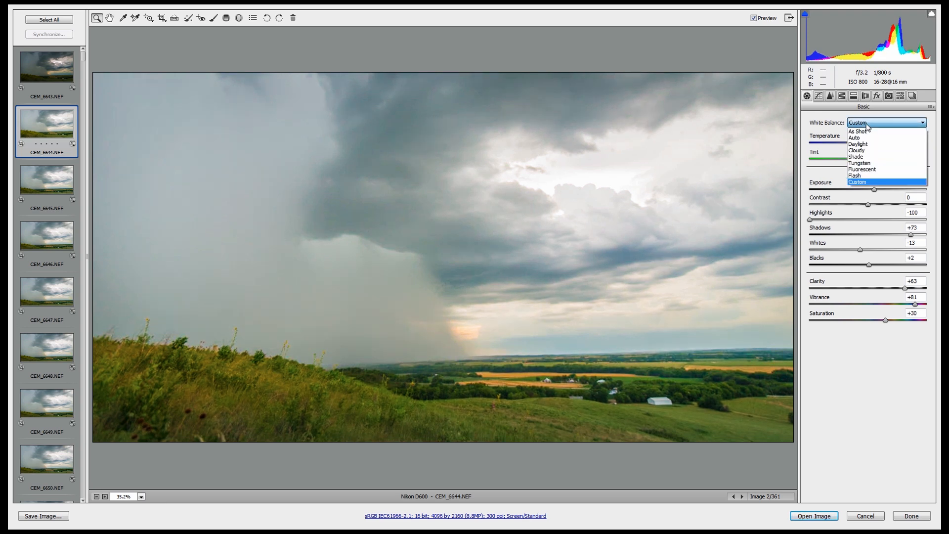
left_click(854, 138)
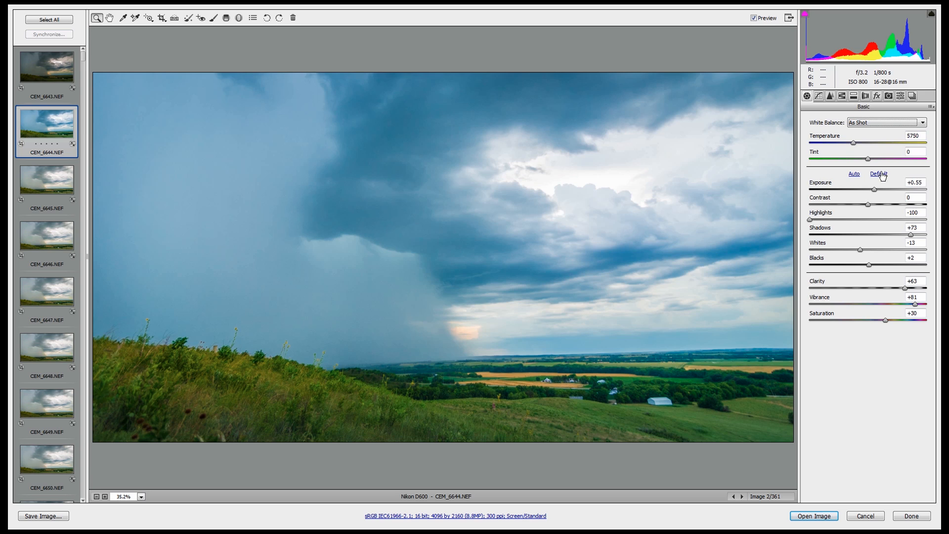
left_click(879, 174)
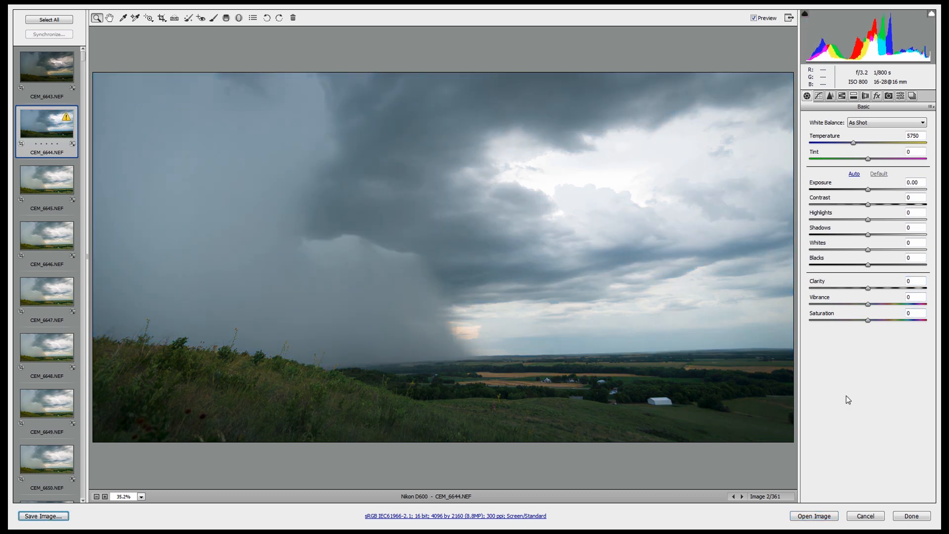
- Review the Tone Curve, Effects and Snapshots panels, then return to Basic
left_click(818, 95)
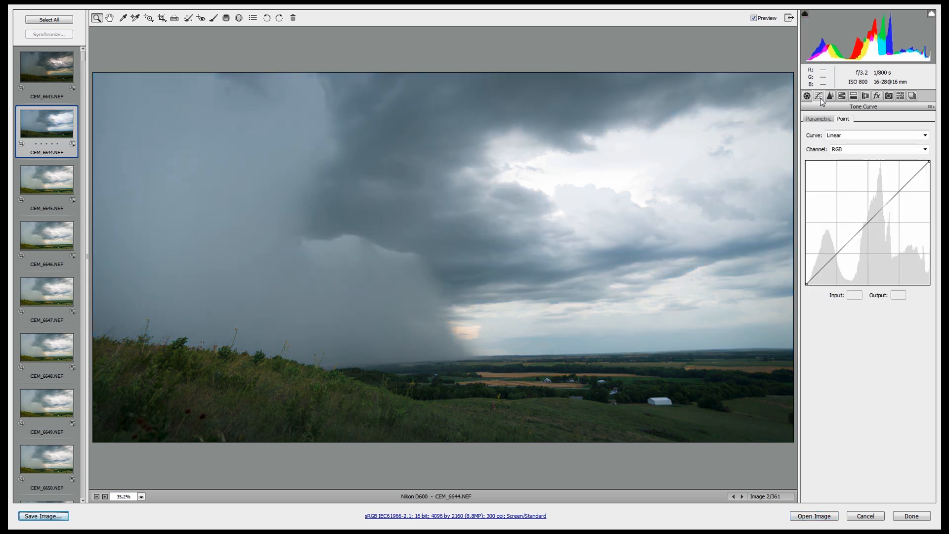
left_click(841, 96)
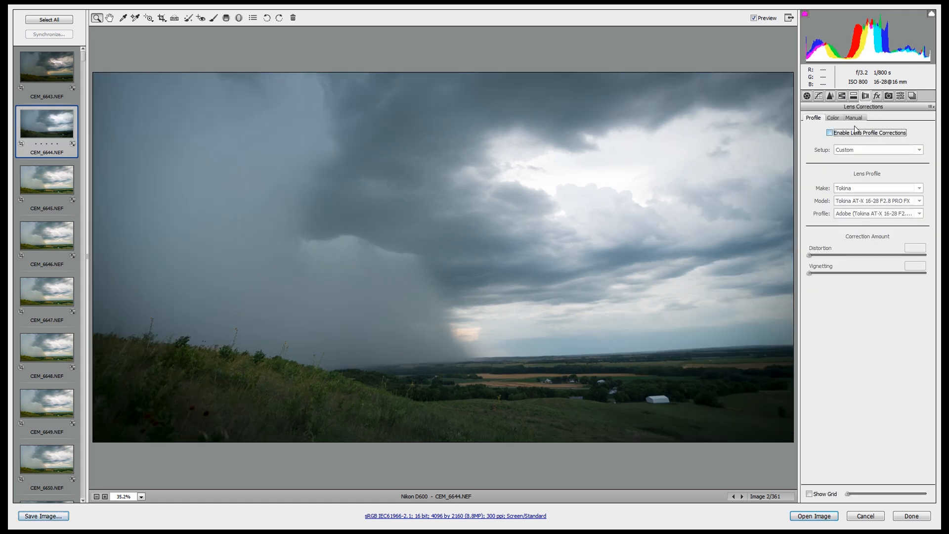
left_click(900, 95)
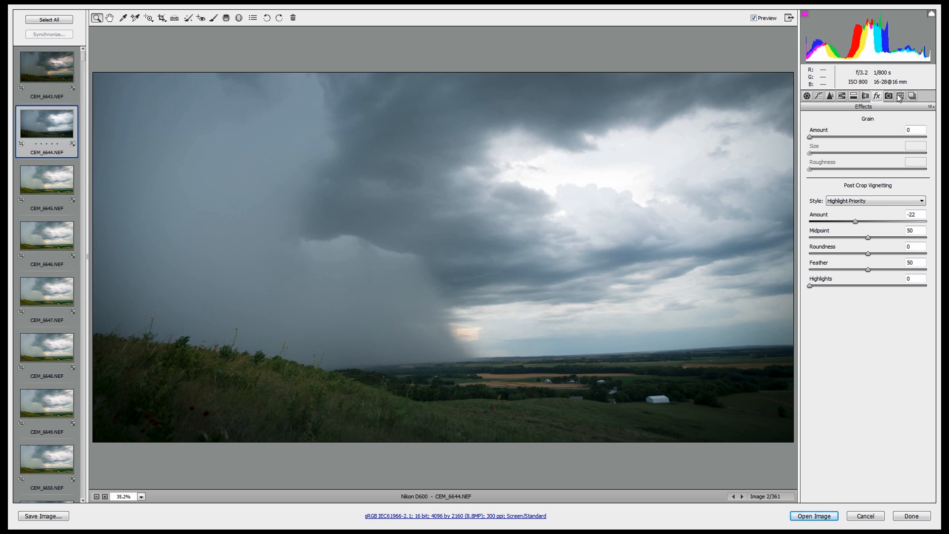
left_click(818, 95)
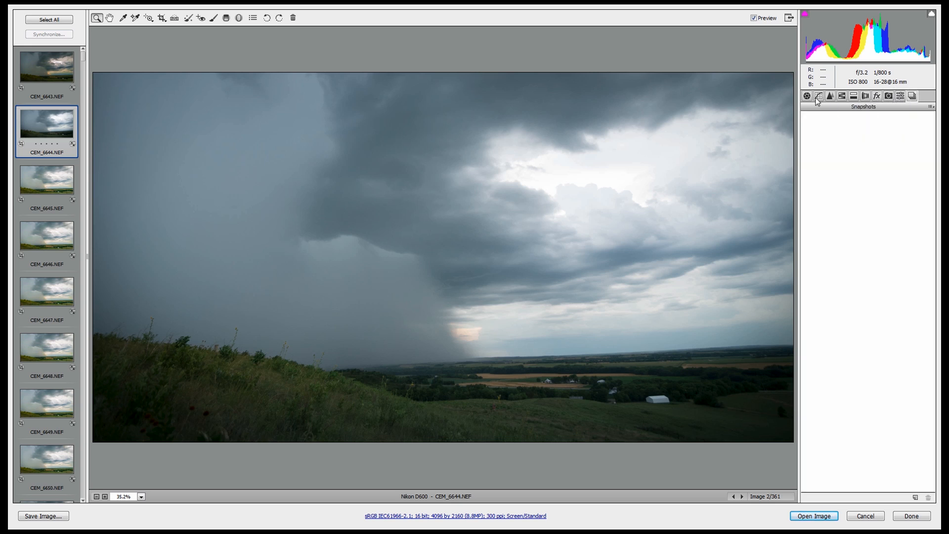
left_click(818, 95)
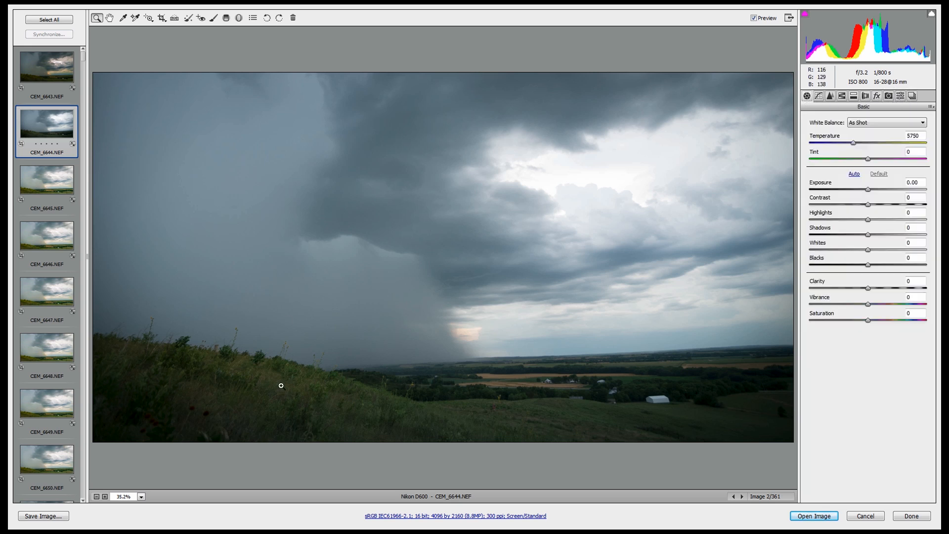
mouse_move(231, 229)
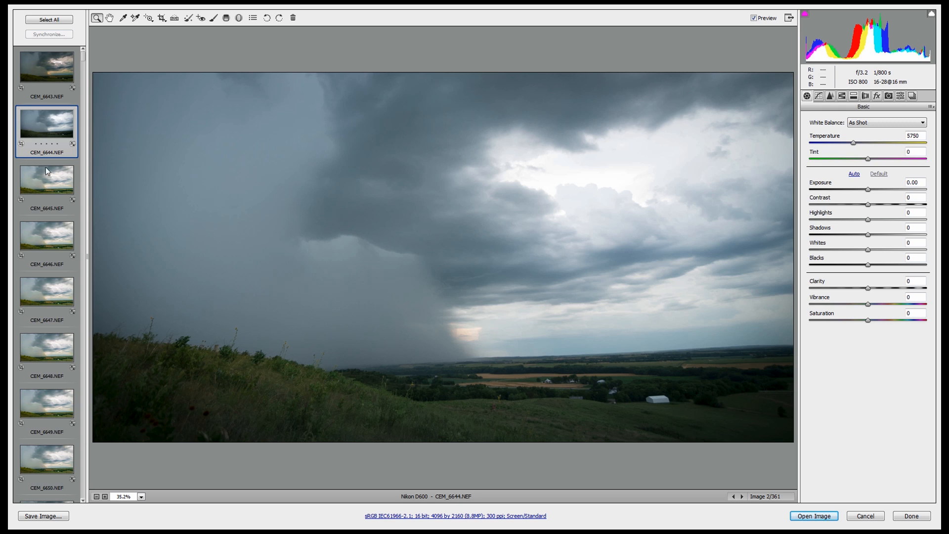
mouse_move(31, 121)
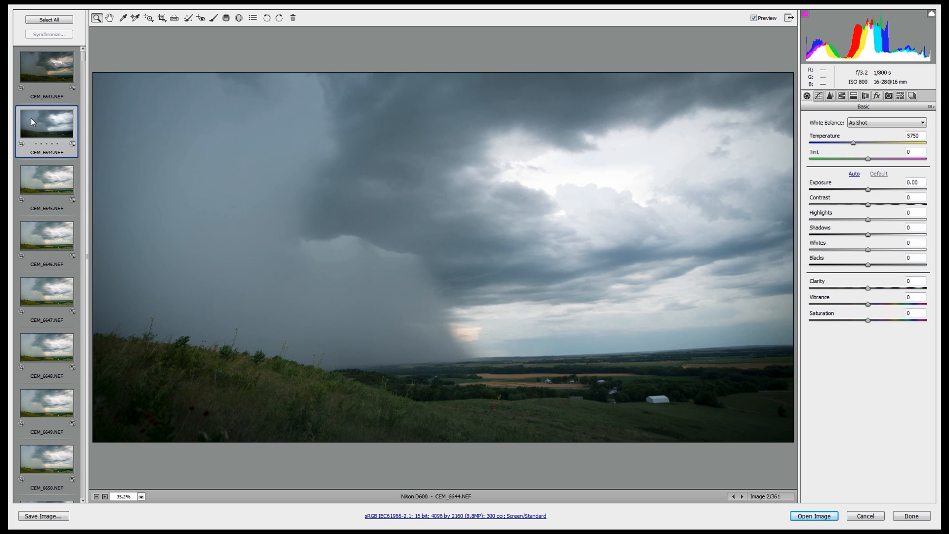
- Crop CEM_6644.NEF with a 16:9 ratio box of 4096×2304 pixels
left_click(161, 18)
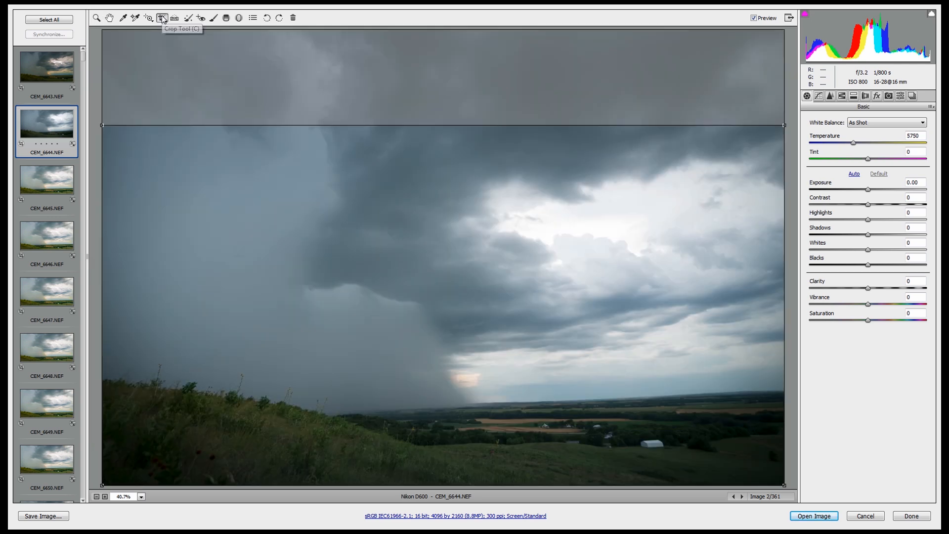
left_click(162, 18)
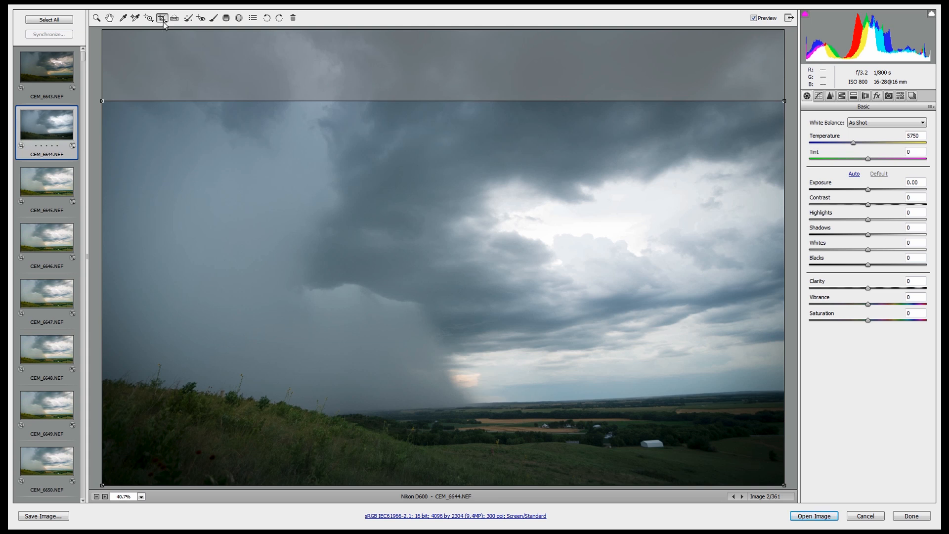
left_click(162, 18)
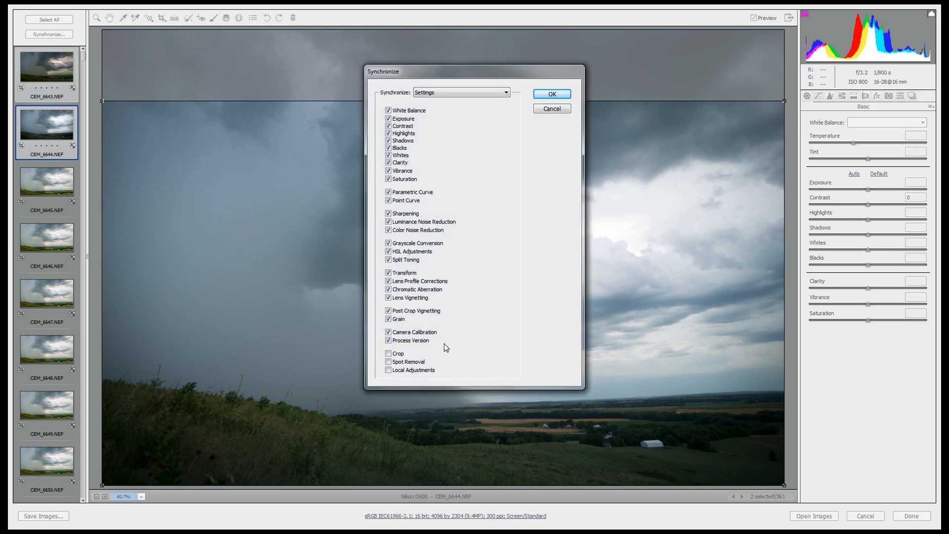
- Synchronize a Custom Subset including Crop onto CEM_6643.NEF
left_click(388, 370)
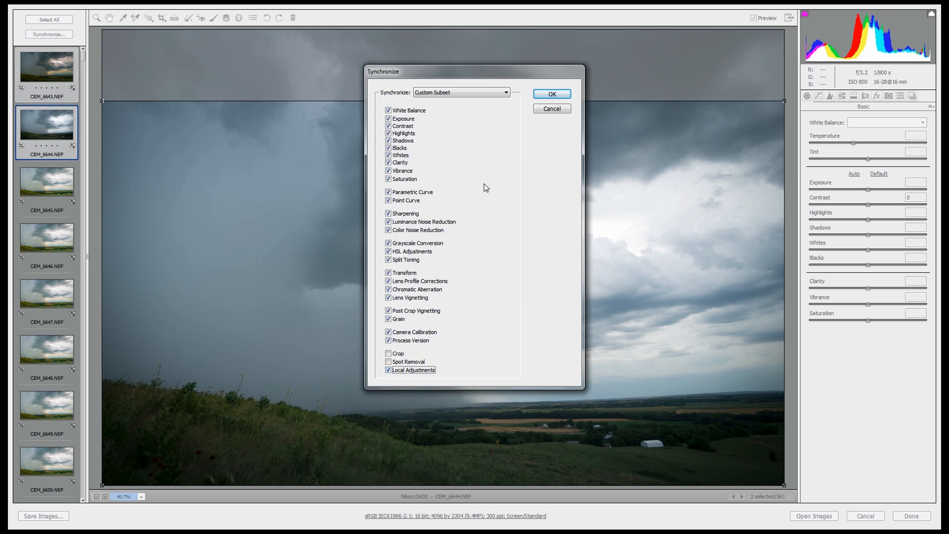
left_click(460, 92)
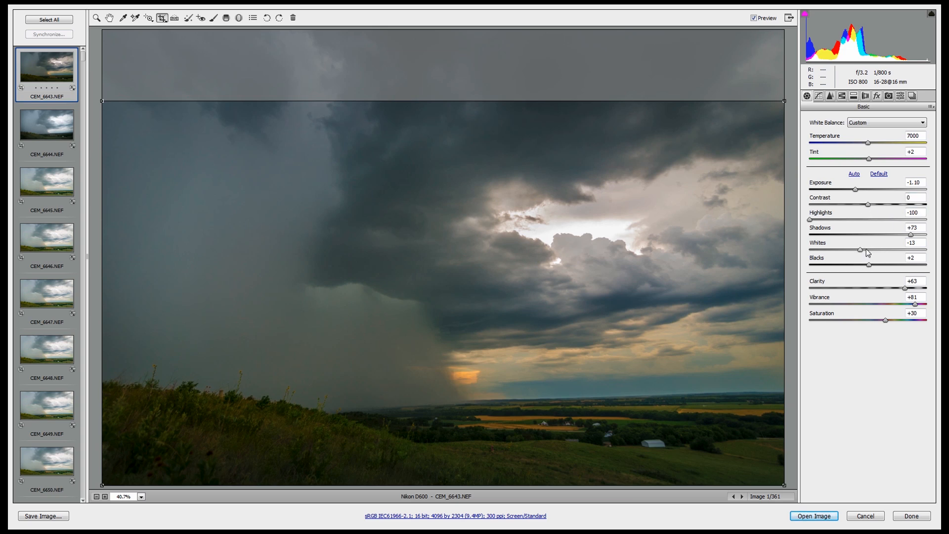
mouse_move(548, 226)
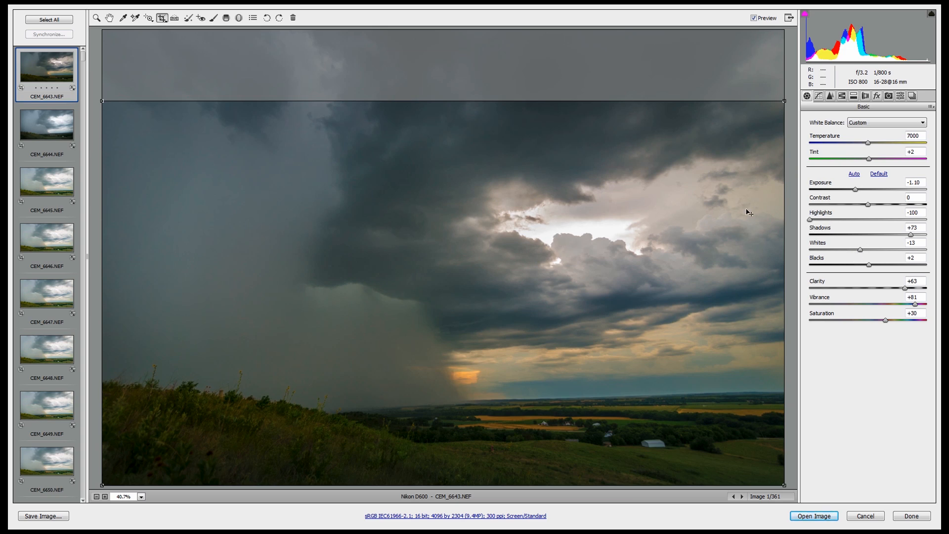
mouse_move(616, 252)
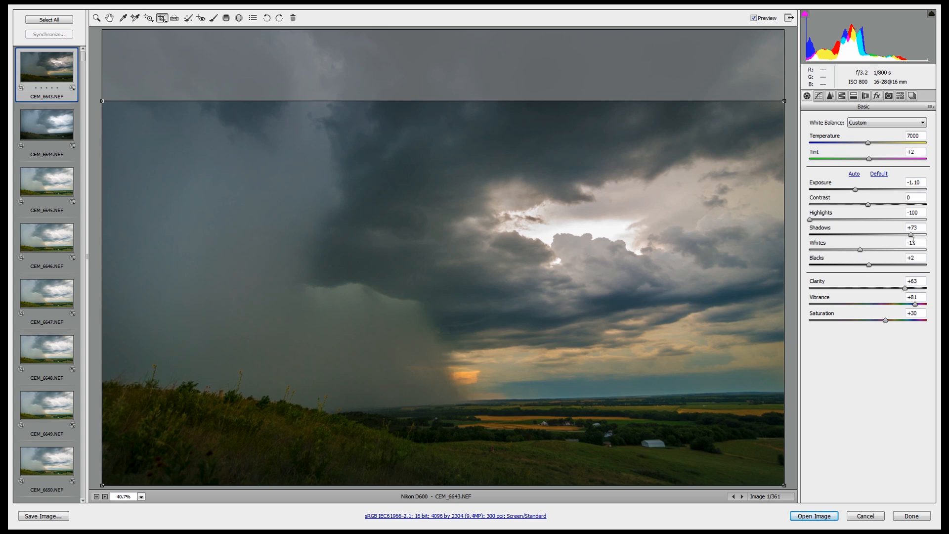
- Set CEM_6643.NEF's Shadows to +98 and Clarity to +53
left_click_drag(912, 235, 921, 235)
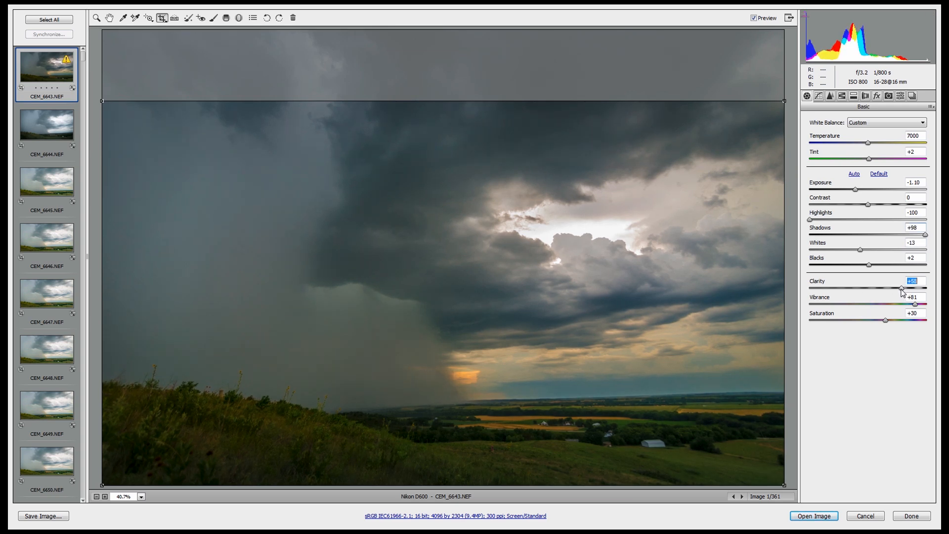
left_click_drag(902, 288, 899, 288)
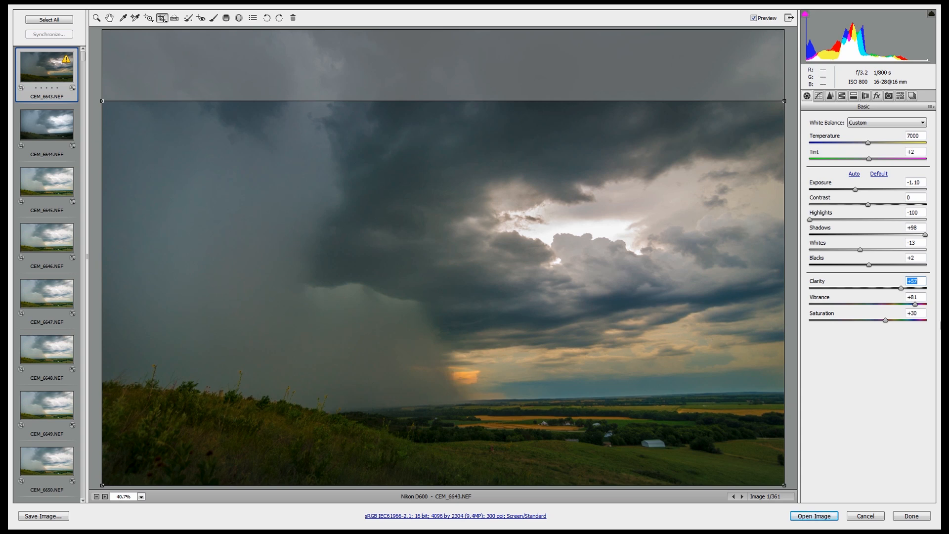
left_click_drag(915, 288, 898, 288)
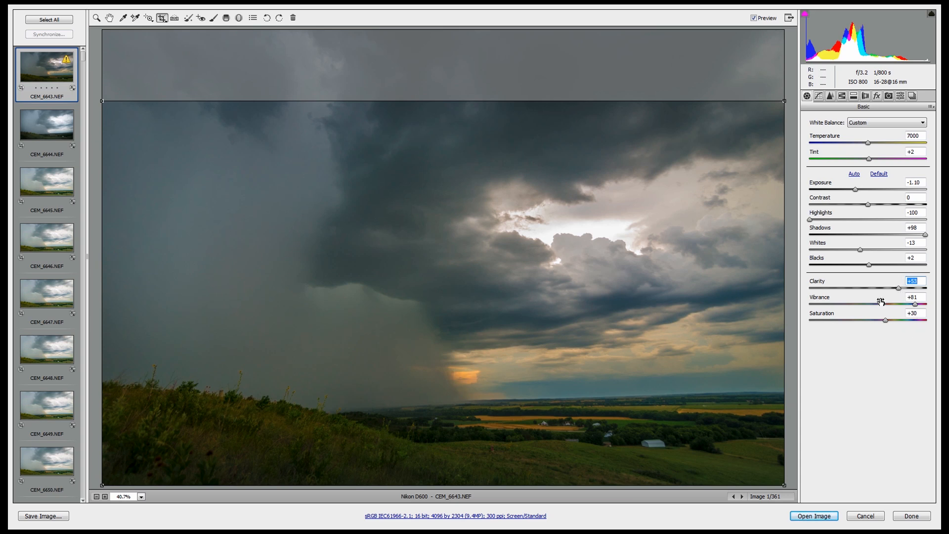
mouse_move(609, 368)
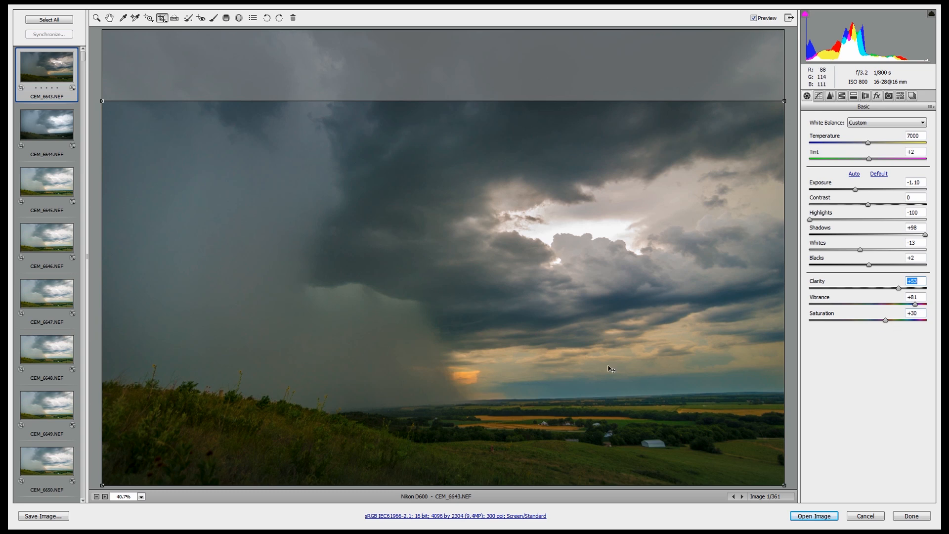
mouse_move(408, 389)
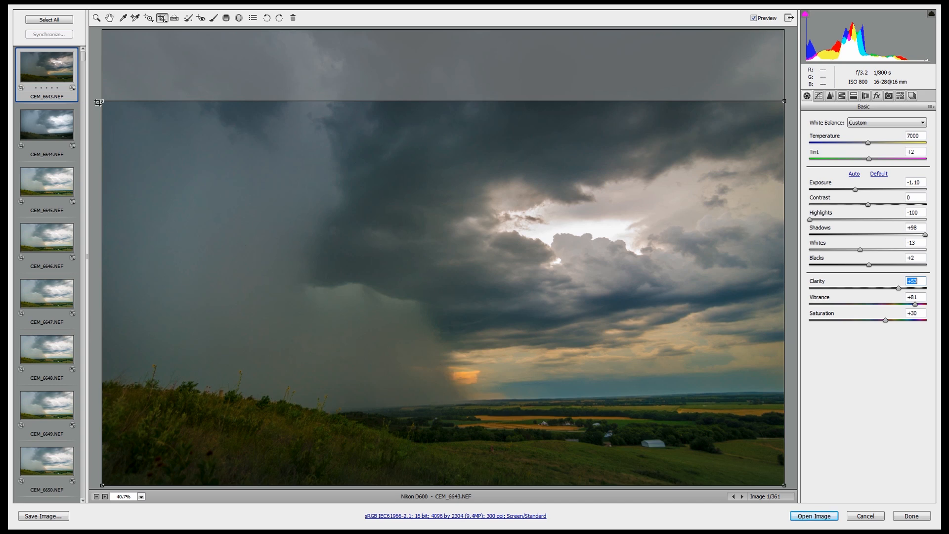
left_click(866, 95)
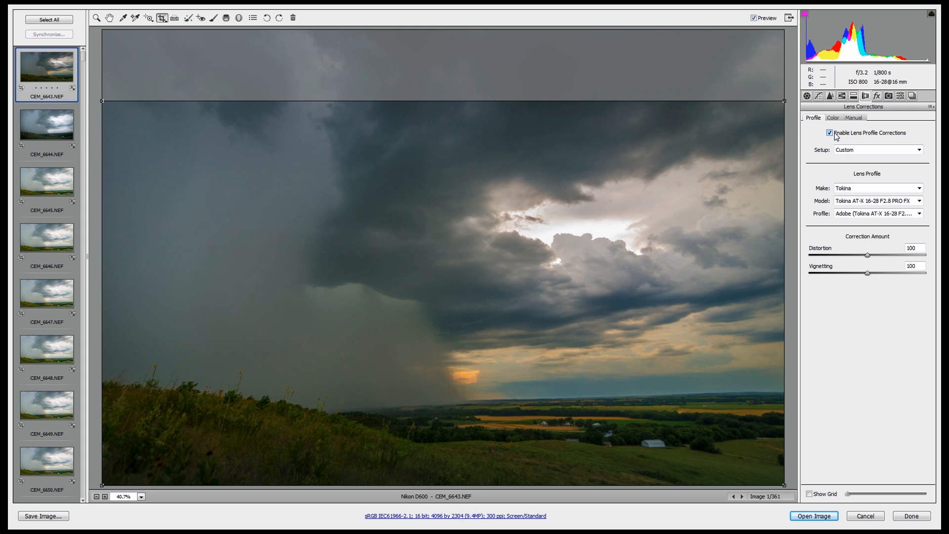
mouse_move(833, 137)
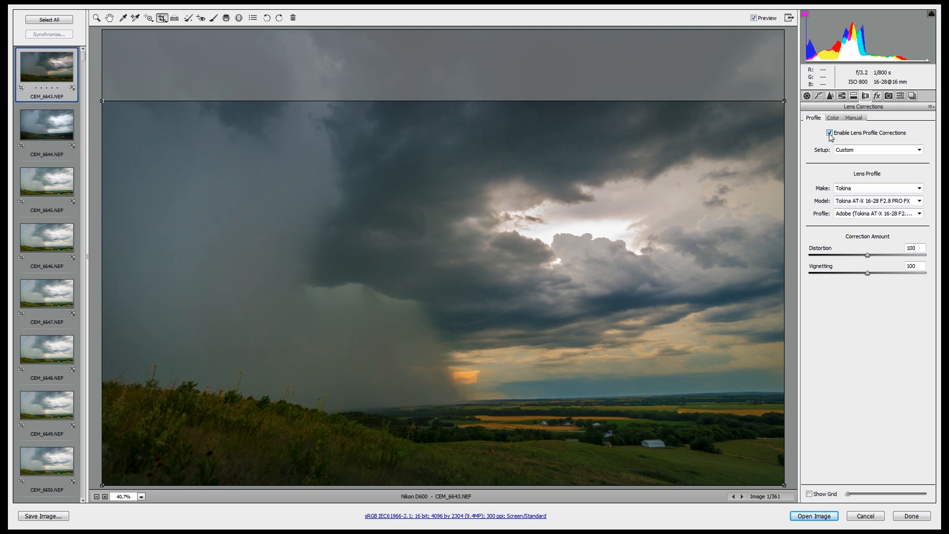
- Toggle lens profile correction off and on, keeping it enabled, and check chromatic aberration settings
left_click(829, 132)
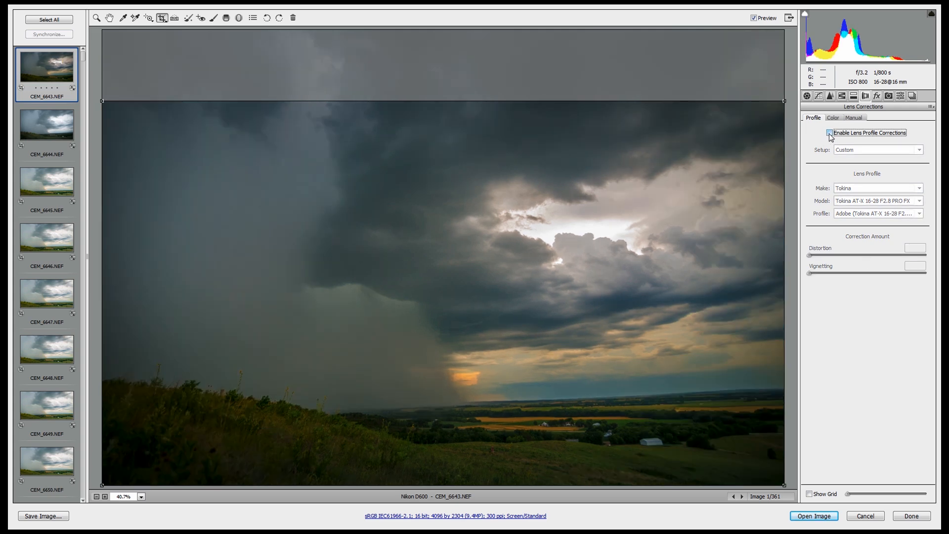
left_click(829, 133)
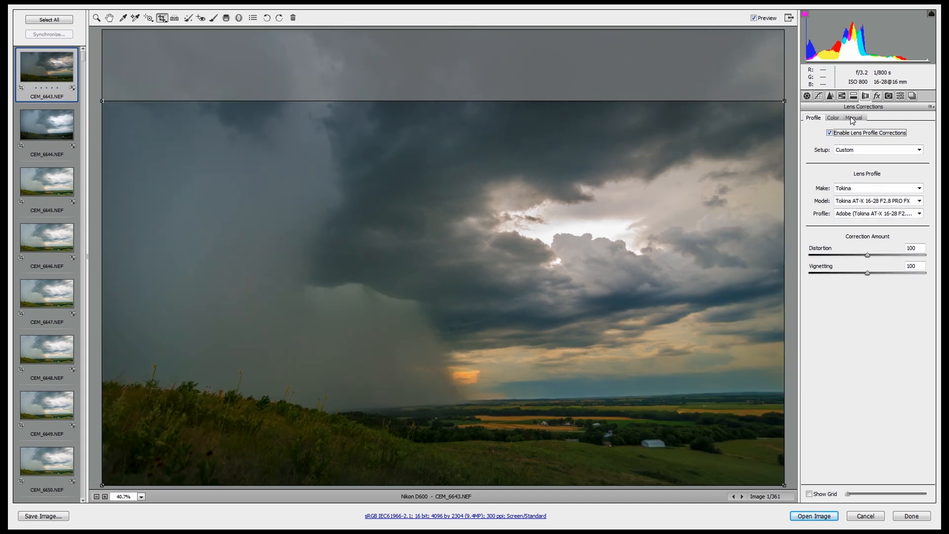
left_click(834, 117)
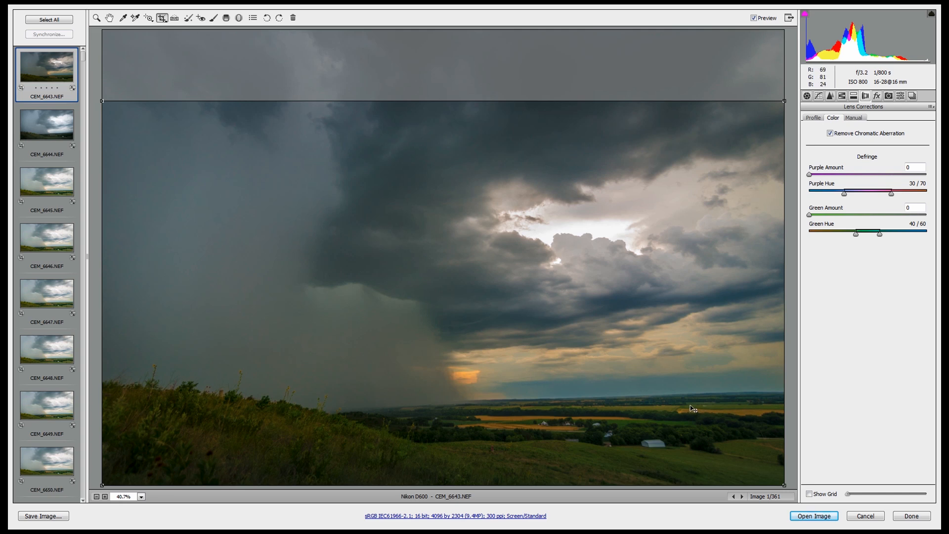
mouse_move(674, 442)
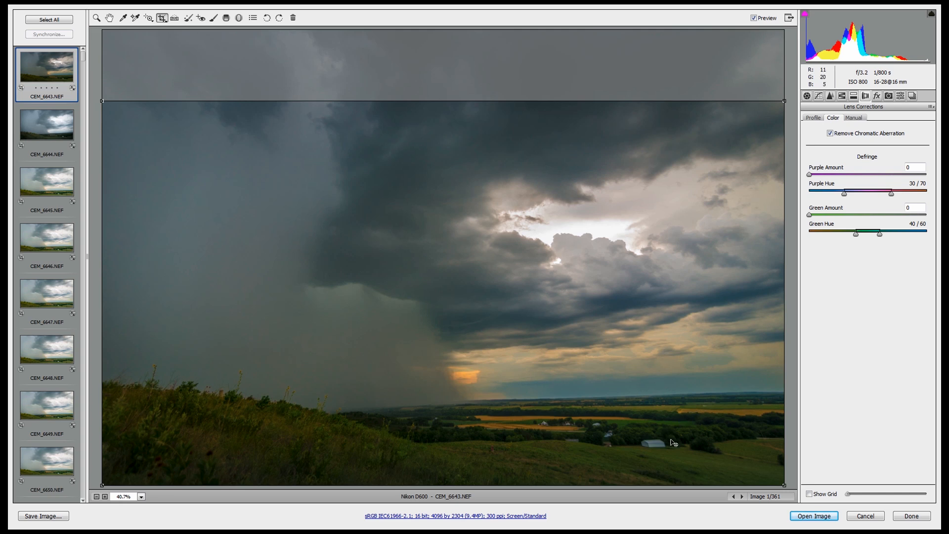
mouse_move(704, 380)
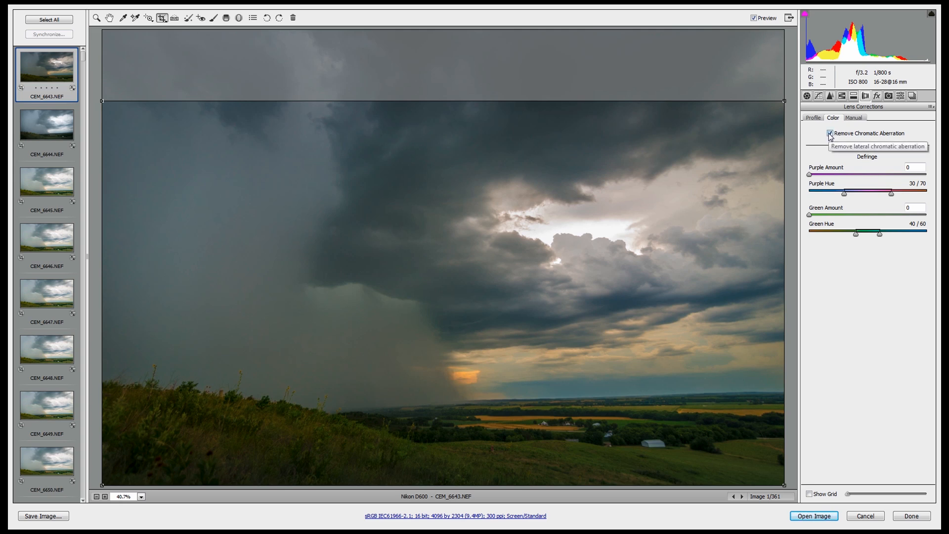
mouse_move(815, 179)
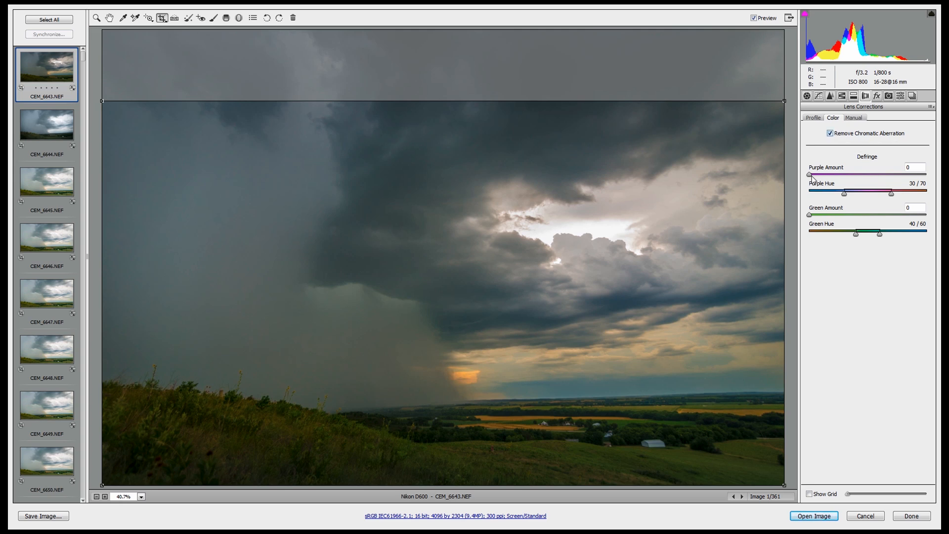
- Set the post-crop vignette amount to -21 in Effects
left_click(876, 96)
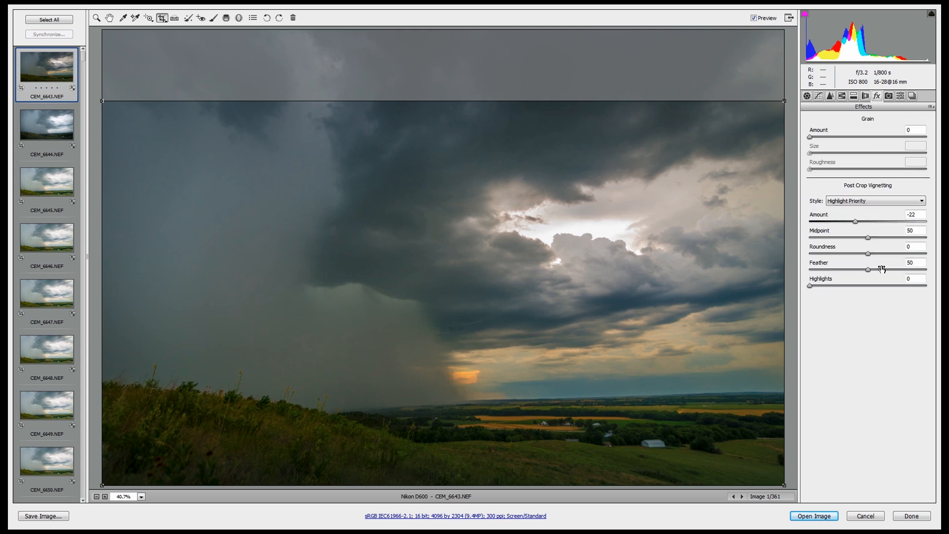
left_click(856, 222)
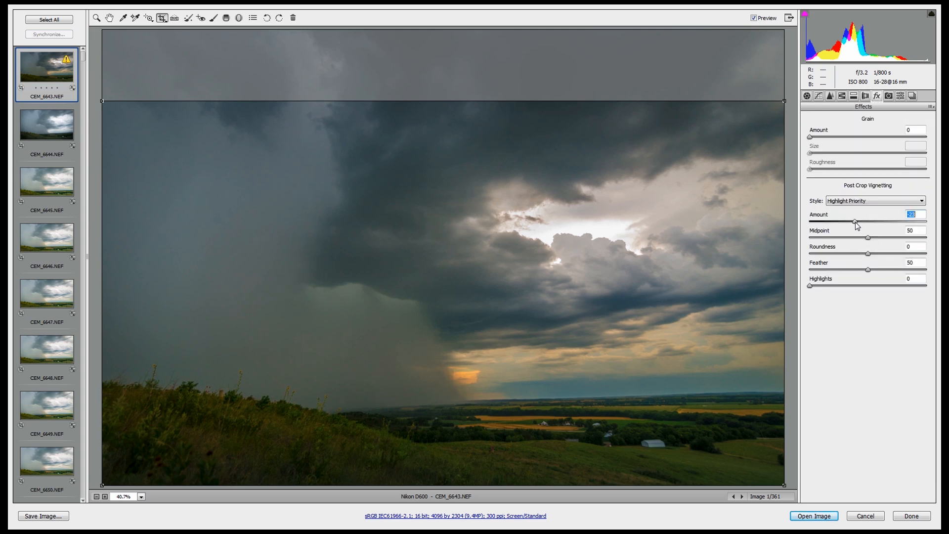
left_click_drag(855, 221, 854, 221)
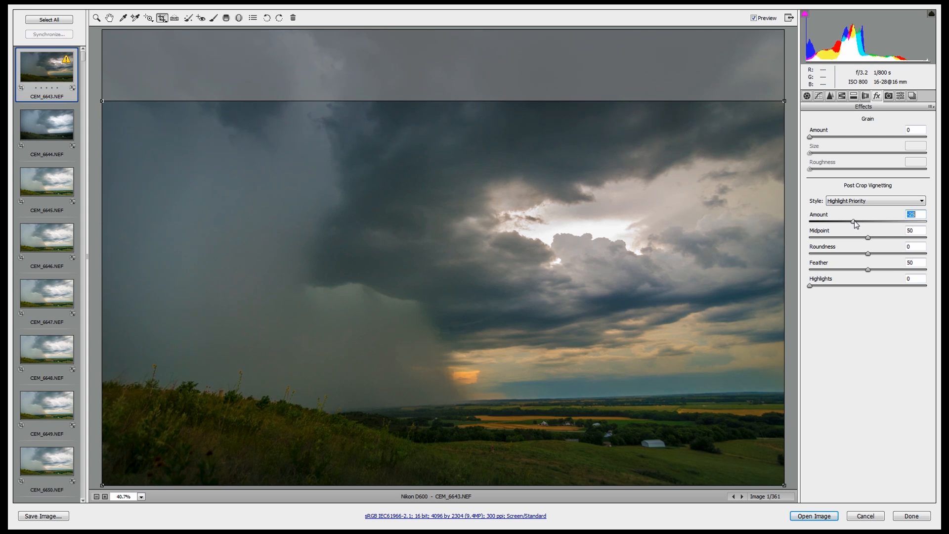
left_click_drag(854, 220, 857, 221)
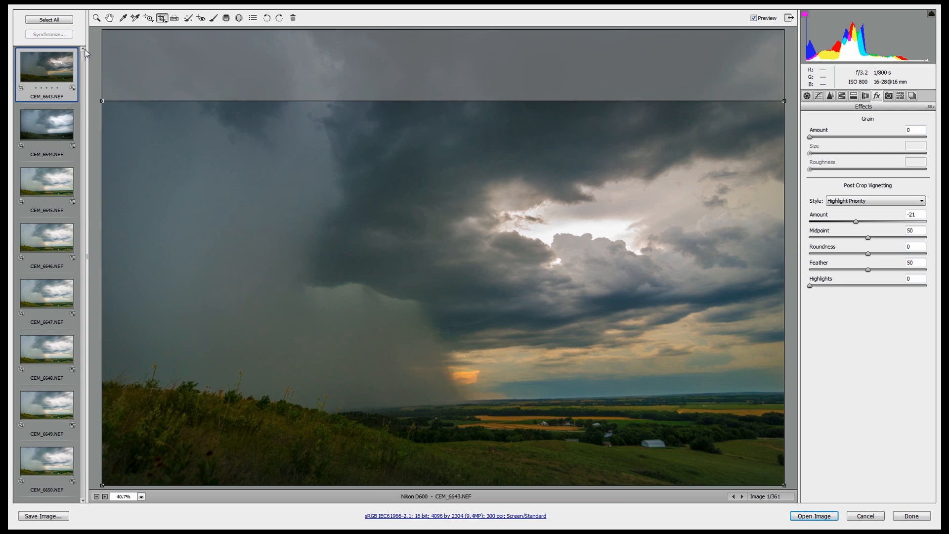
- Select all 361 frames, synchronize Everything, and check the result on CEM_7020.NEF
scroll("down", 3)
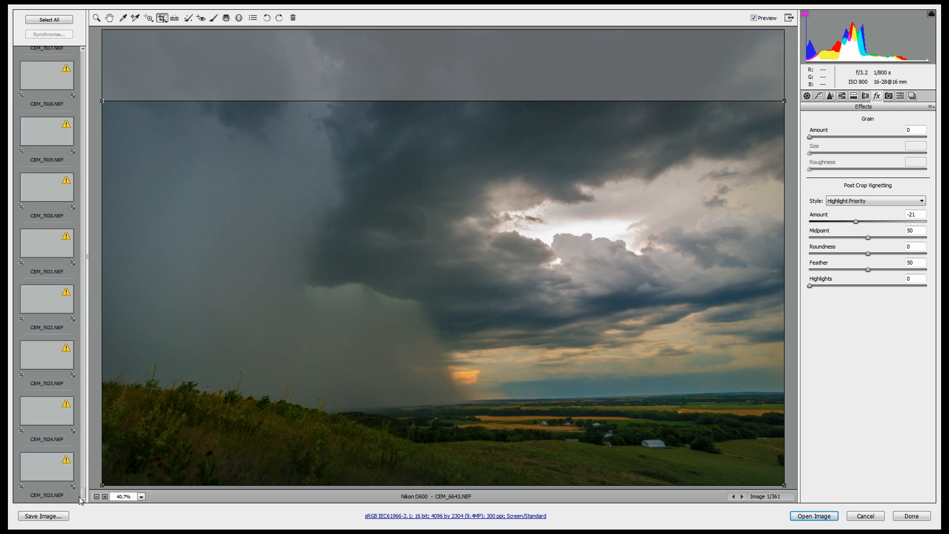
left_click(49, 19)
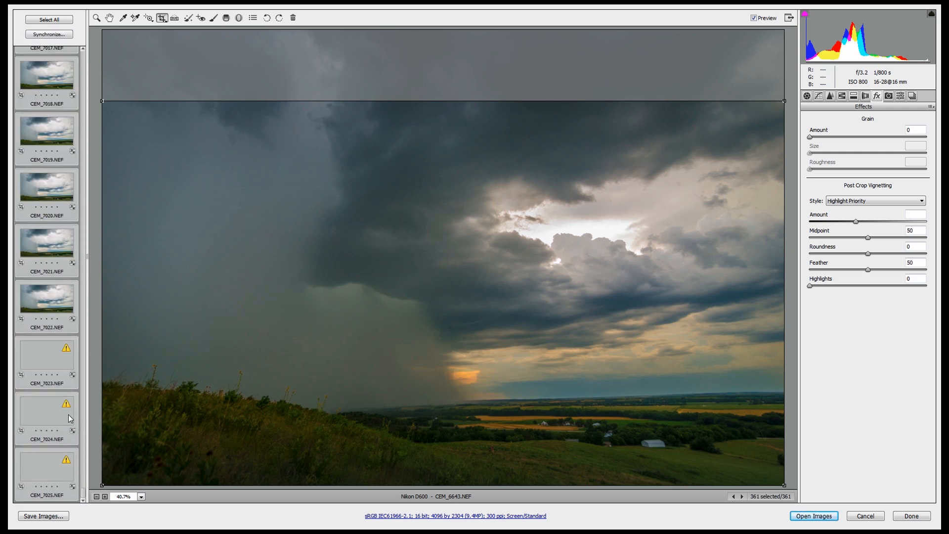
mouse_move(48, 34)
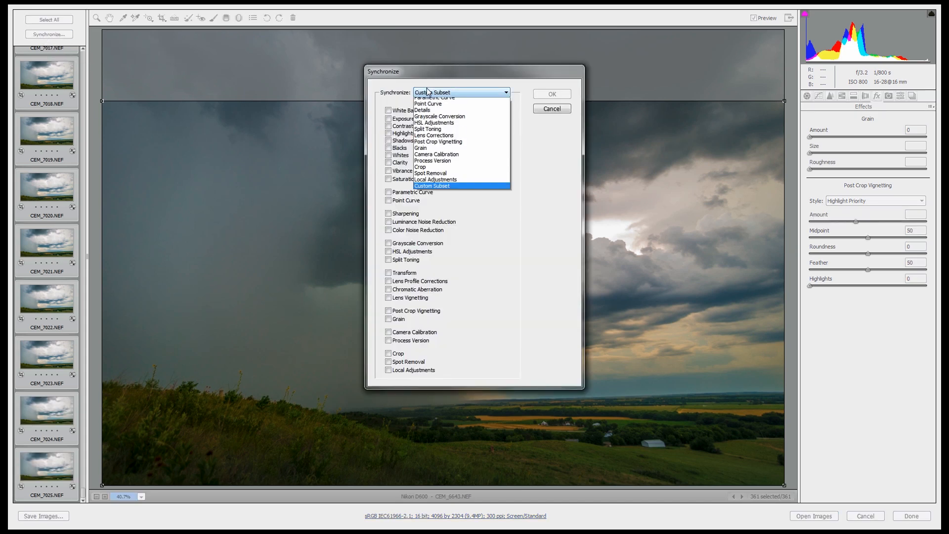
left_click(431, 92)
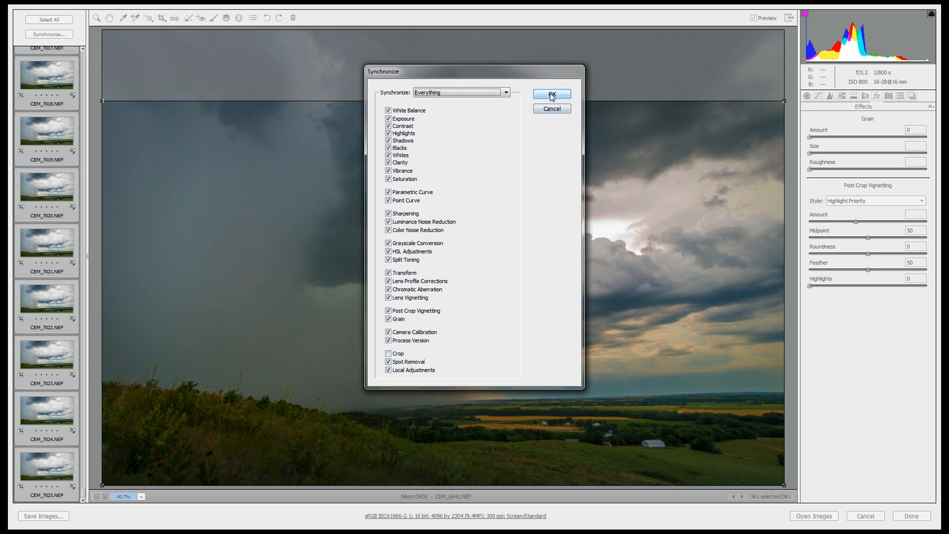
left_click(550, 94)
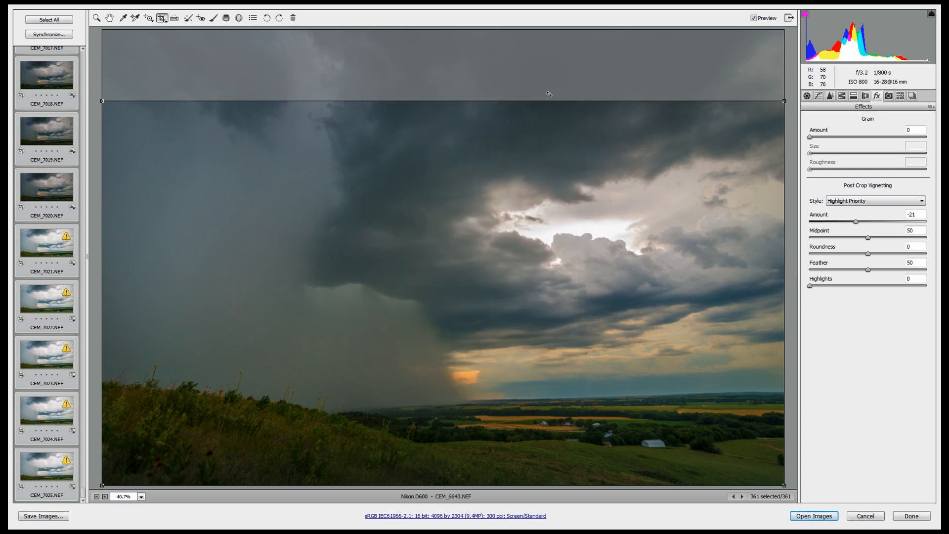
left_click(47, 186)
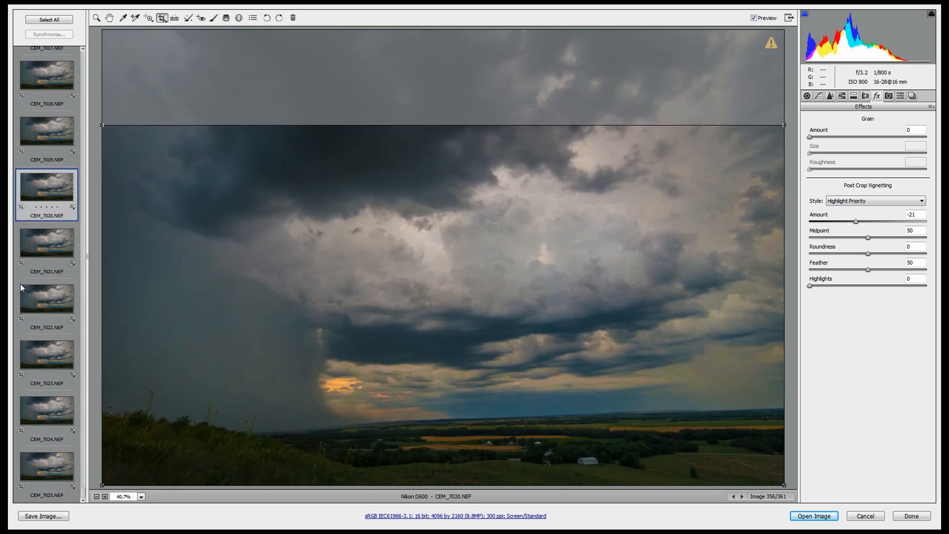
mouse_move(25, 145)
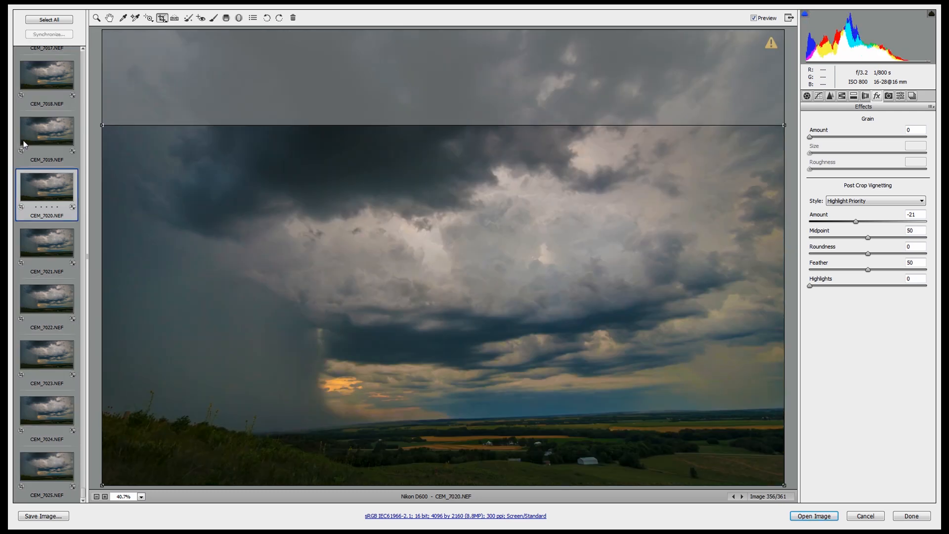
- Inspect the last frame, CEM_6792, CEM_6839, CEM_6840 and CEM_6697, then return to CEM_6643
left_click(47, 465)
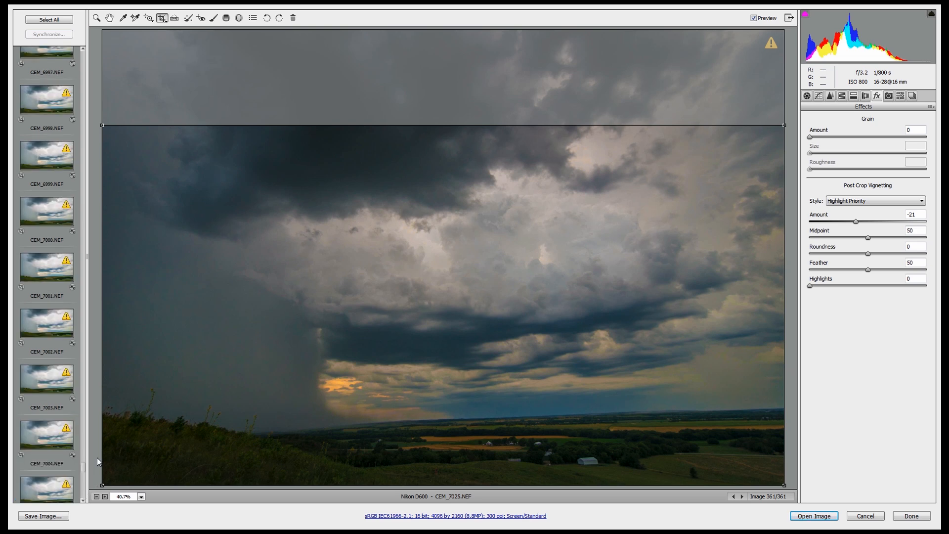
left_click(46, 248)
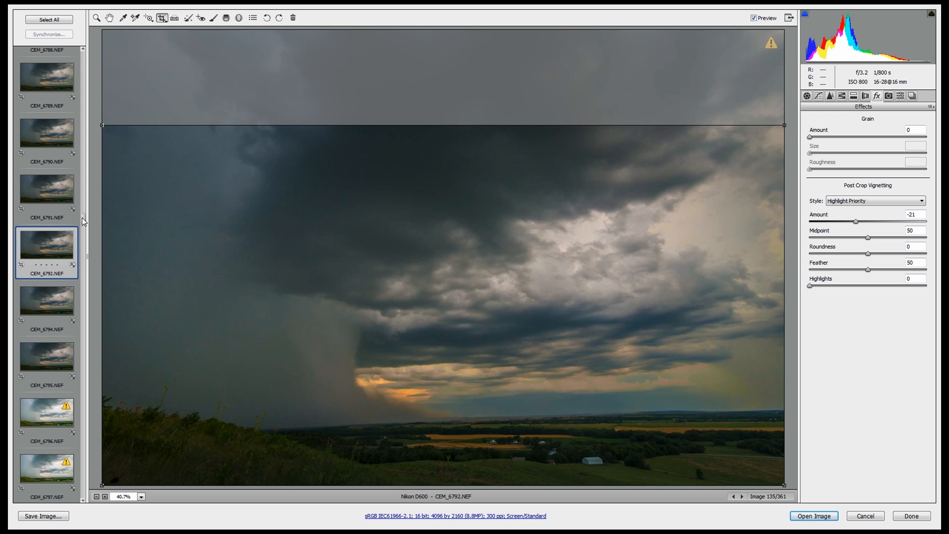
scroll("down", 3)
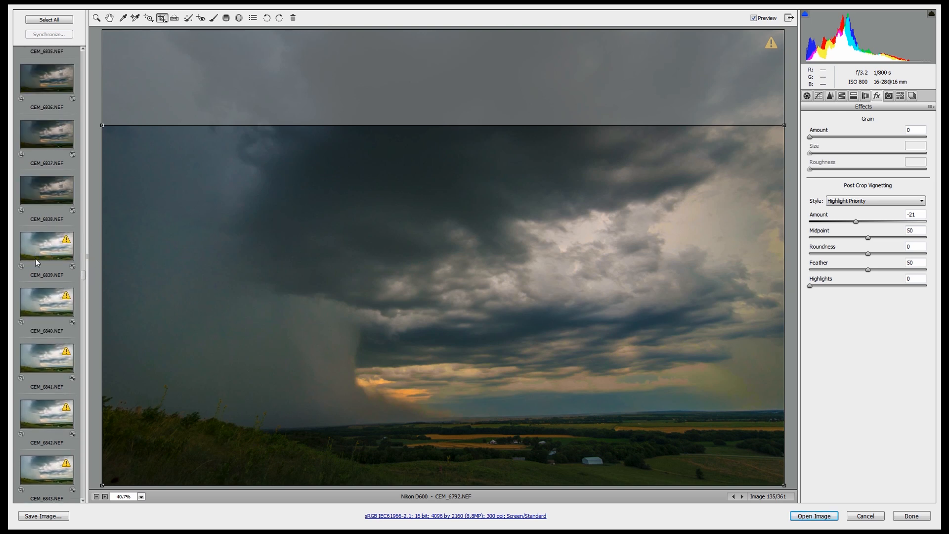
left_click(46, 246)
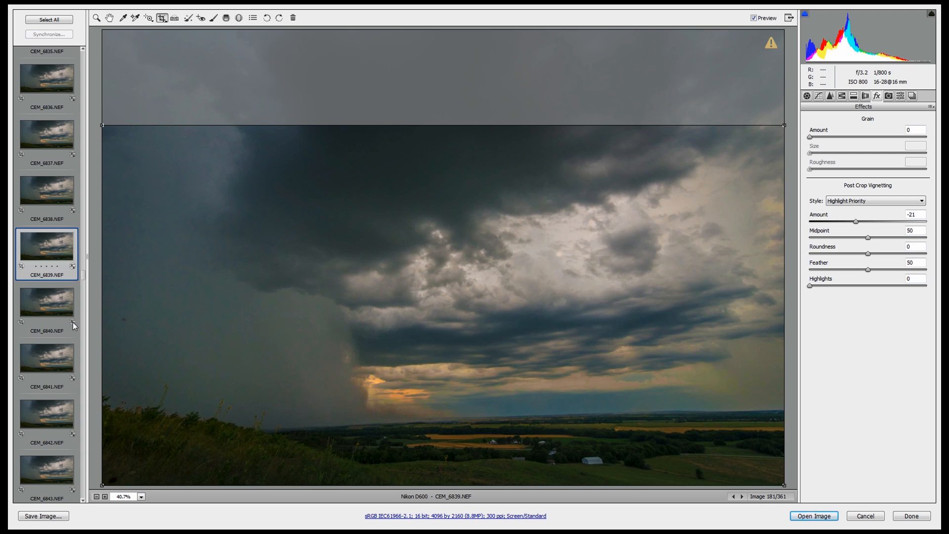
left_click(47, 302)
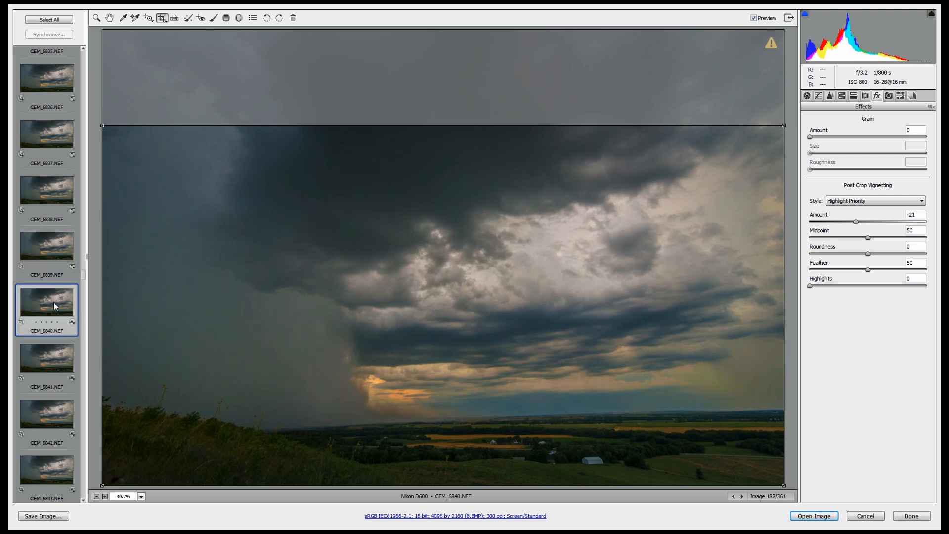
mouse_move(51, 357)
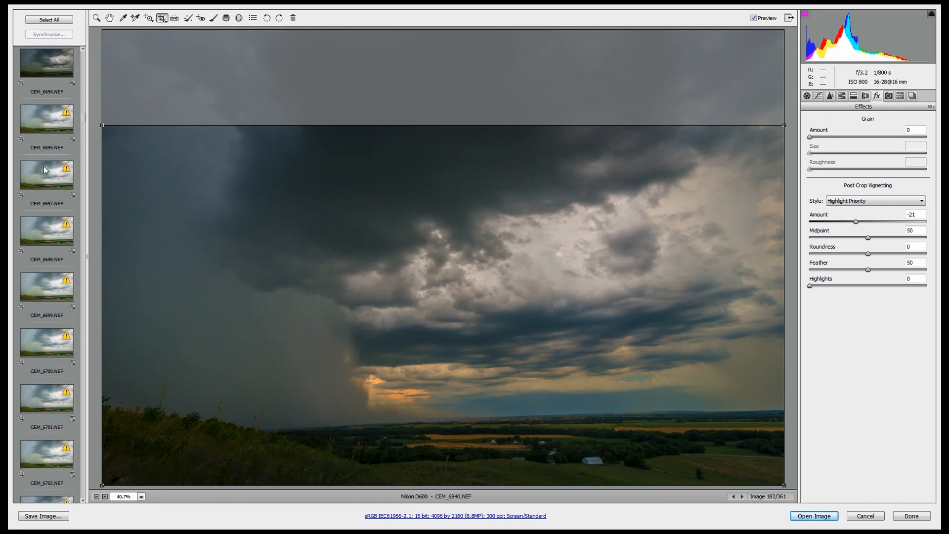
left_click(46, 175)
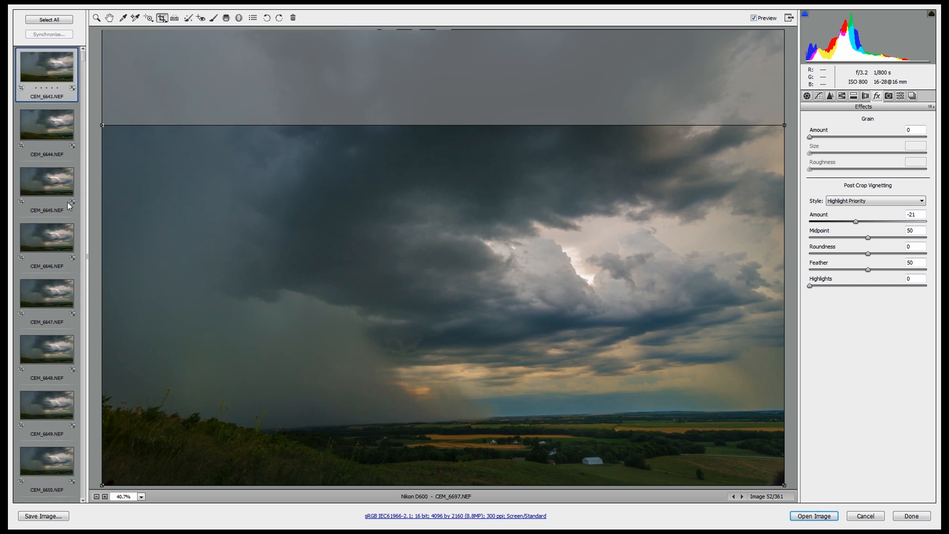
left_click(46, 67)
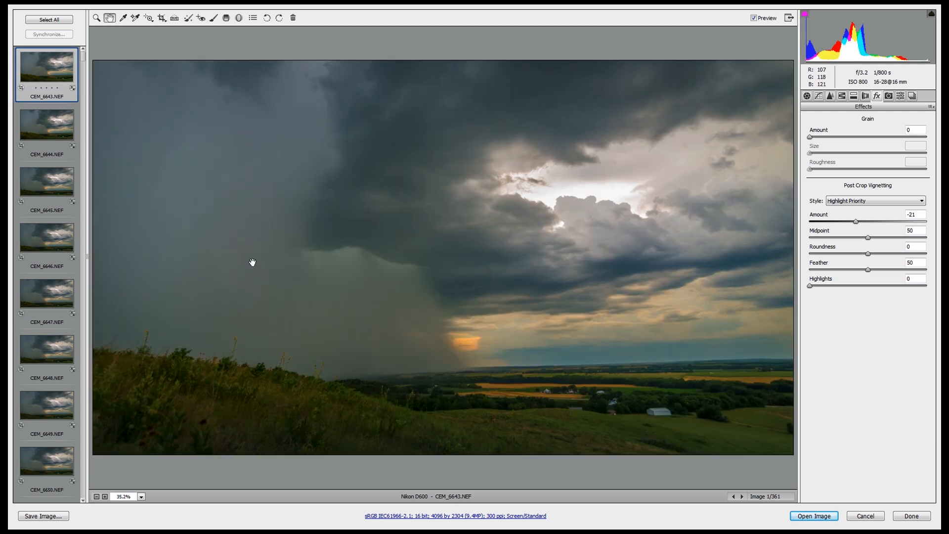
mouse_move(433, 520)
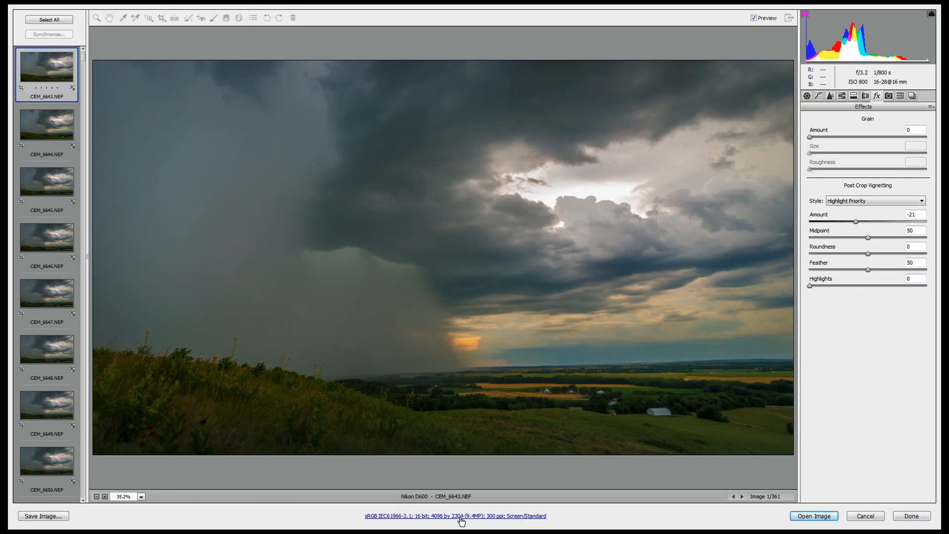
- Set Workflow Options Resize to Fit to Long Side at 4096 pixels
left_click(455, 516)
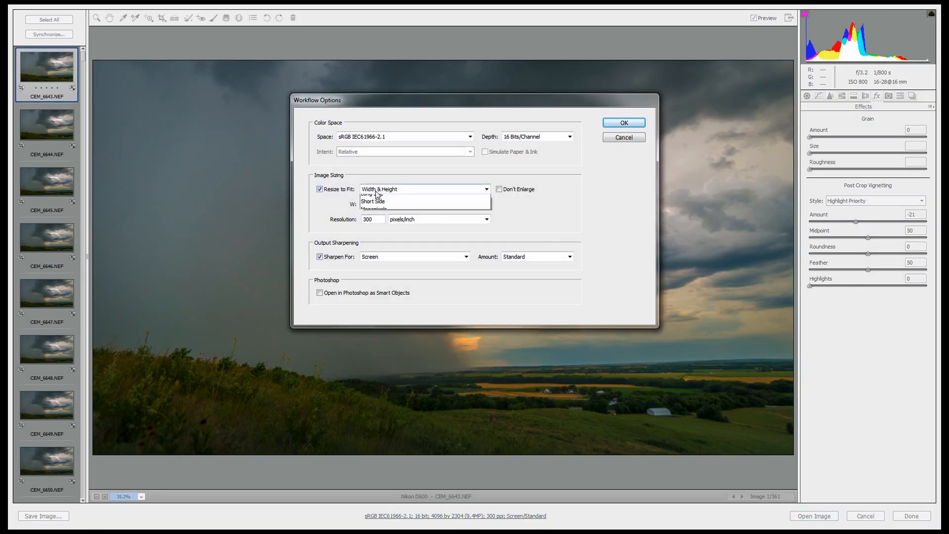
left_click(372, 200)
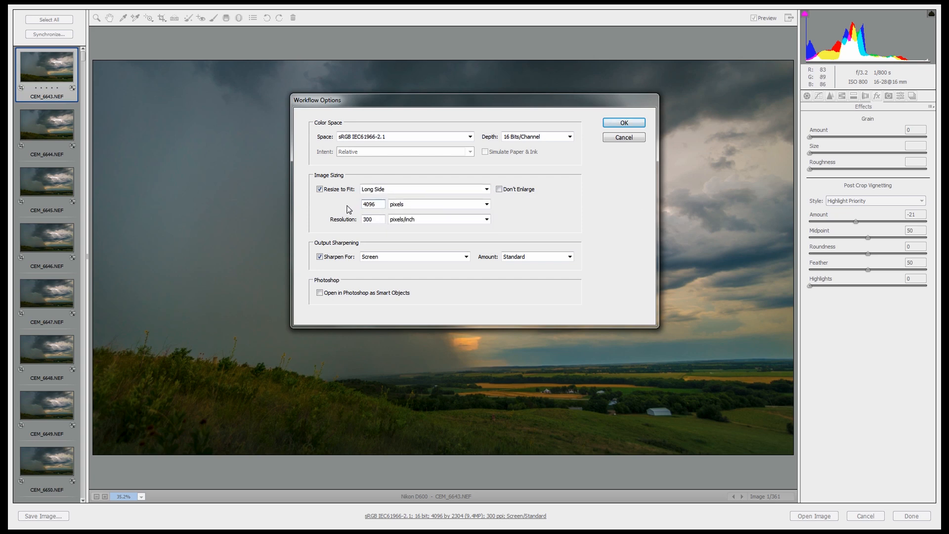
mouse_move(162, 78)
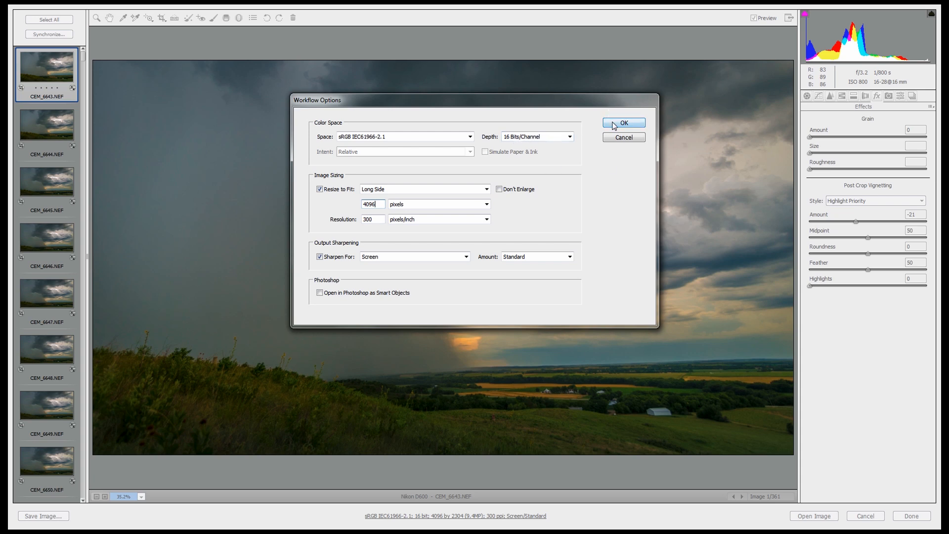
left_click(624, 124)
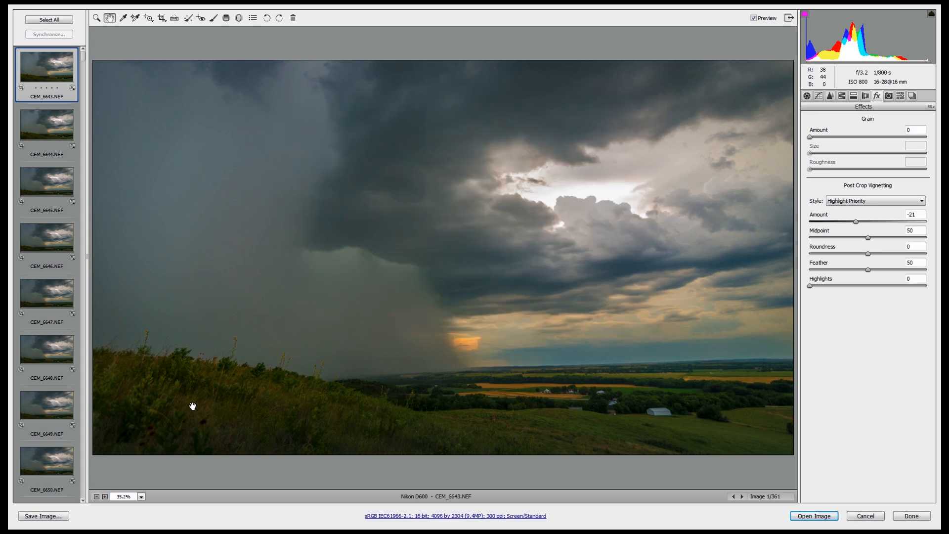
mouse_move(48, 237)
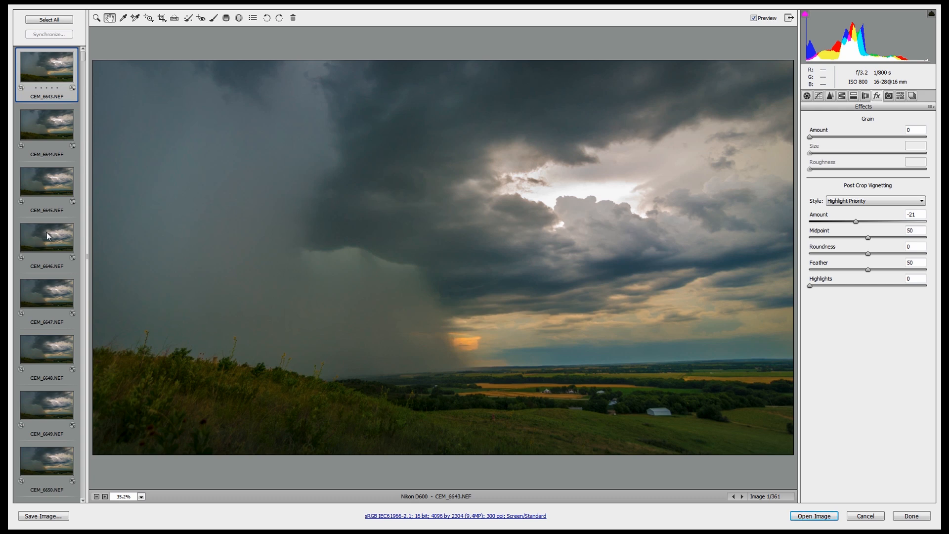
- Select all 361 frames for saving and browse to the WorkingProjects drive
left_click(48, 19)
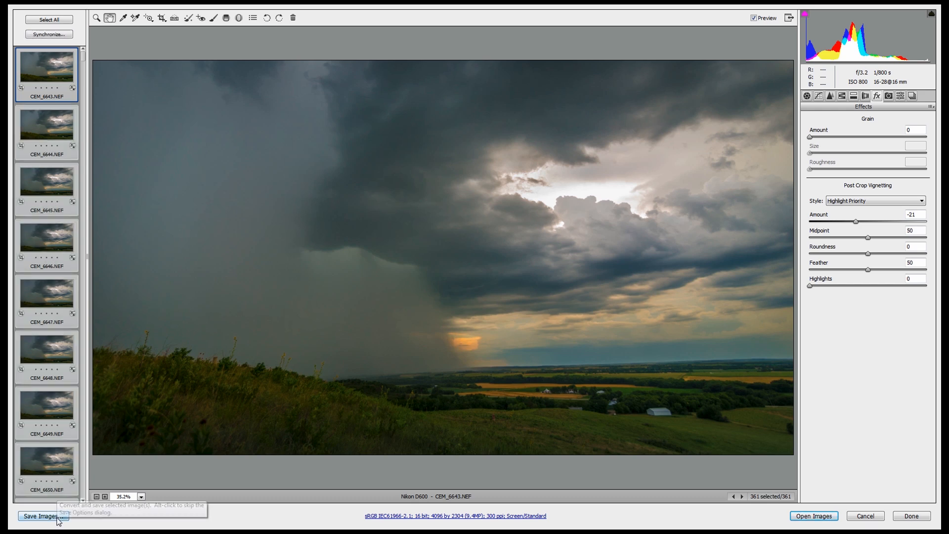
left_click(43, 516)
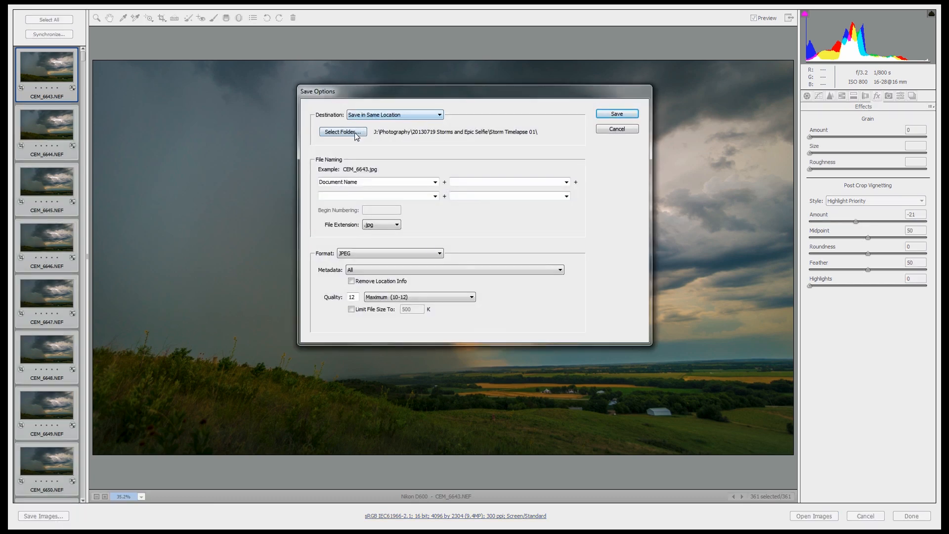
left_click(342, 132)
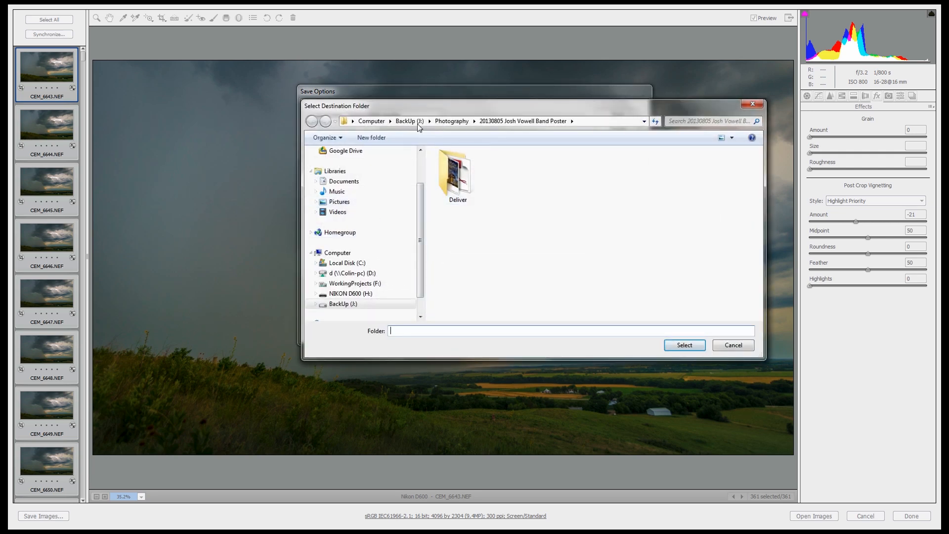
left_click(337, 253)
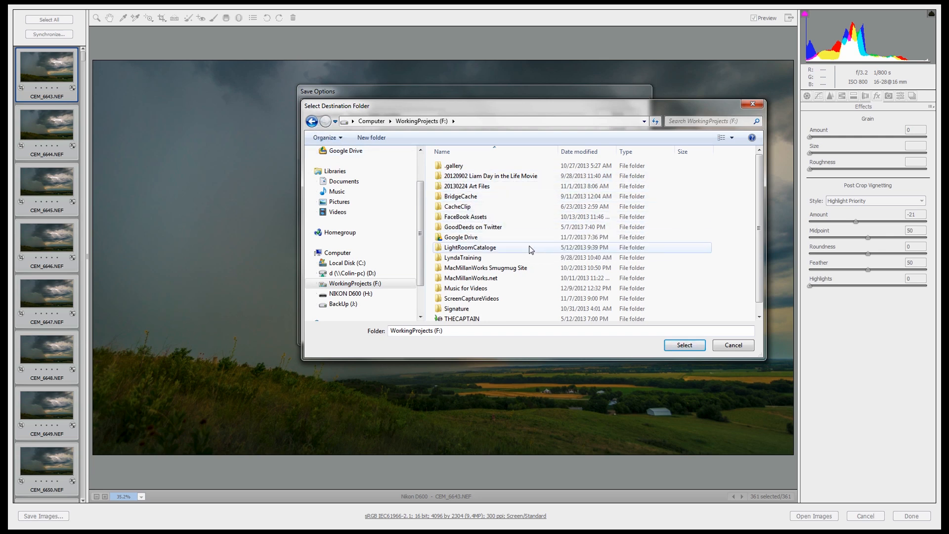
- Create the '20131107 Storm Timelapse 4k' folder as destination and save maximum-quality JPEGs
left_click(371, 137)
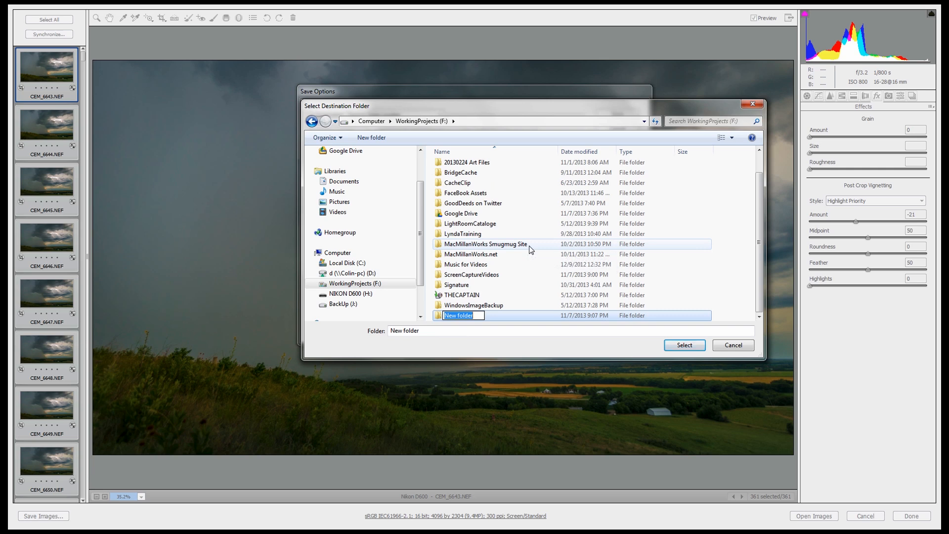
type("2013")
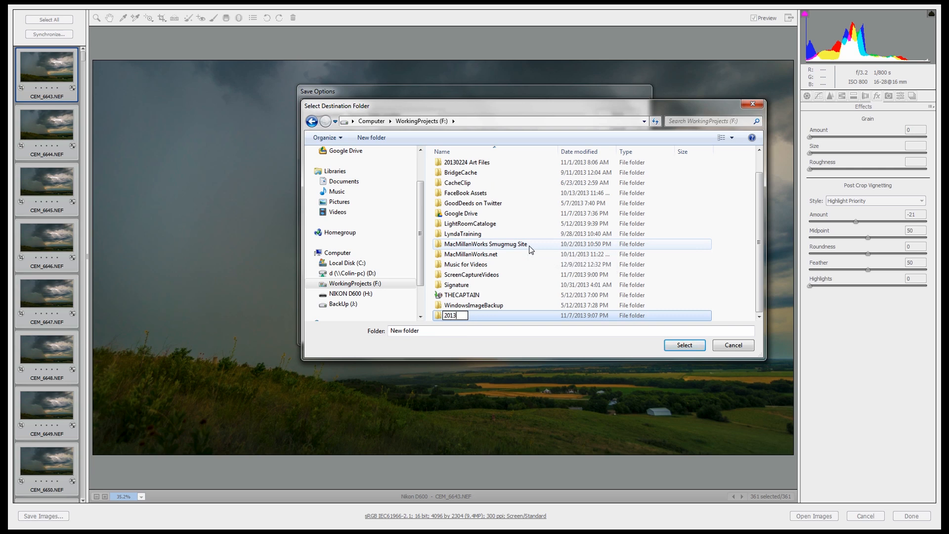
type("1107 Storm Timelap")
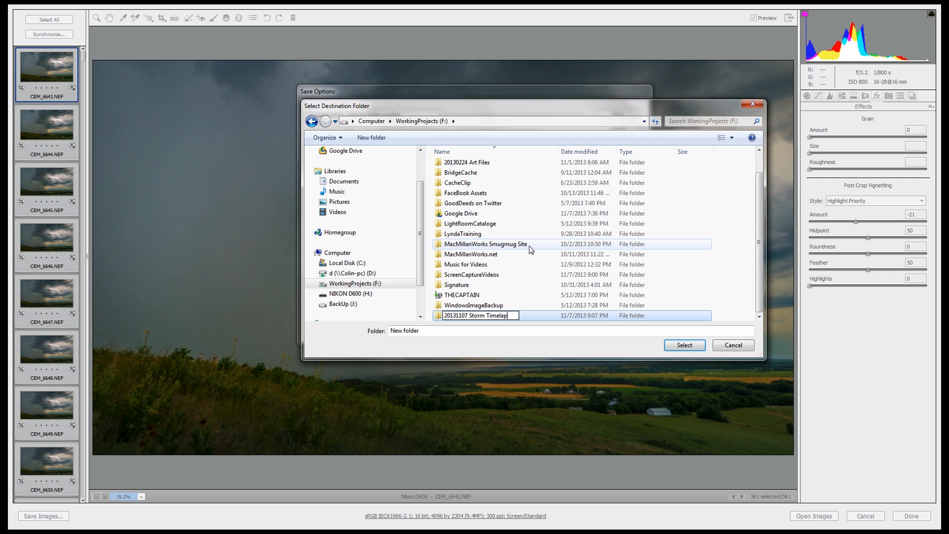
type("se 4k")
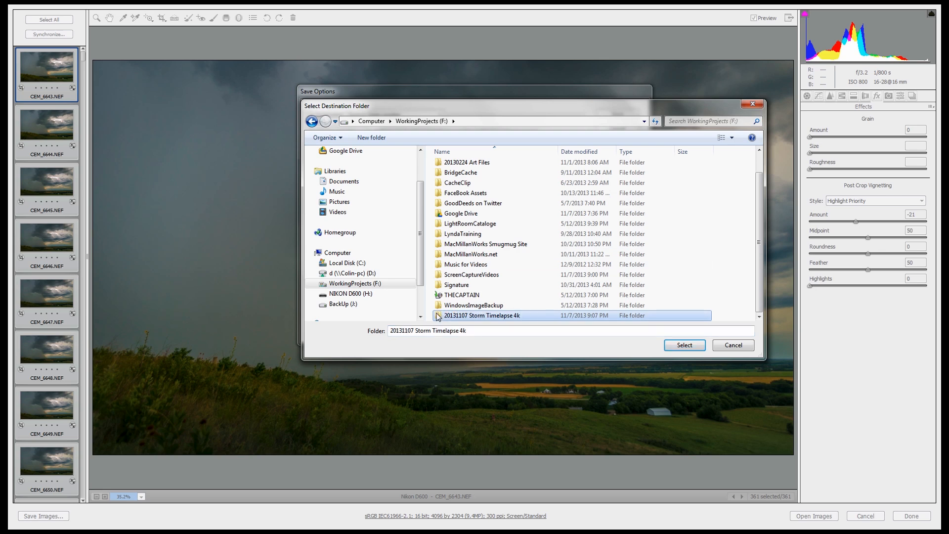
left_click(685, 345)
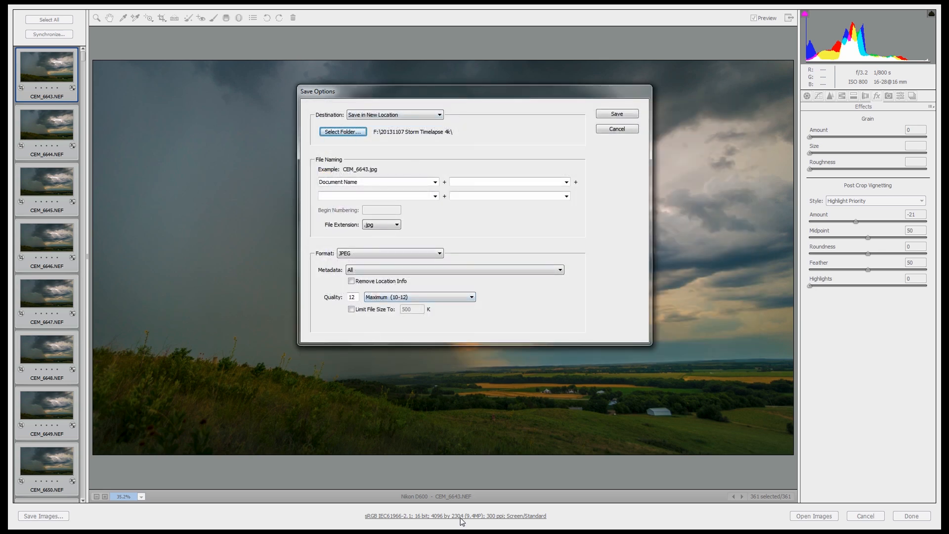
mouse_move(640, 102)
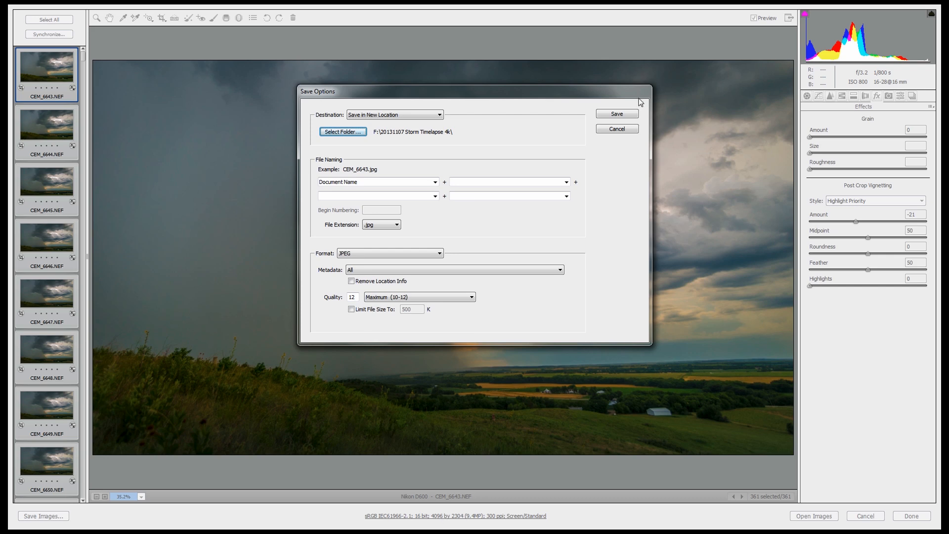
mouse_move(445, 522)
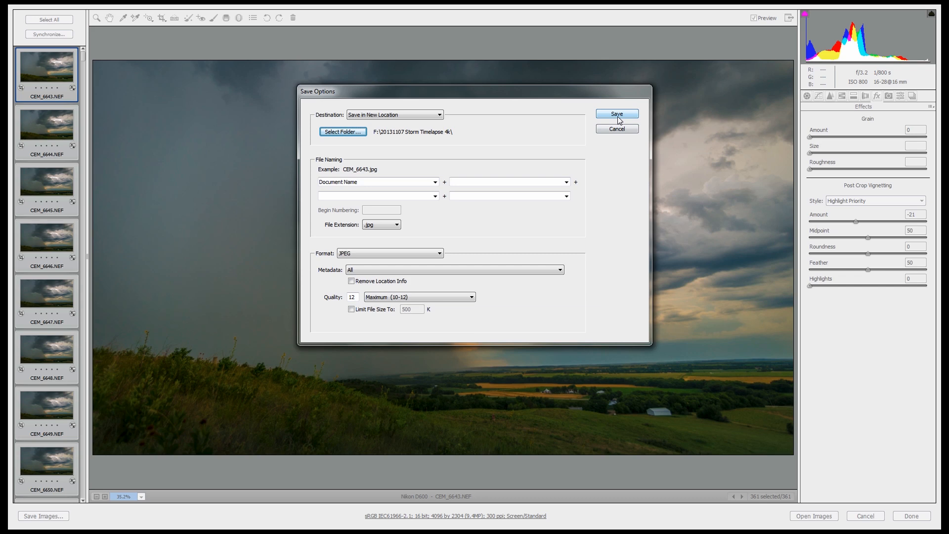
left_click(617, 113)
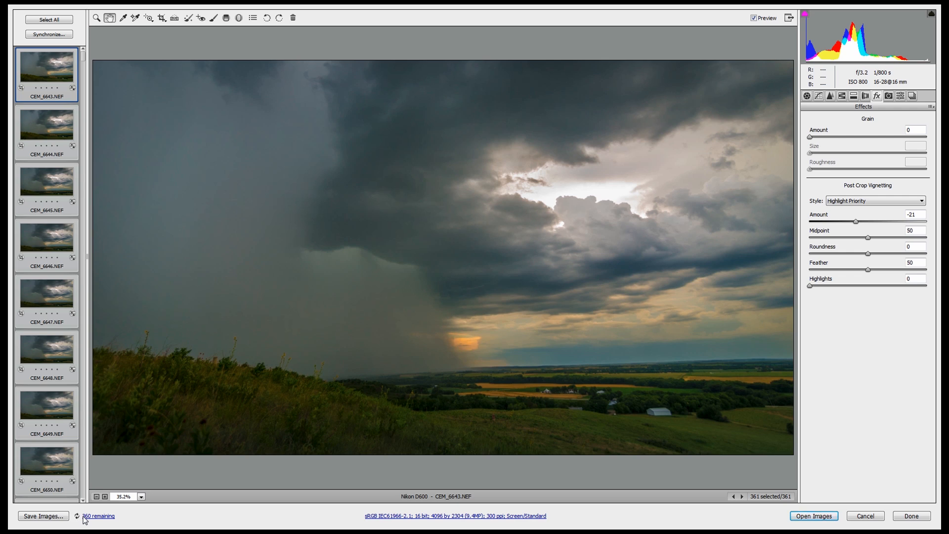
mouse_move(504, 348)
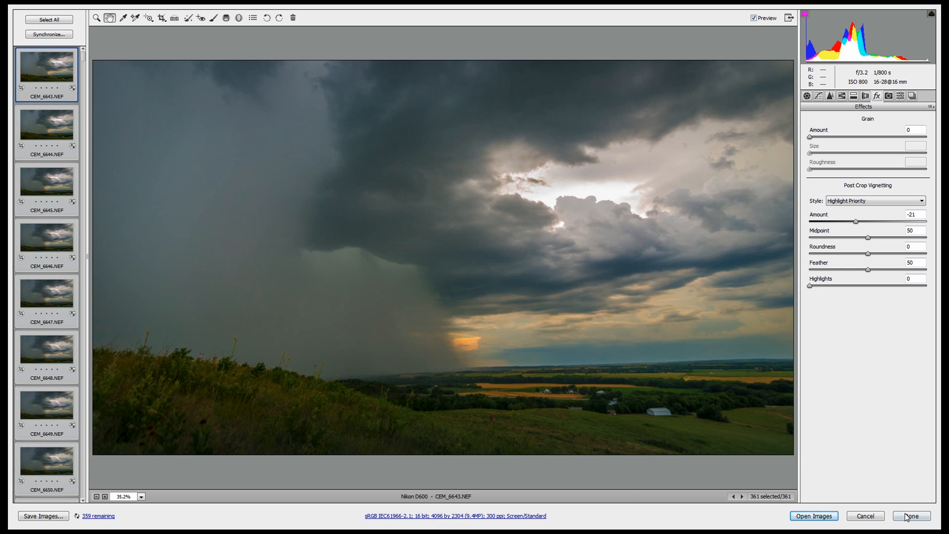
- Close Camera Raw with Done while the JPEG export keeps running
left_click(911, 516)
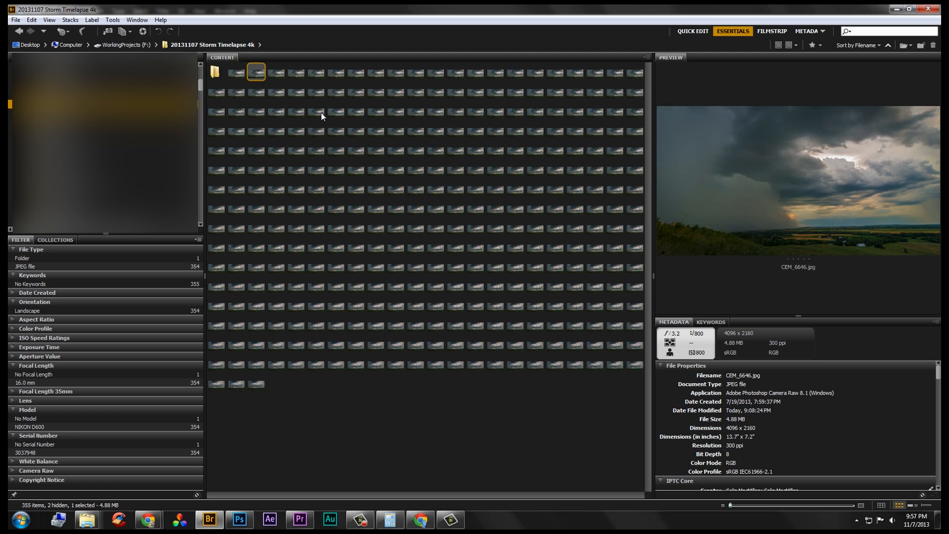
- Preview storm frames through the first half of the Content panel
left_click(375, 91)
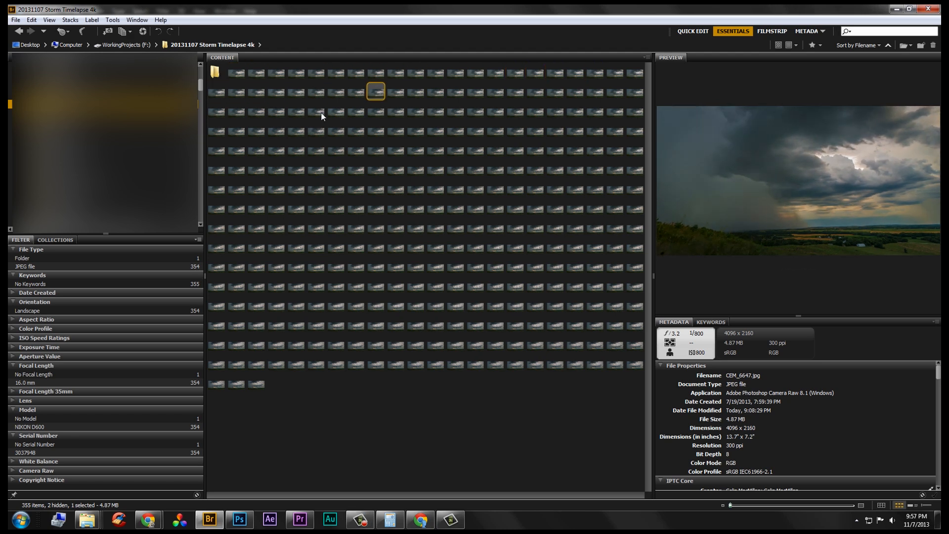
left_click(275, 130)
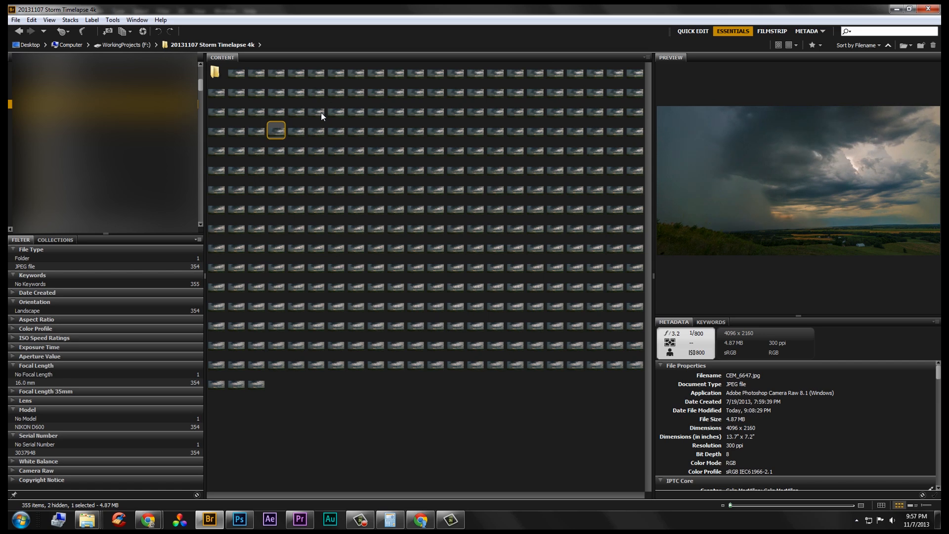
left_click(575, 150)
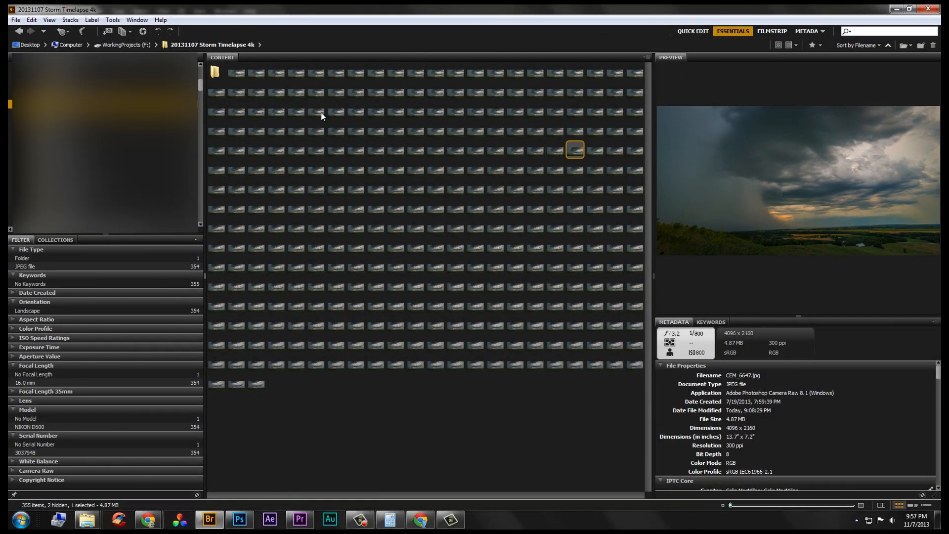
left_click(456, 188)
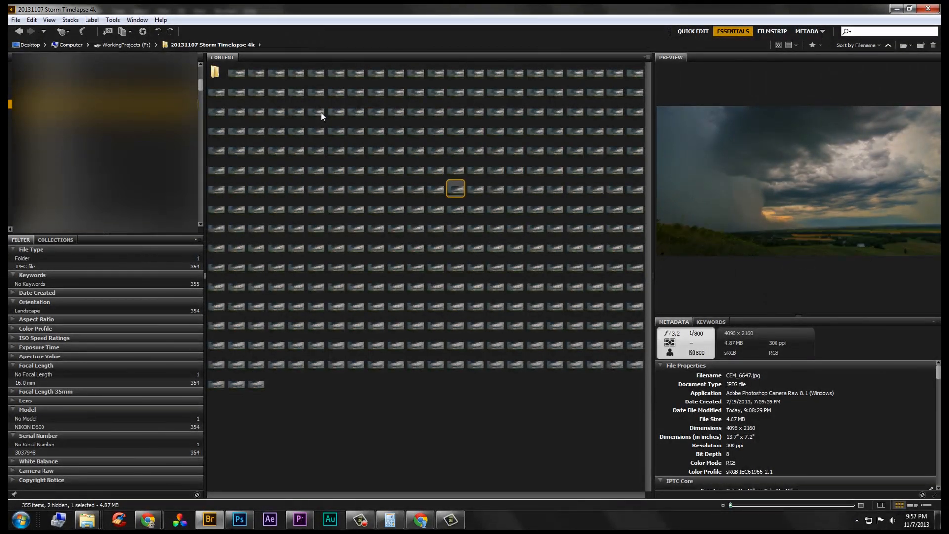
left_click(315, 227)
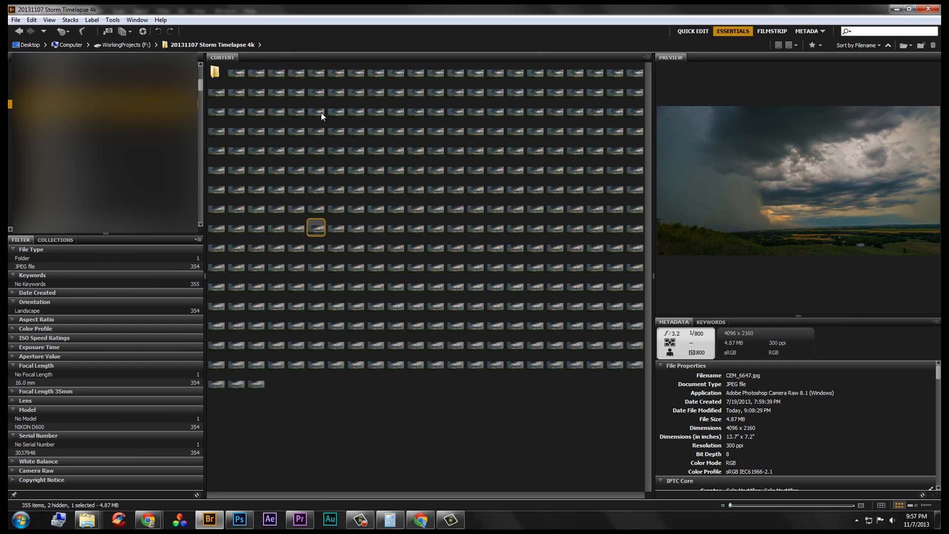
left_click(216, 266)
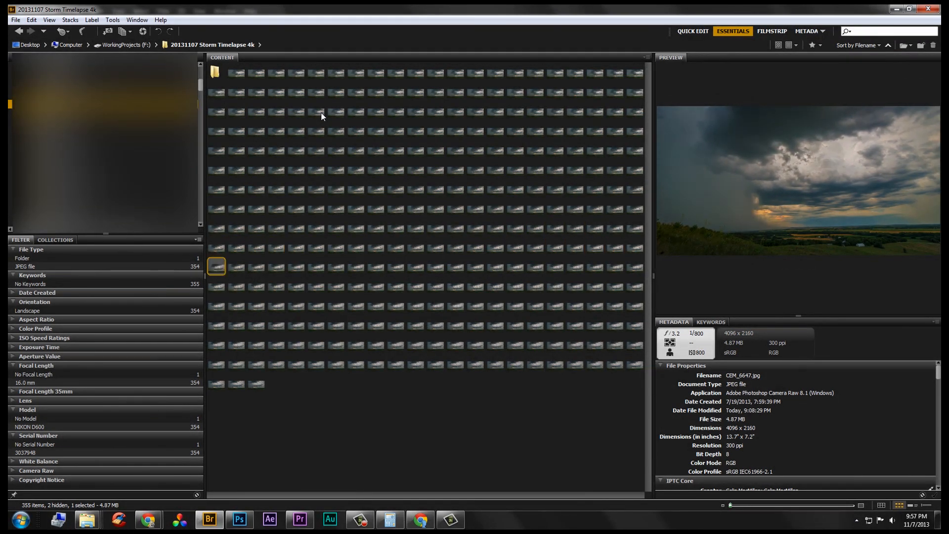
left_click(555, 286)
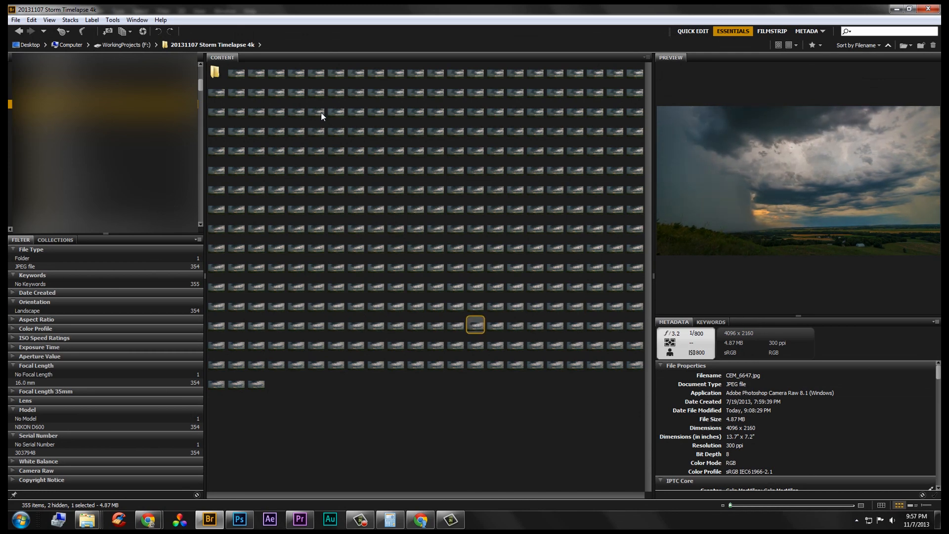
- Check the late frames and remove bad ones, leaving 351 JPEGs
left_click(475, 344)
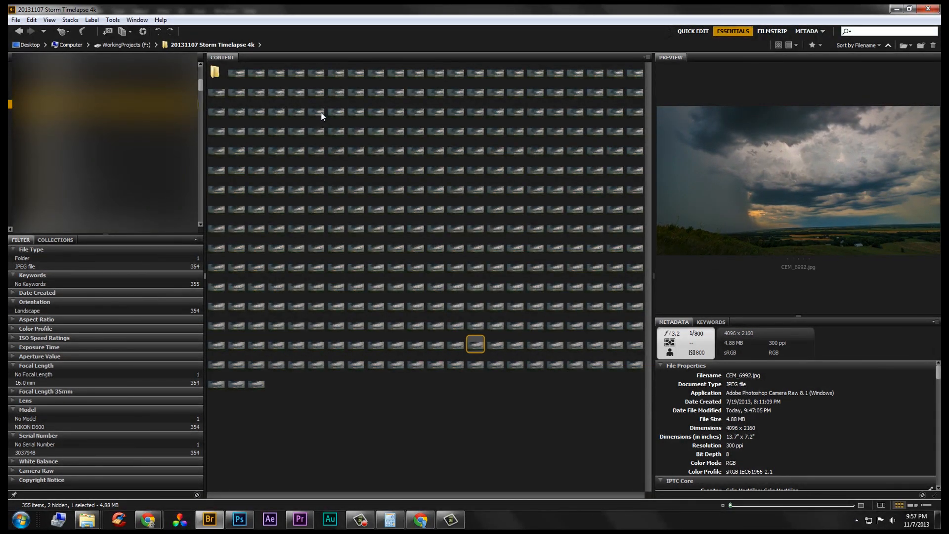
left_click(276, 344)
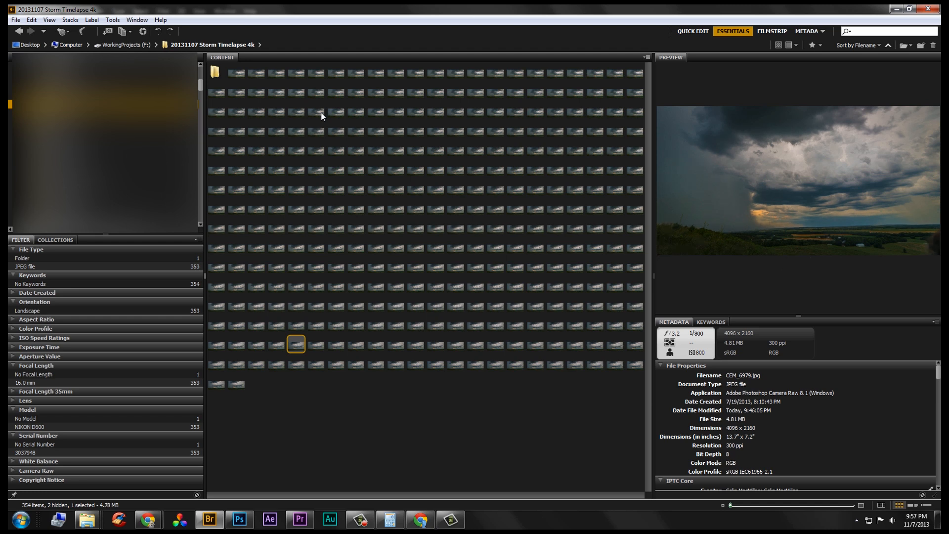
left_click(316, 344)
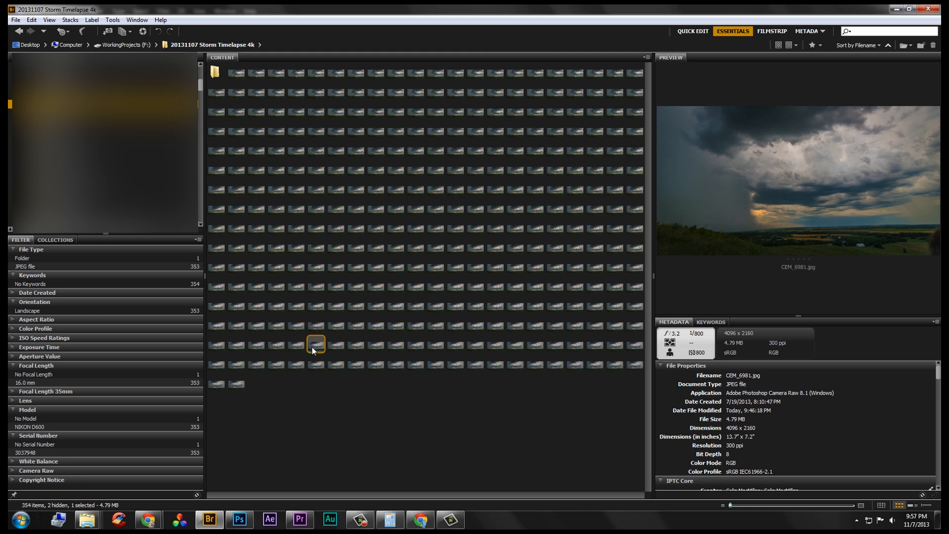
mouse_move(308, 350)
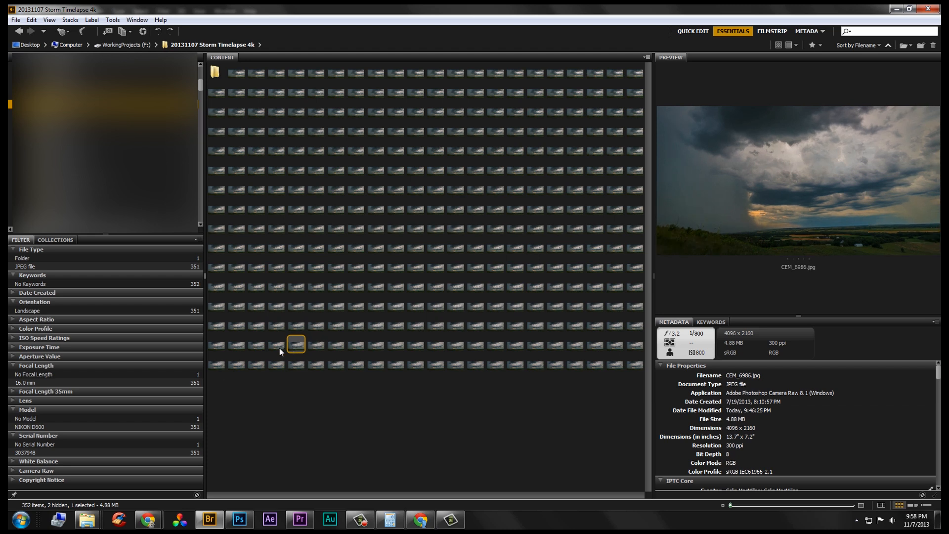
left_click(316, 344)
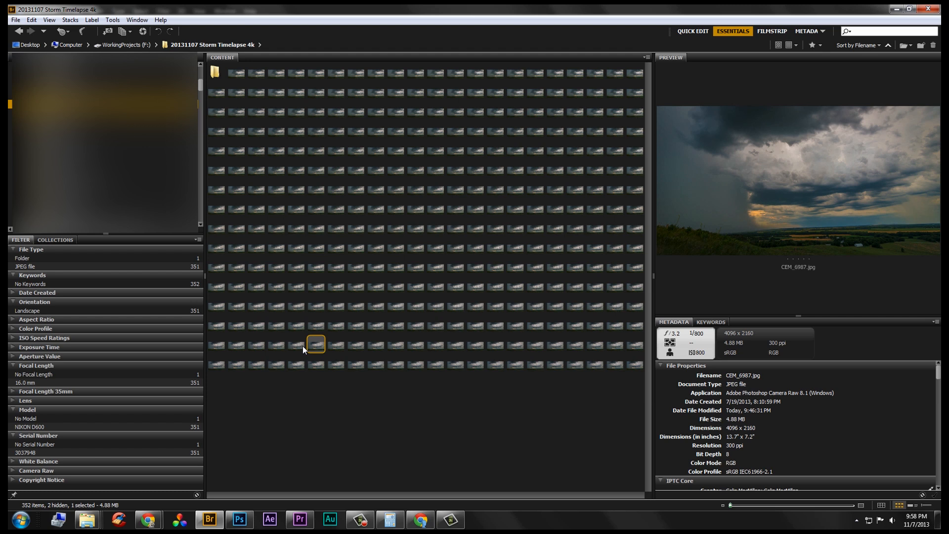
left_click(573, 364)
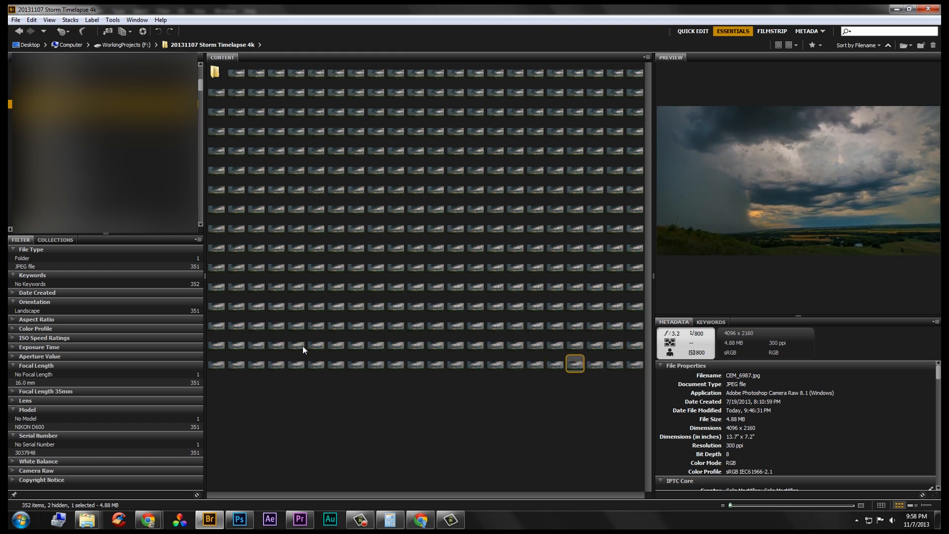
left_click(634, 364)
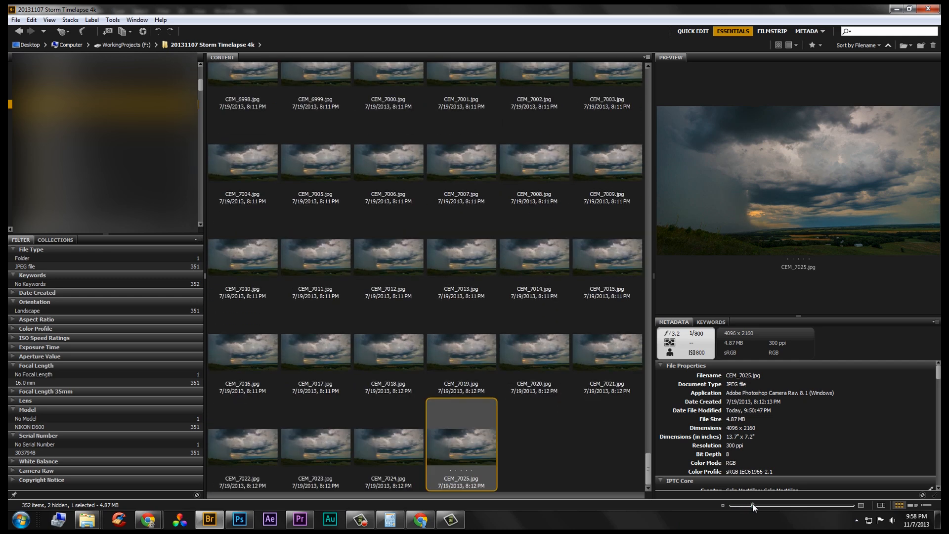
- Batch rename all frames to StormTimelapse plus a sequence number, starting StormTimelapse0001.jpg
scroll("down", 3)
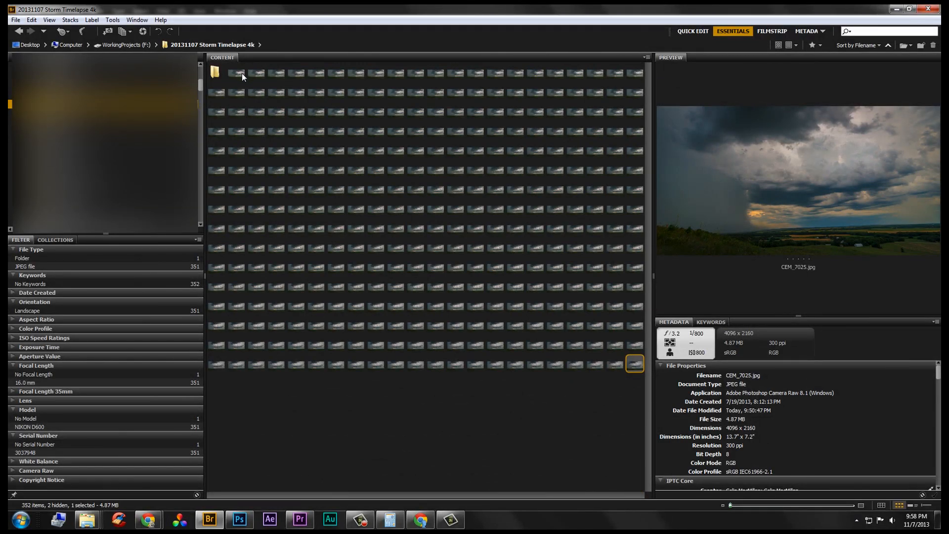
right_click(254, 73)
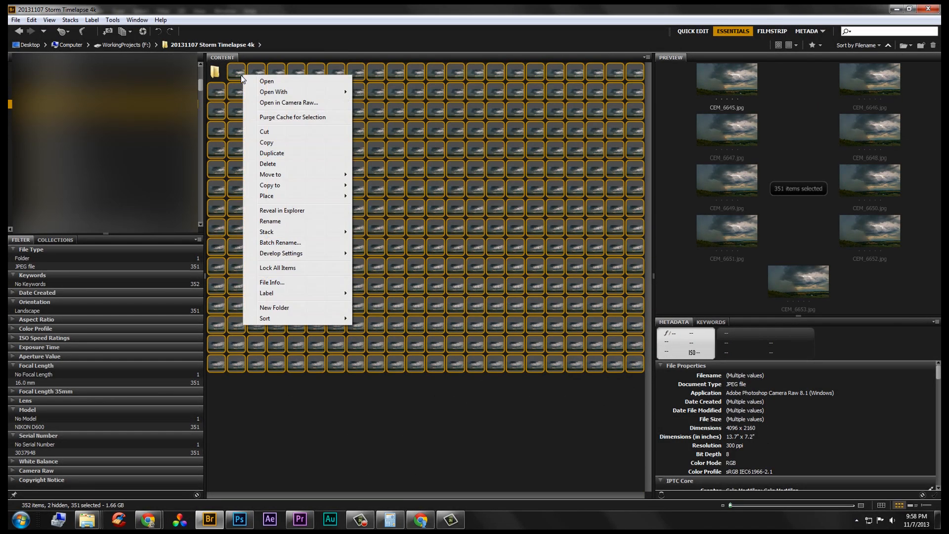
mouse_move(279, 243)
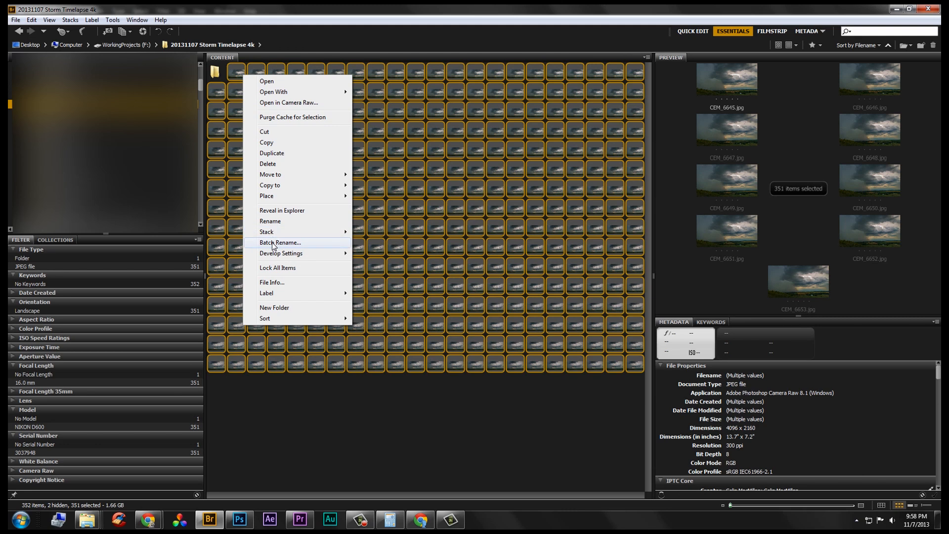
left_click(280, 242)
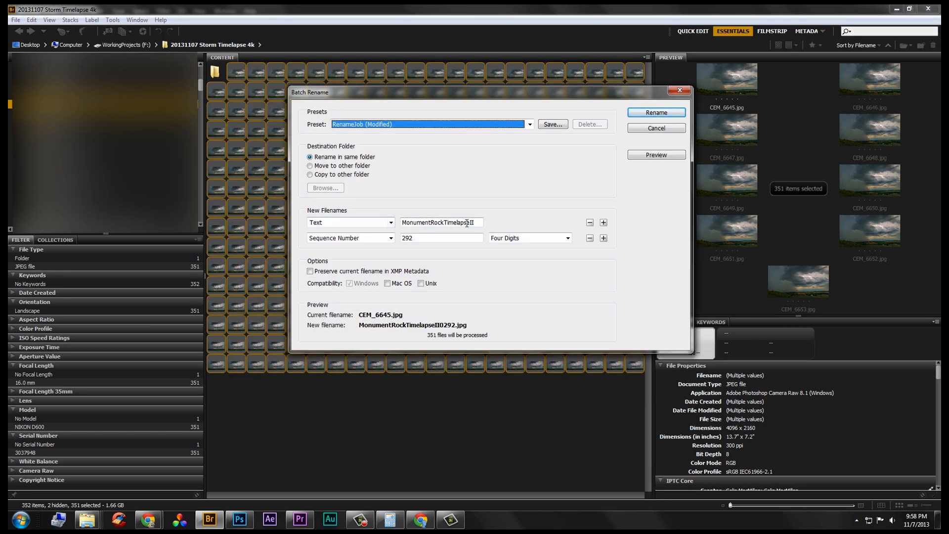
triple_click(440, 222)
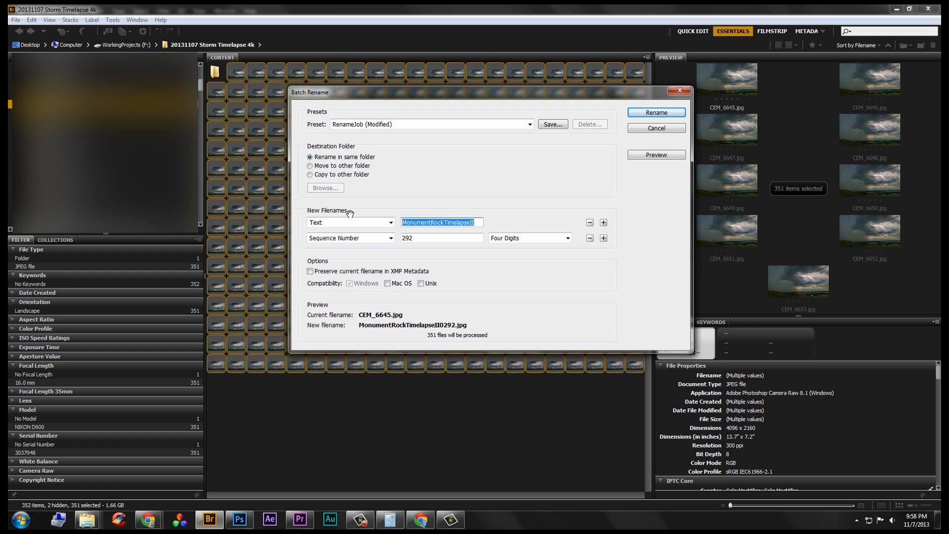
type("Stor")
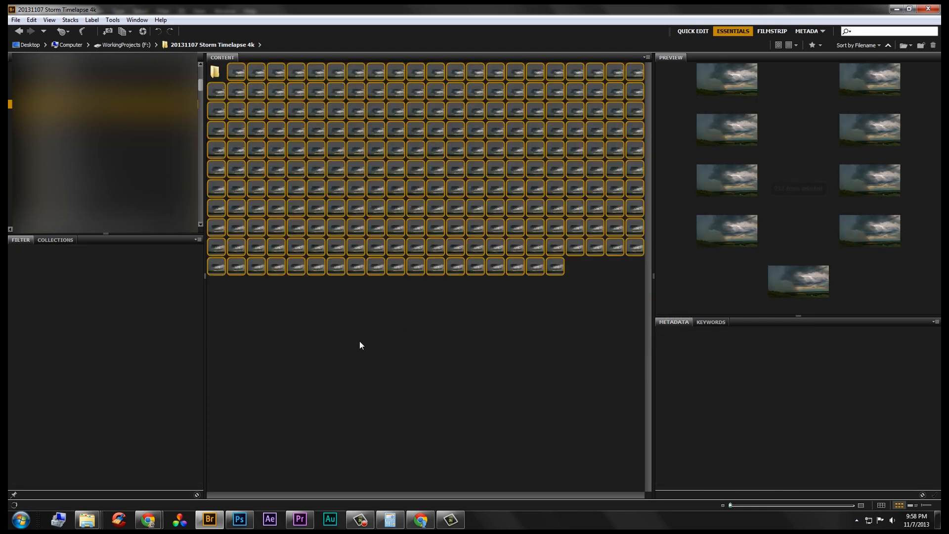
key("ctrl+a")
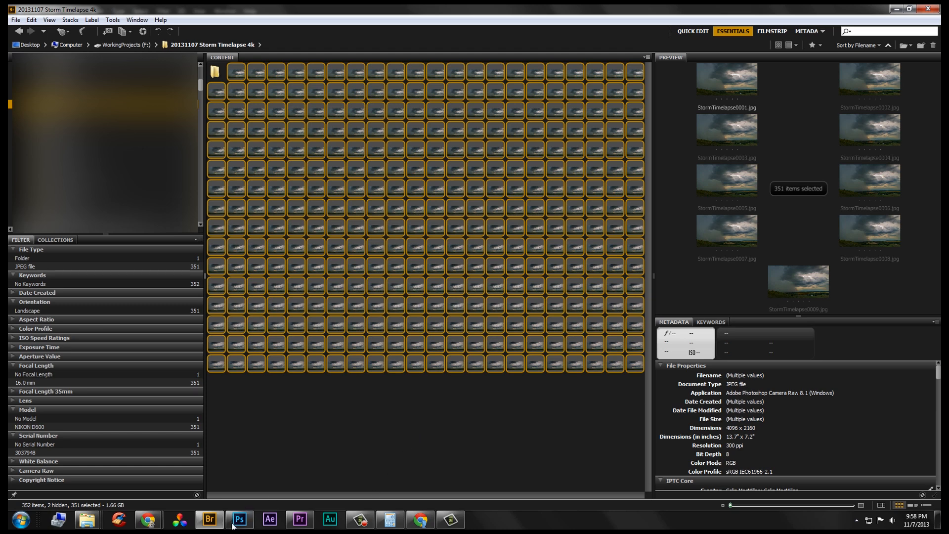
- Open StormTimelapse0001 from '20131107 Storm Timelapse 4k' as an image sequence
left_click(239, 523)
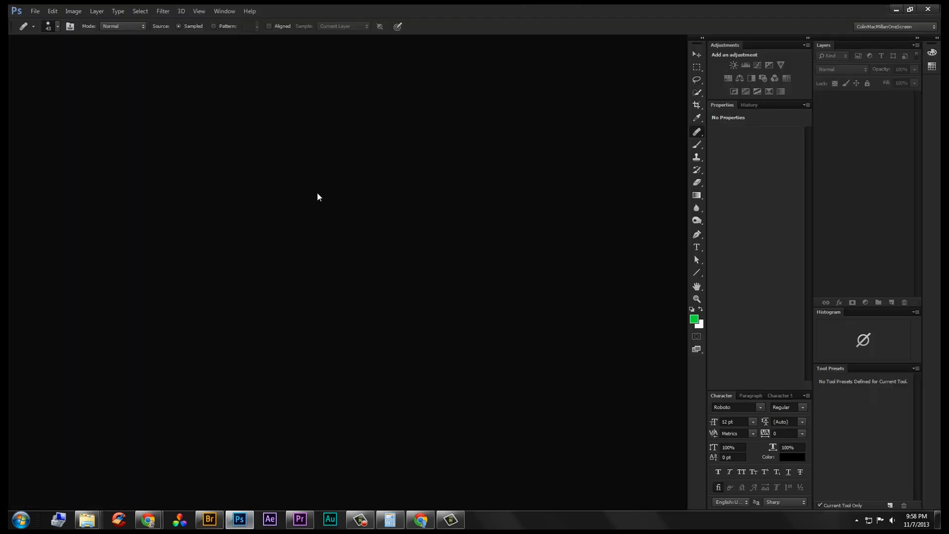
mouse_move(373, 221)
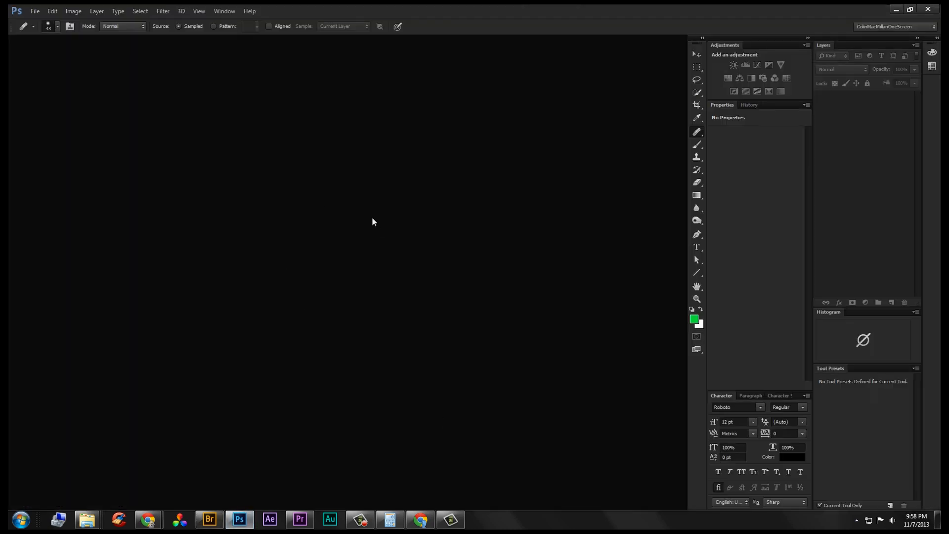
left_click(35, 11)
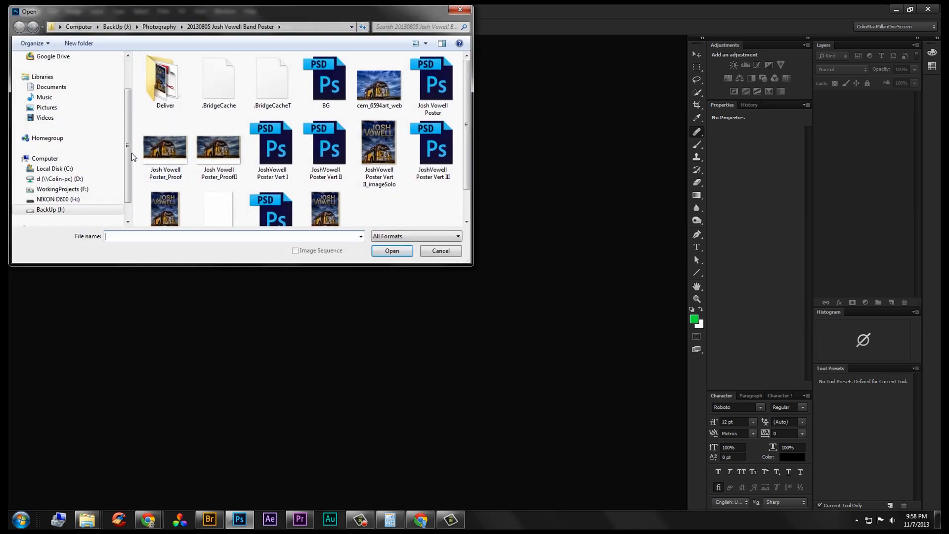
left_click(63, 189)
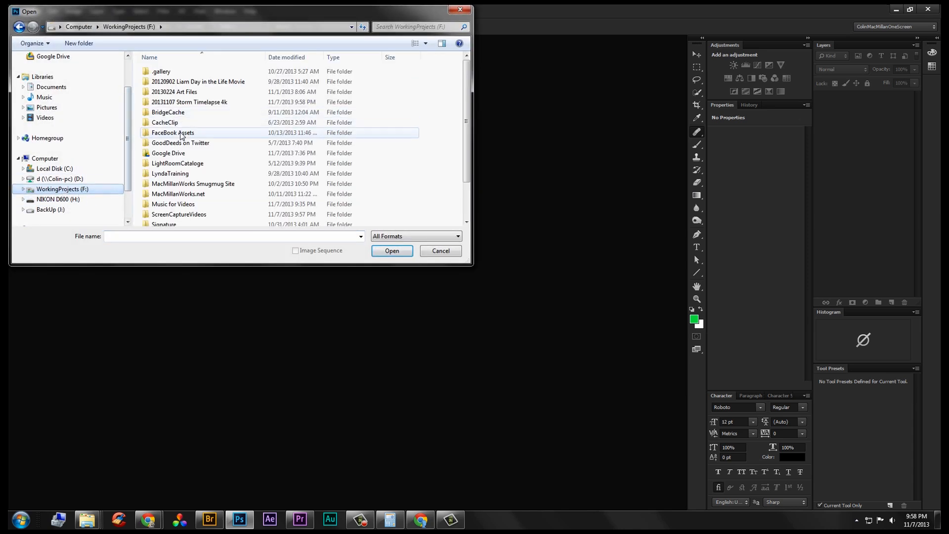
double_click(189, 102)
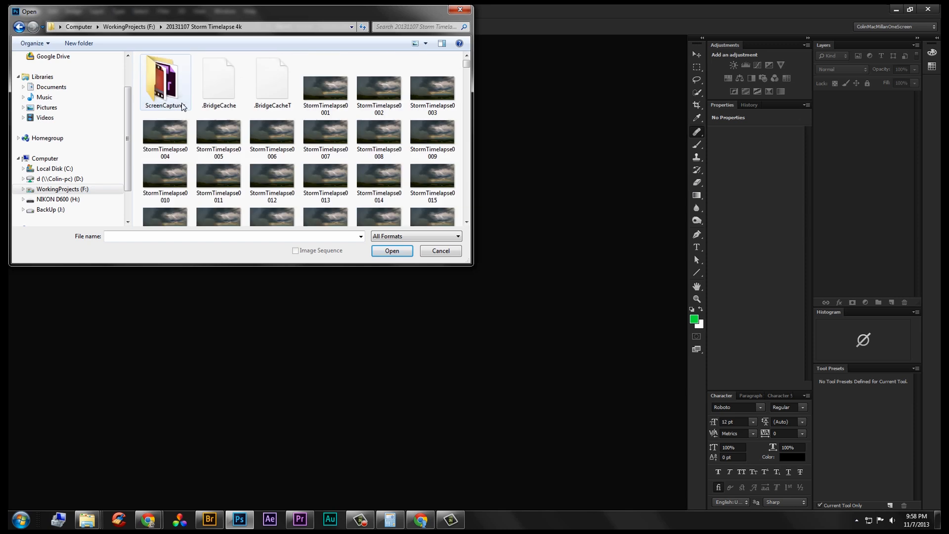
left_click(325, 84)
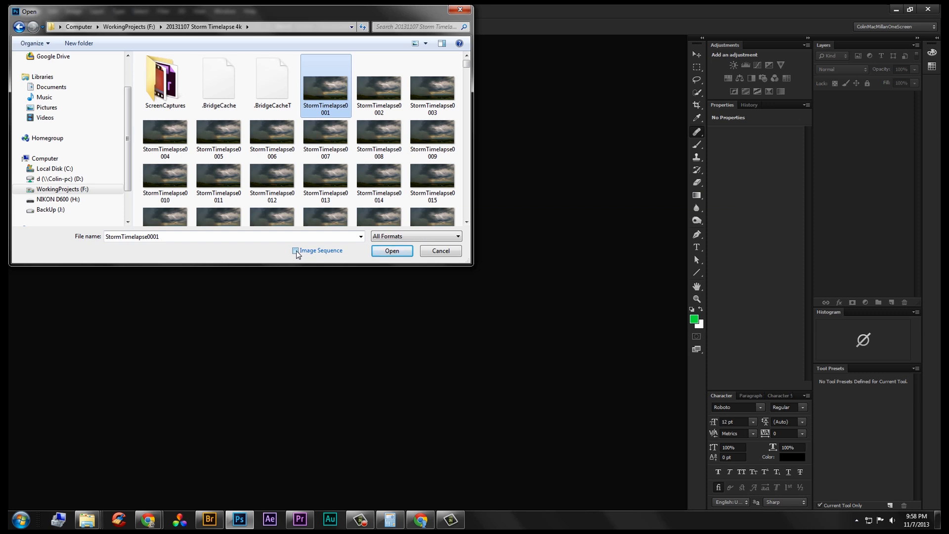
left_click(295, 251)
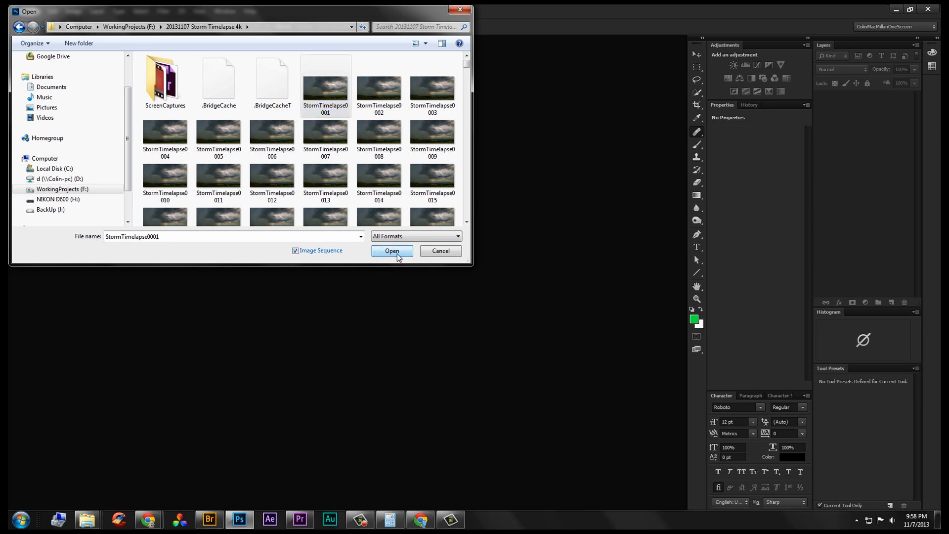
left_click(392, 251)
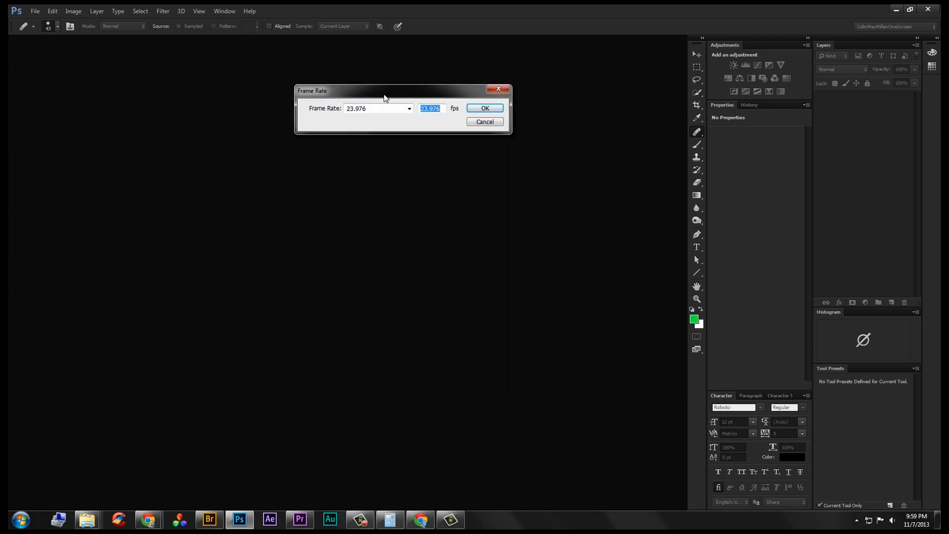
mouse_move(331, 224)
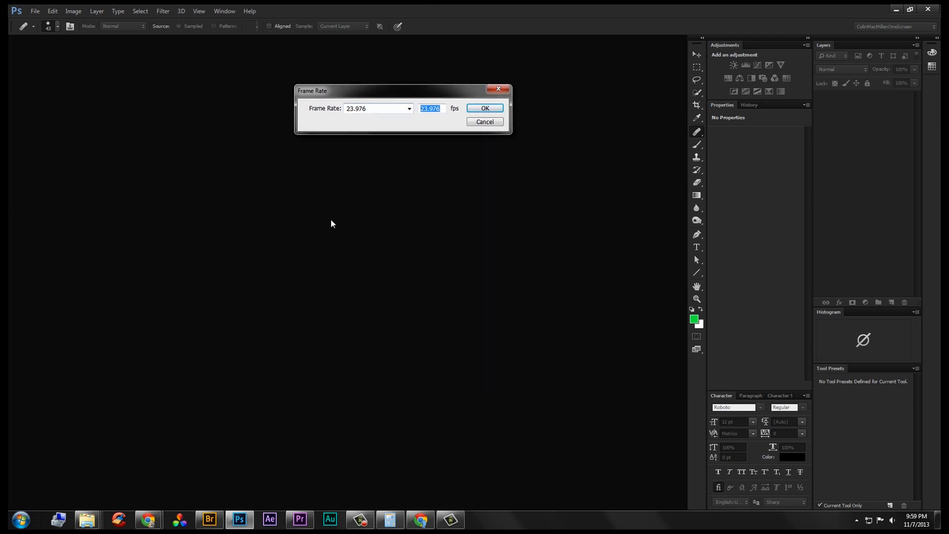
mouse_move(456, 197)
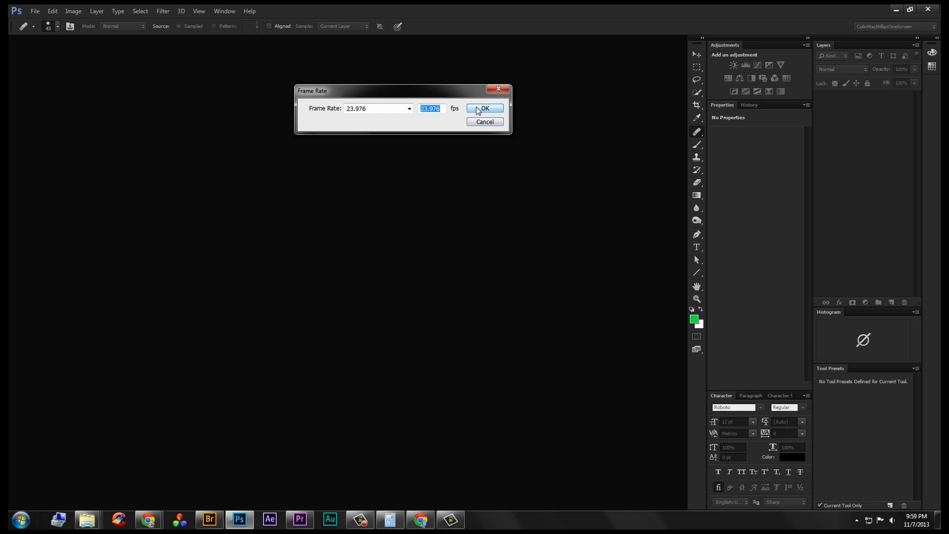
- Set the image sequence frame rate to 23.976 fps
left_click(409, 108)
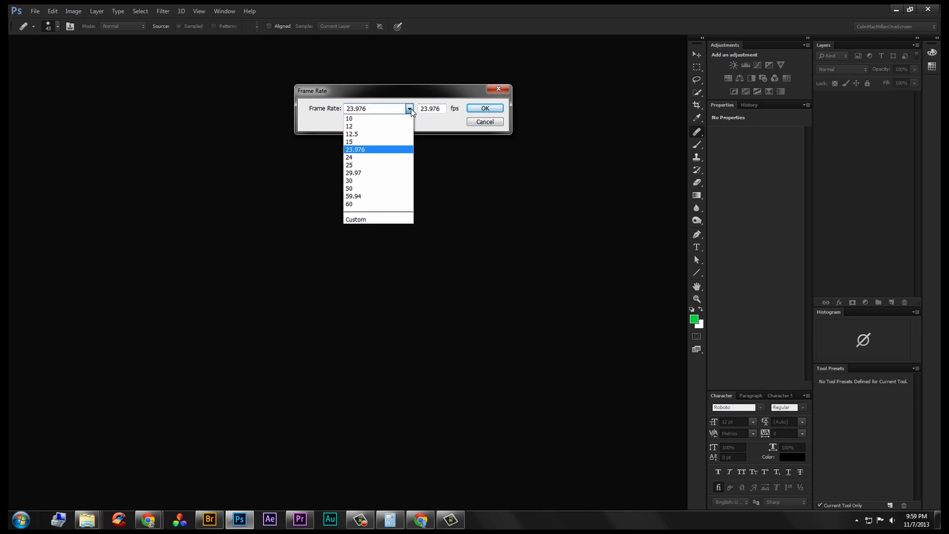
mouse_move(380, 146)
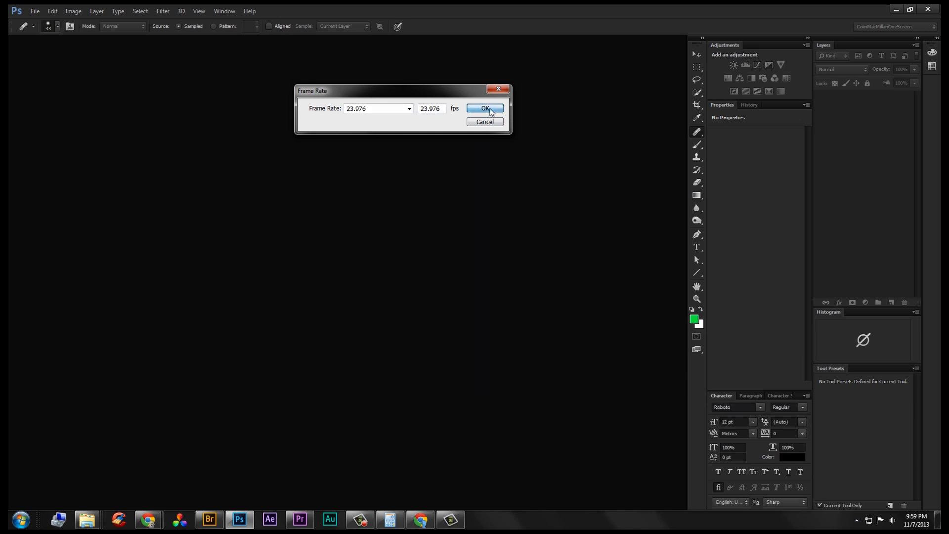
left_click(485, 108)
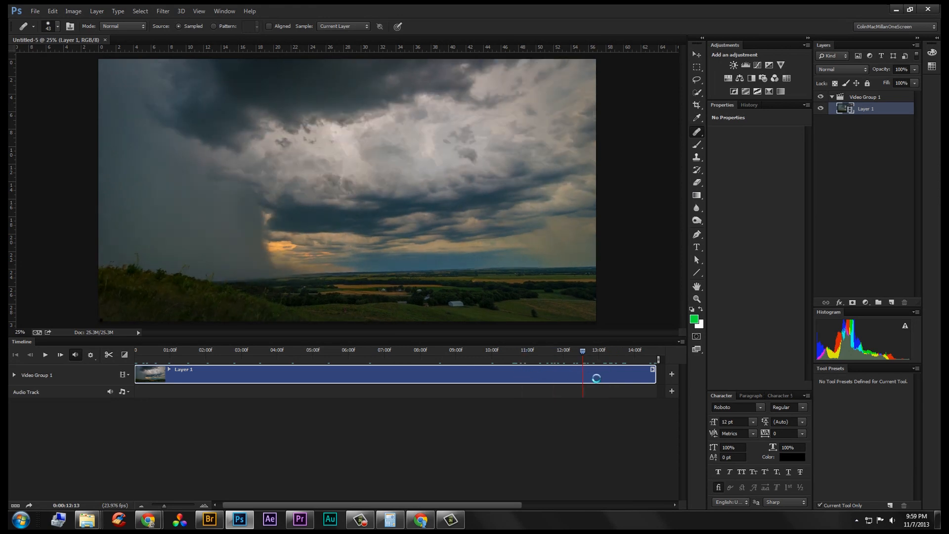
- Trim the storm clip to end near 12 seconds, reset the playhead, and select Video Group 1
left_click_drag(583, 350, 534, 350)
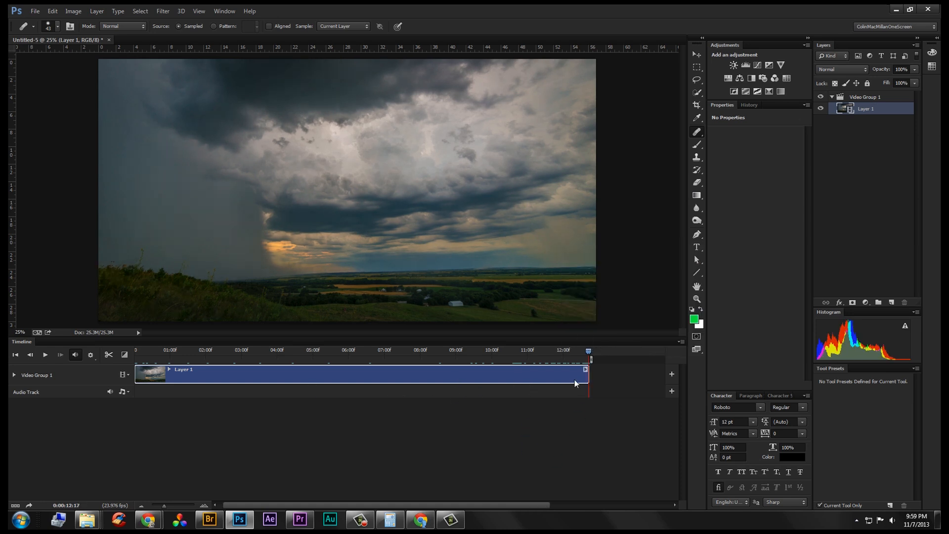
left_click(468, 350)
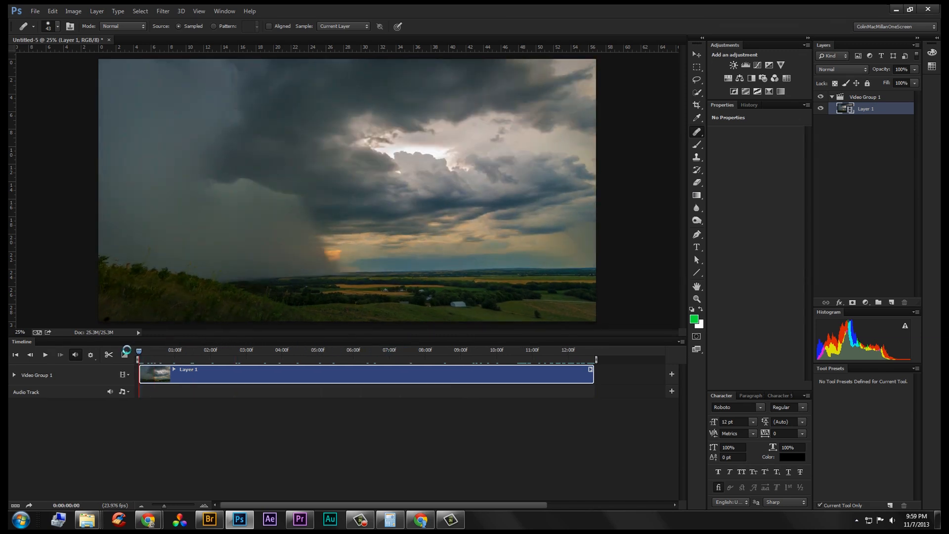
left_click(526, 350)
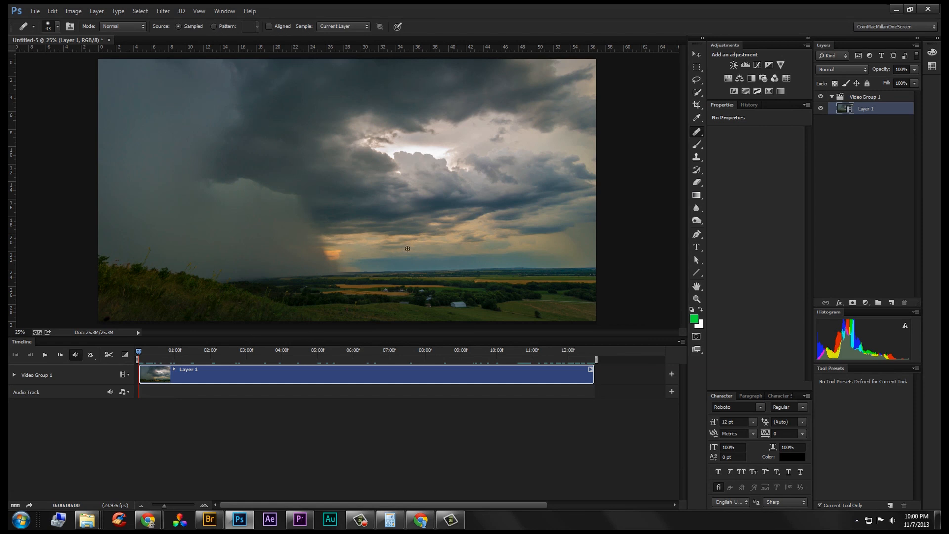
left_click(866, 97)
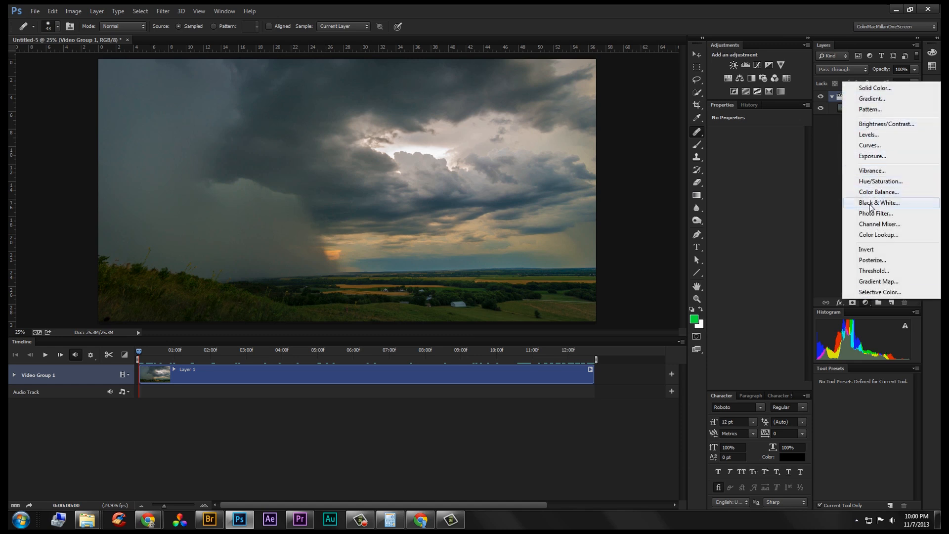
- Add a darkening Curves layer and mask it out of the upper-left sky and rain curtain
left_click(871, 145)
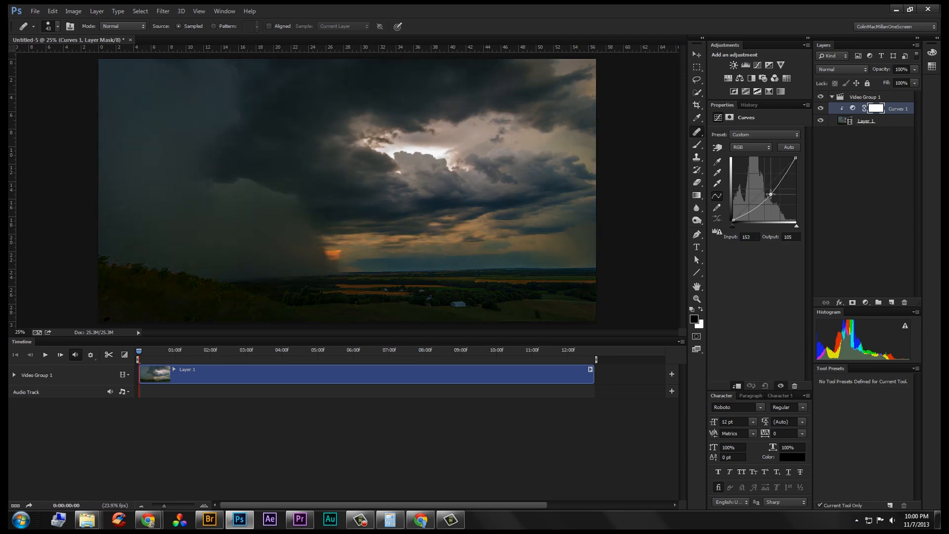
left_click_drag(772, 194, 765, 193)
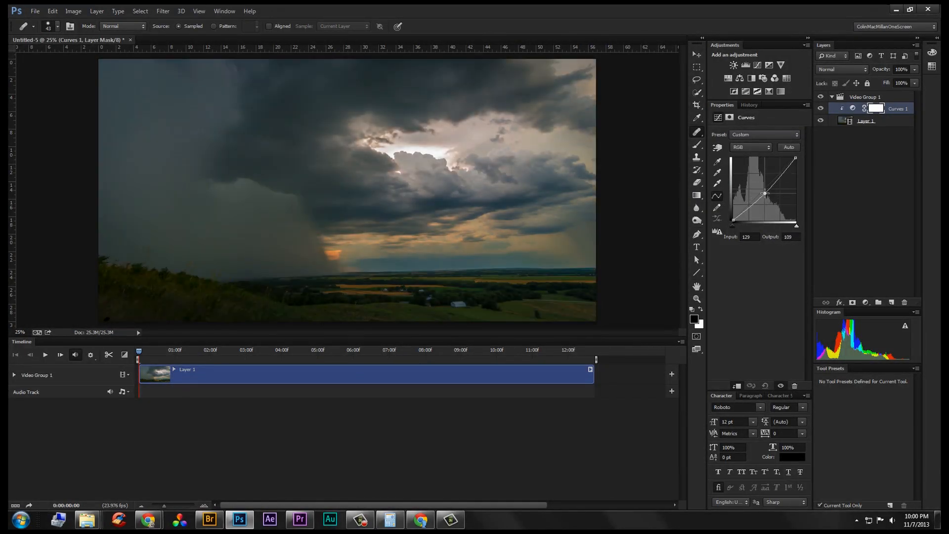
left_click_drag(764, 192, 771, 199)
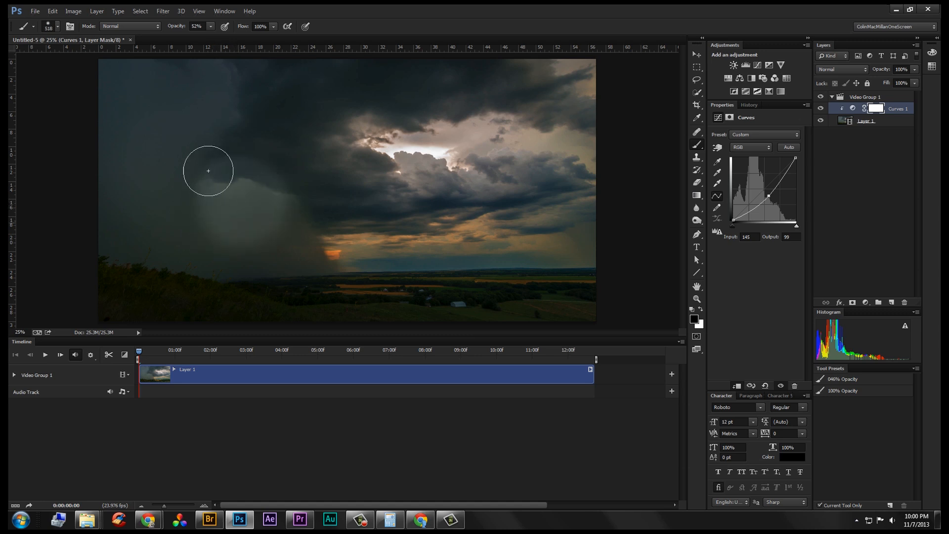
left_click_drag(208, 171, 337, 270)
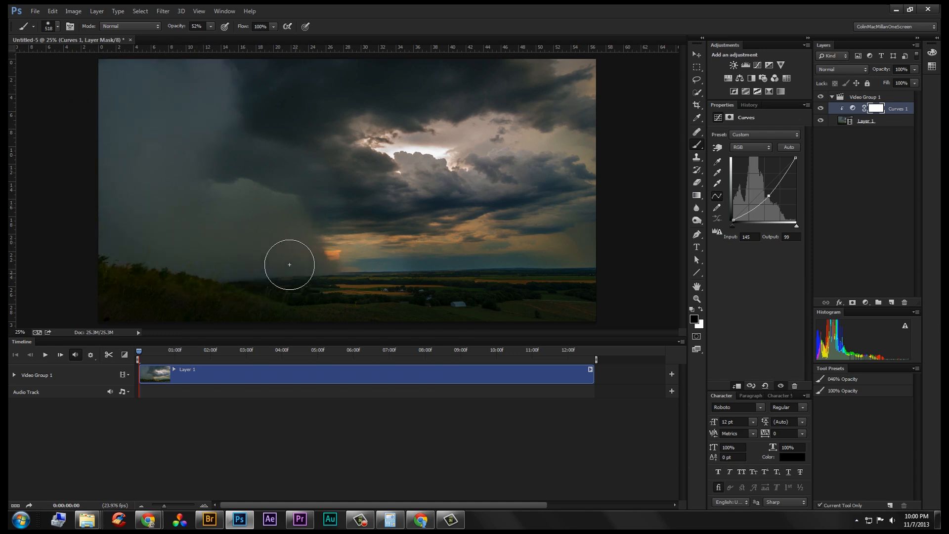
left_click_drag(289, 264, 473, 240)
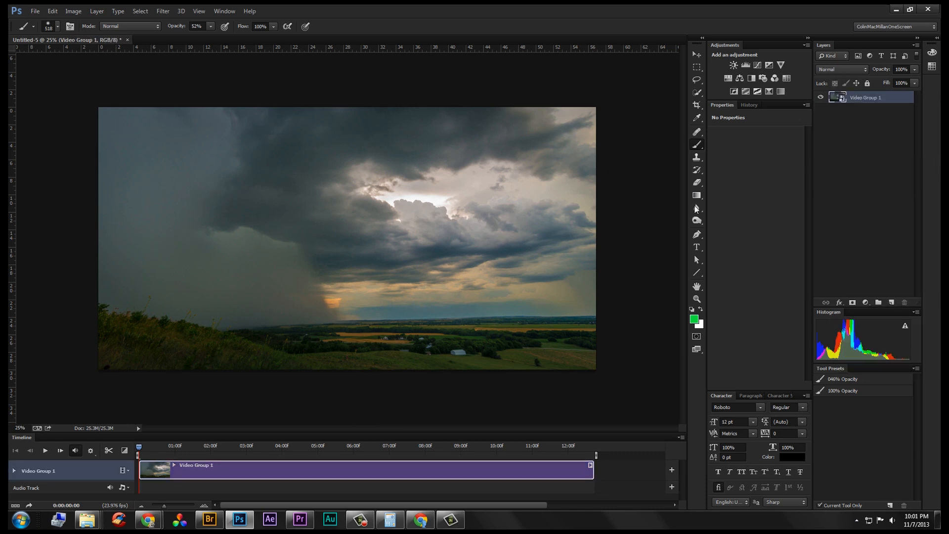
- Launch Silver Efex Pro 2 from the Filter menu on the storm video smart object
left_click(162, 11)
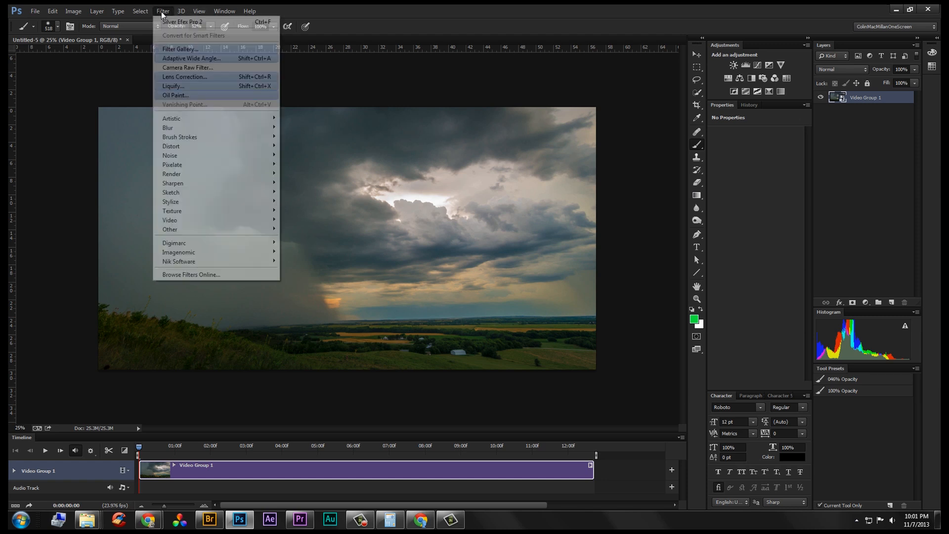
mouse_move(178, 261)
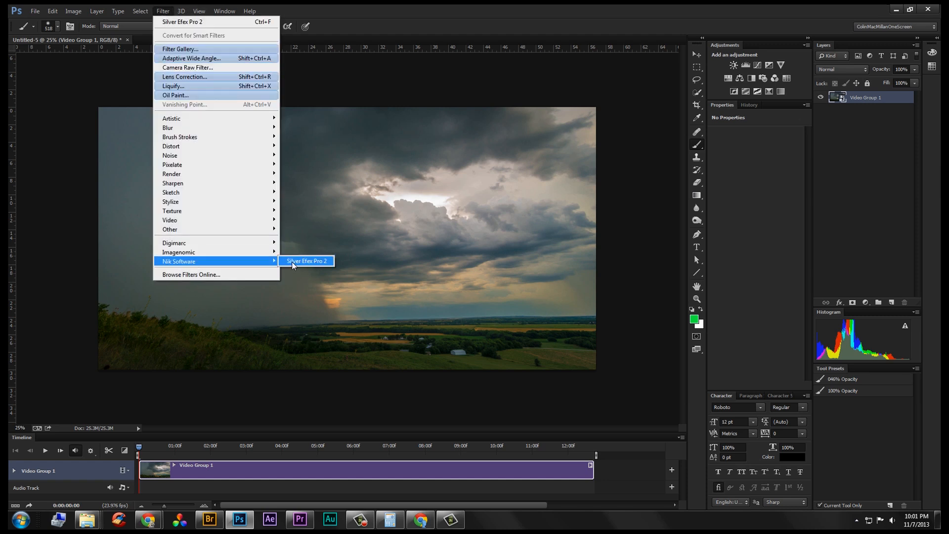
left_click(306, 262)
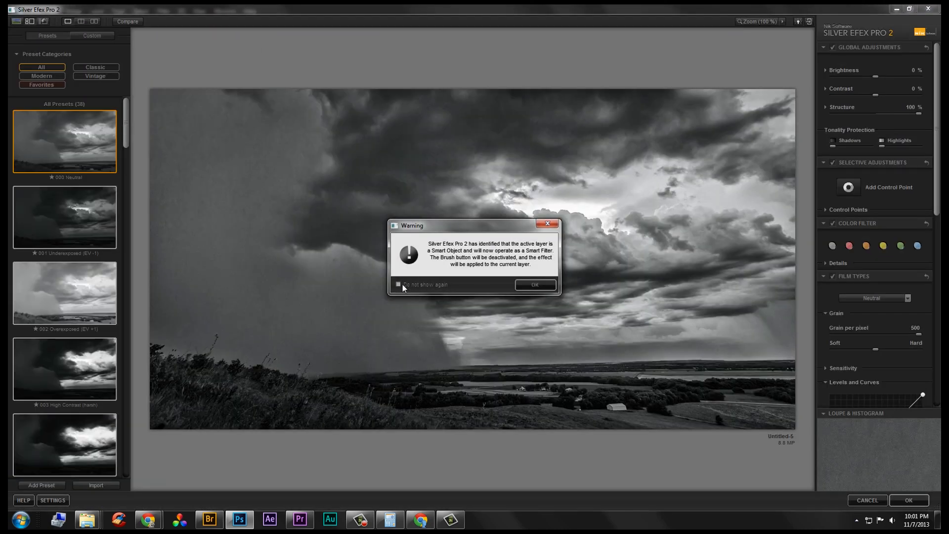
mouse_move(488, 273)
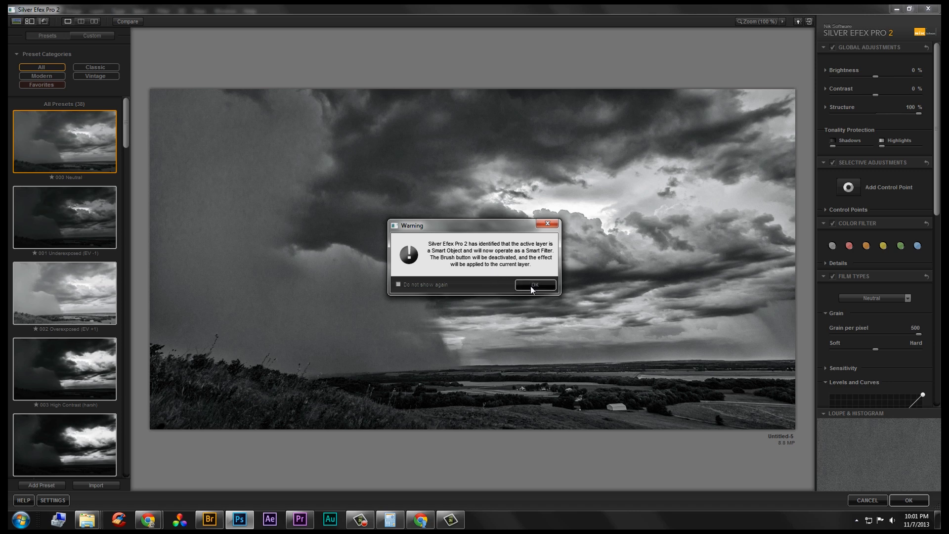
- Dismiss the warning, set Structure 62%, Brightness -4%, Contrast 23%, and apply the conversion
left_click(535, 285)
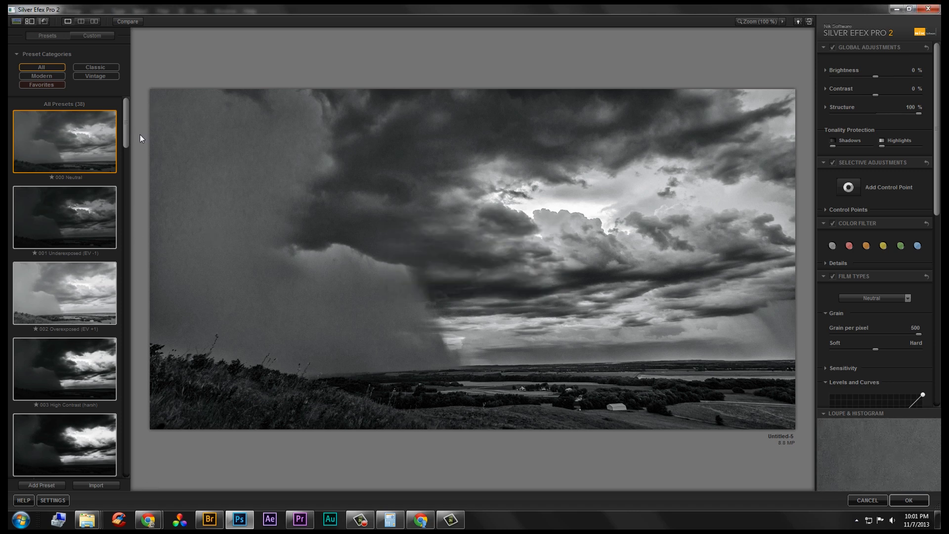
mouse_move(148, 95)
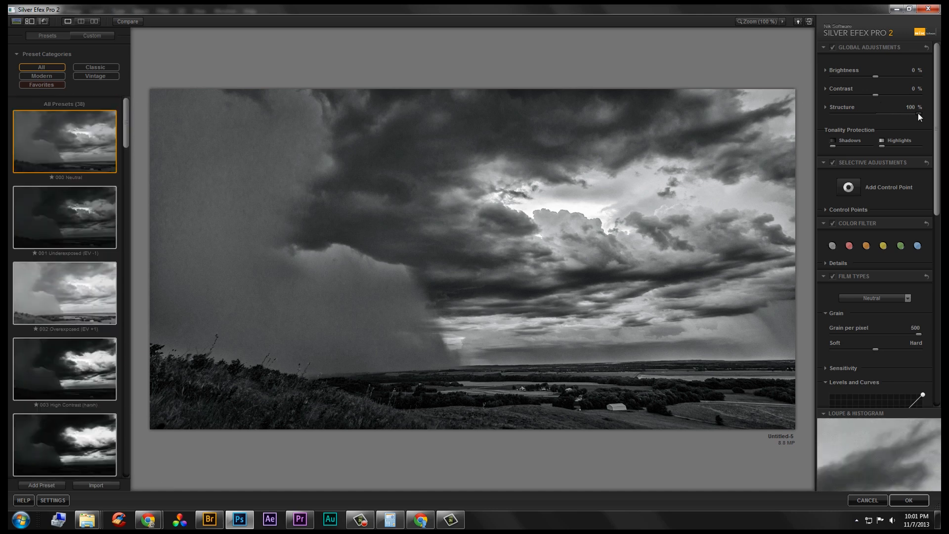
left_click_drag(917, 114, 883, 113)
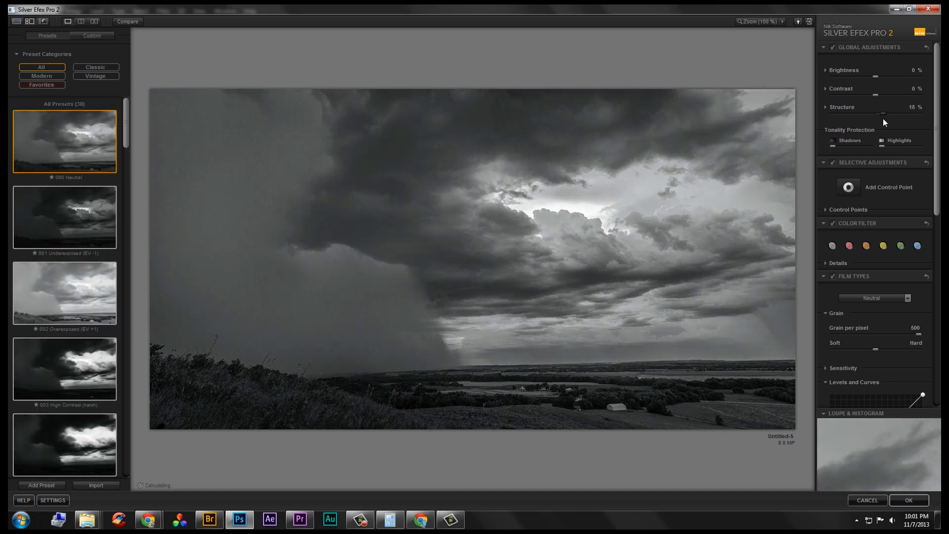
left_click_drag(882, 113, 901, 113)
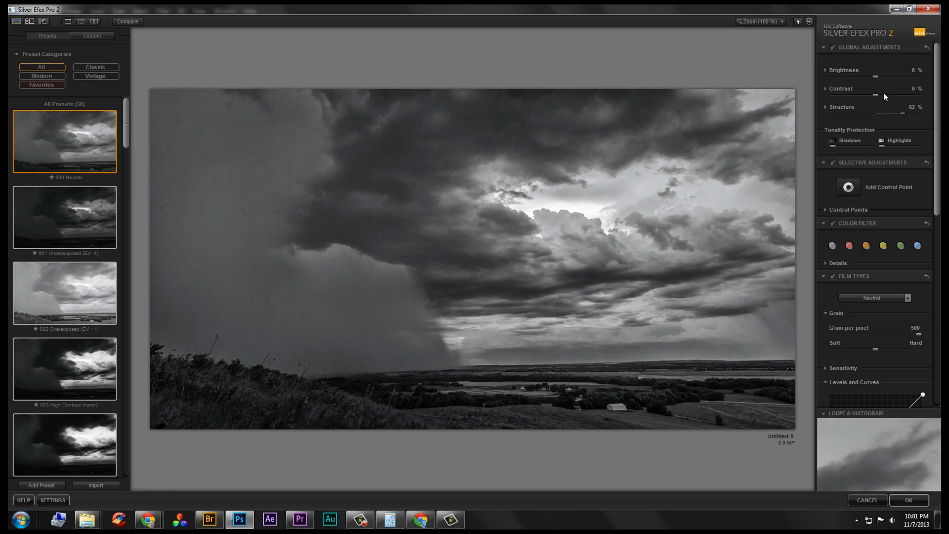
left_click_drag(875, 95, 887, 95)
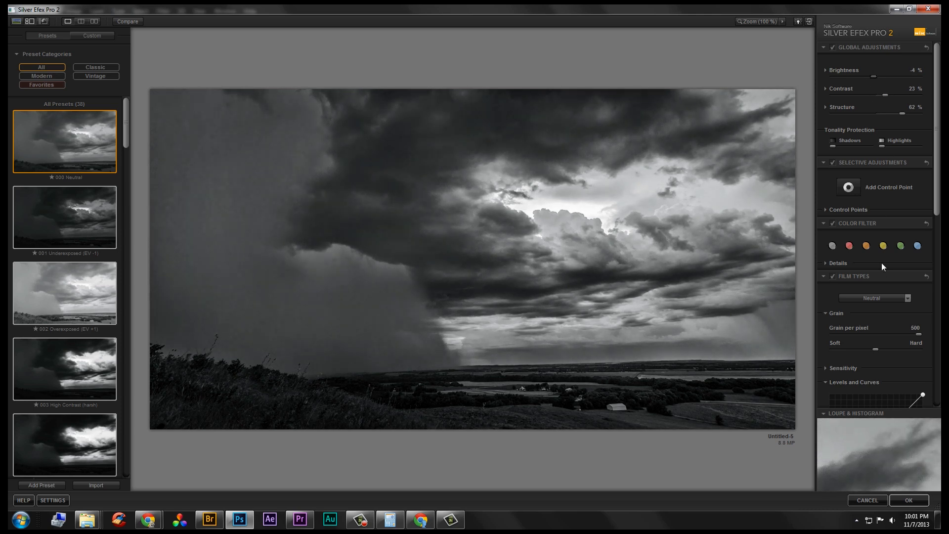
left_click(909, 500)
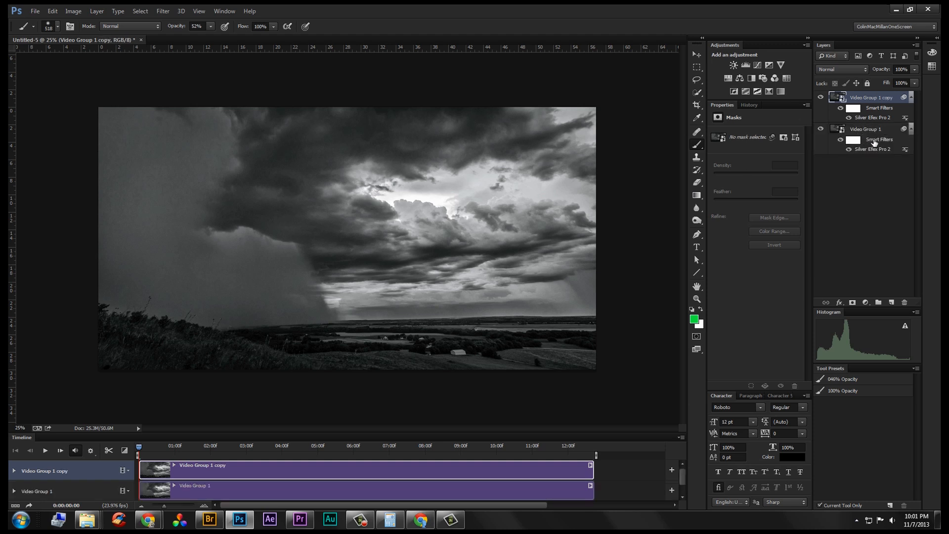
- Delete the Silver Efex Pro 2 smart filter from the original Video Group 1
left_click(868, 130)
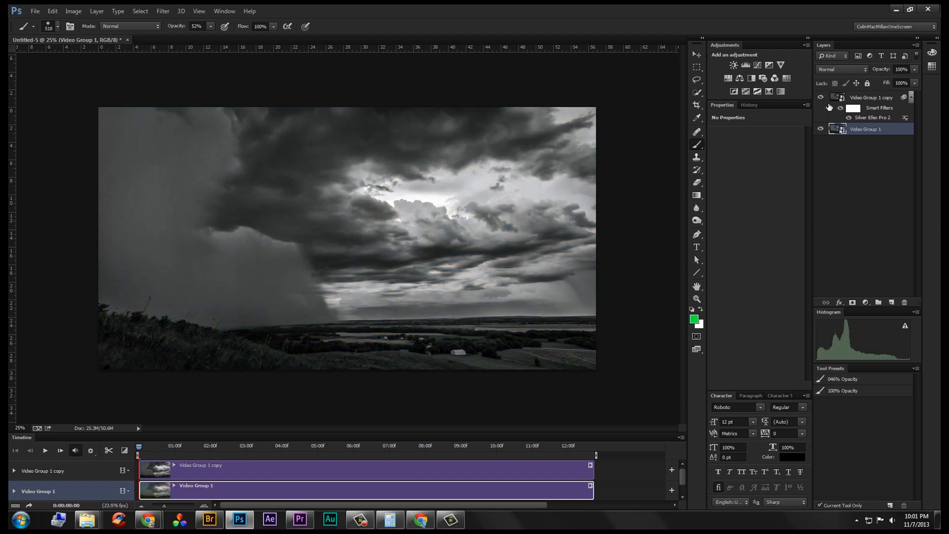
- Try Luminosity on the original group, revert it to Normal, then select the black-and-white copy
left_click(841, 70)
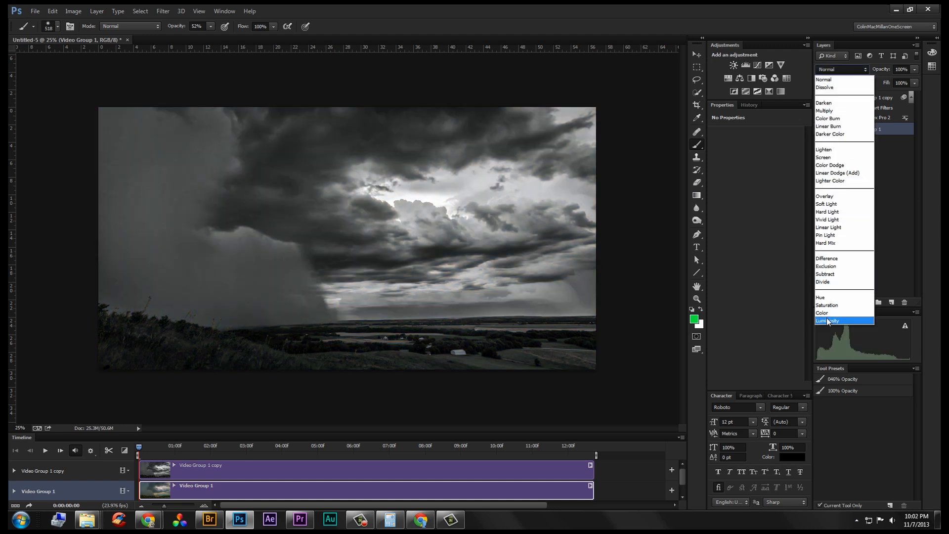
left_click(826, 320)
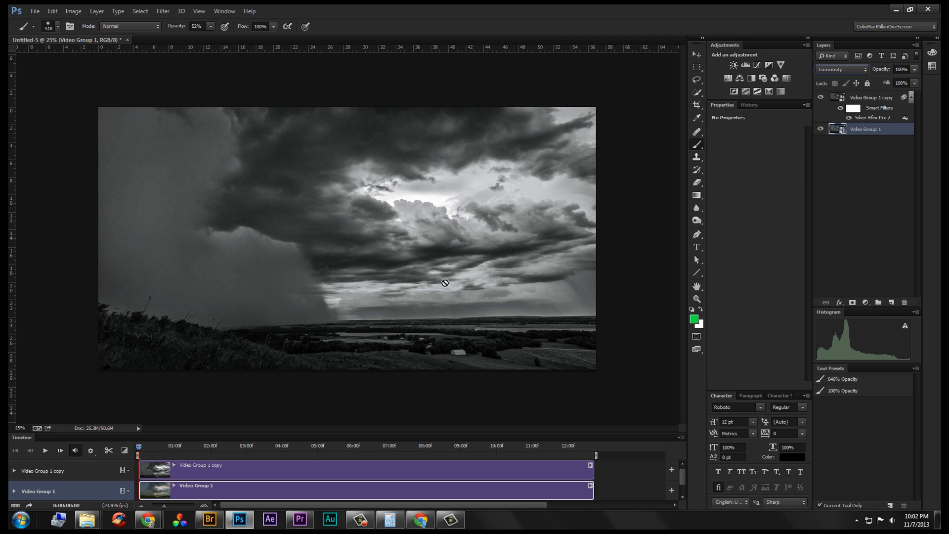
mouse_move(449, 277)
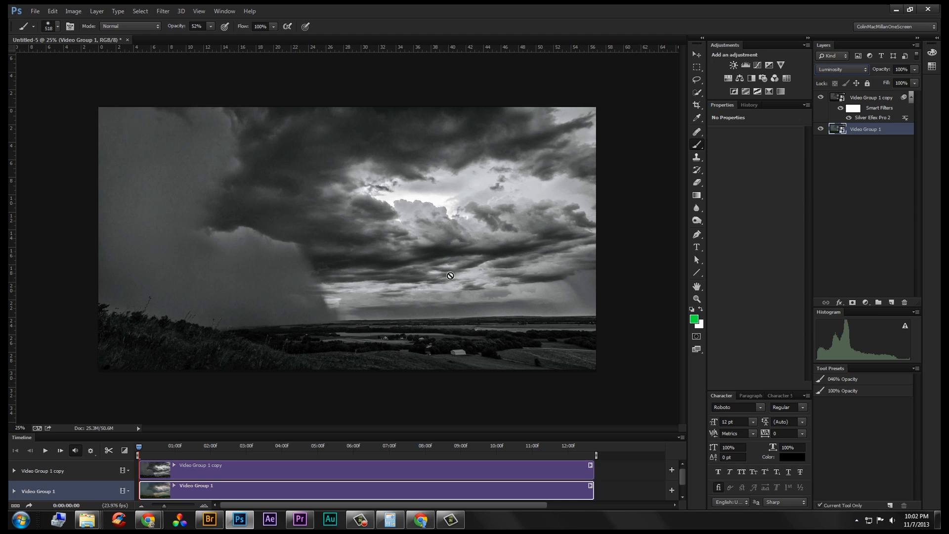
left_click(840, 69)
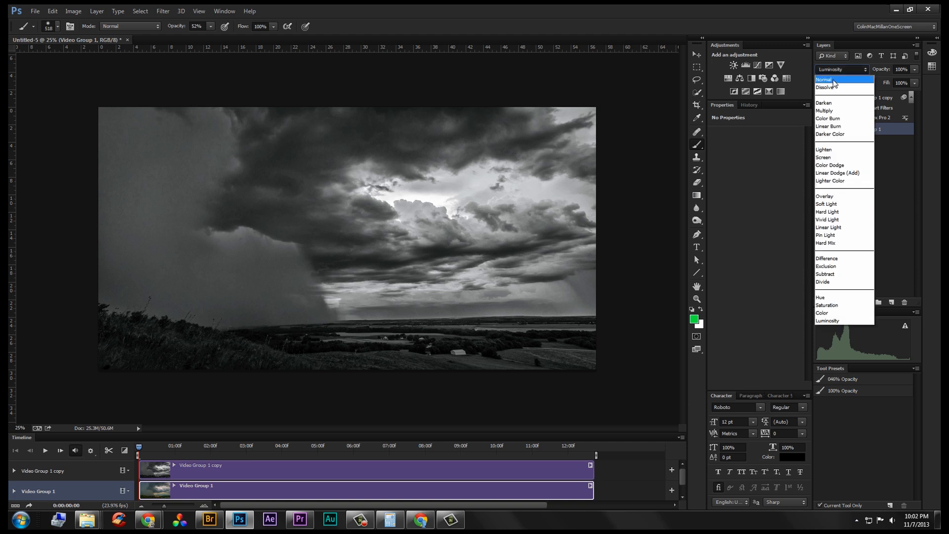
left_click(824, 78)
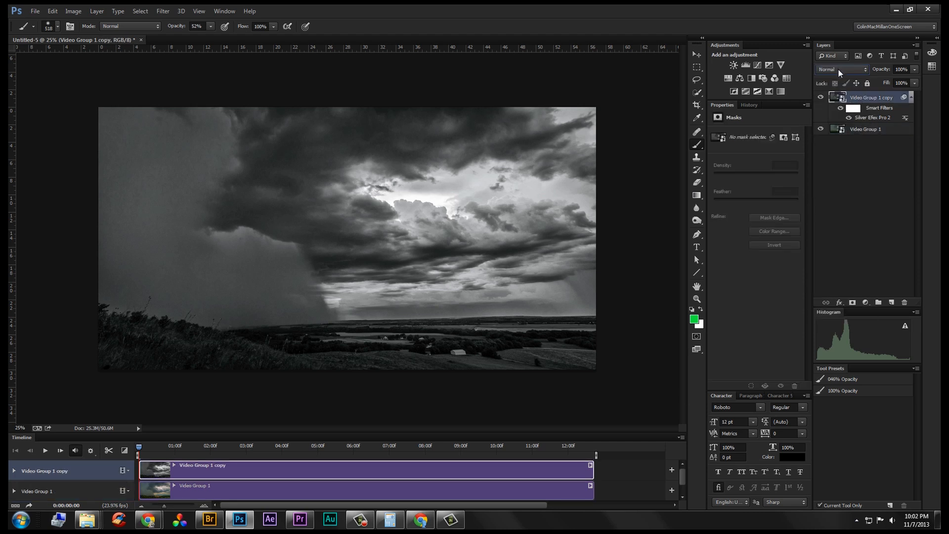
left_click(841, 69)
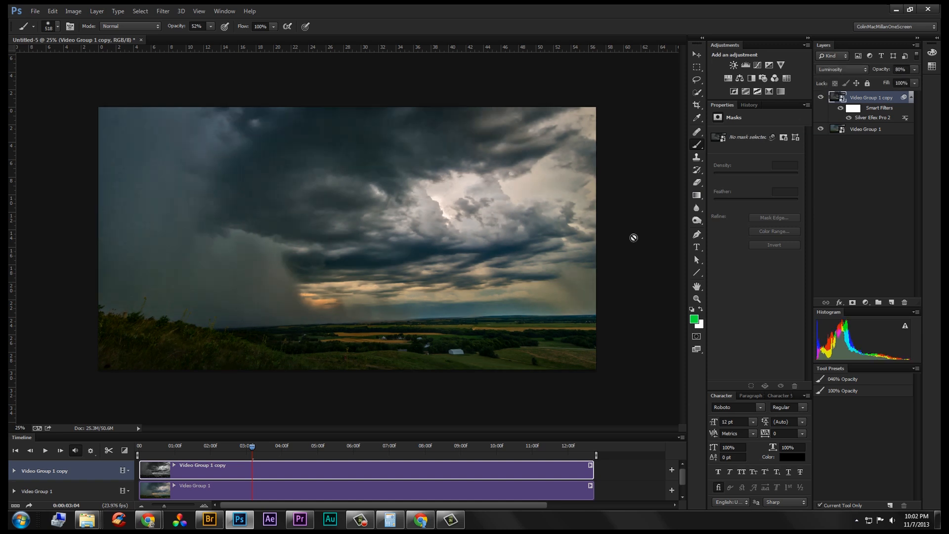
mouse_move(711, 188)
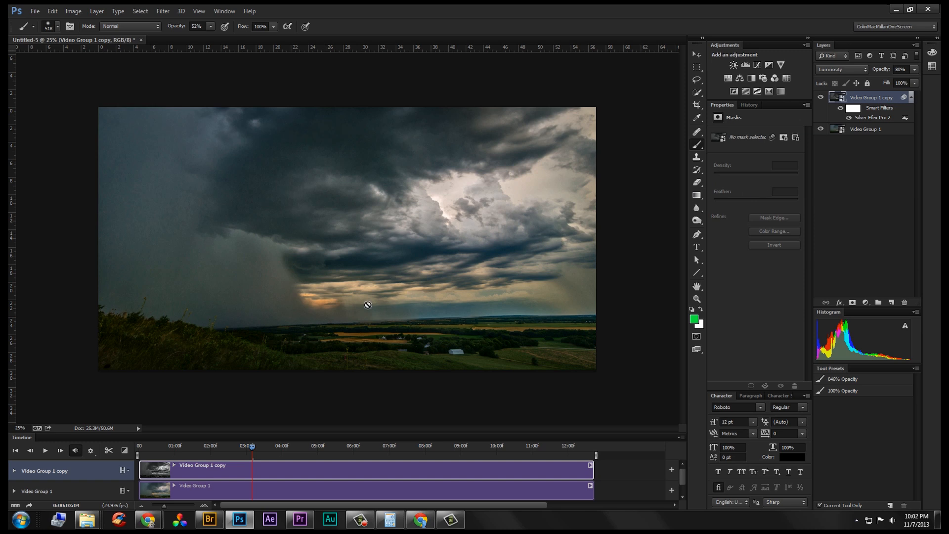
mouse_move(226, 431)
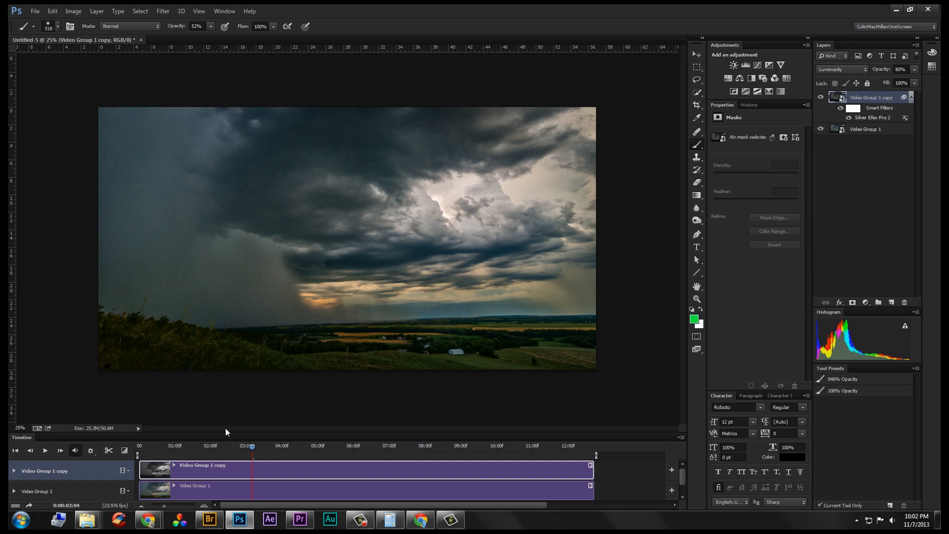
mouse_move(446, 435)
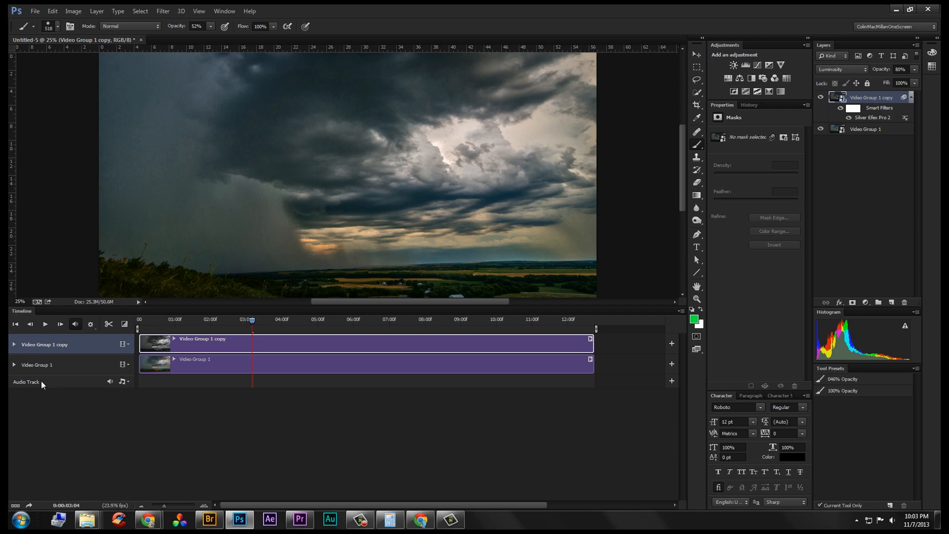
- Add the buildinganempire music file to the Audio Track with Add Audio
left_click(124, 382)
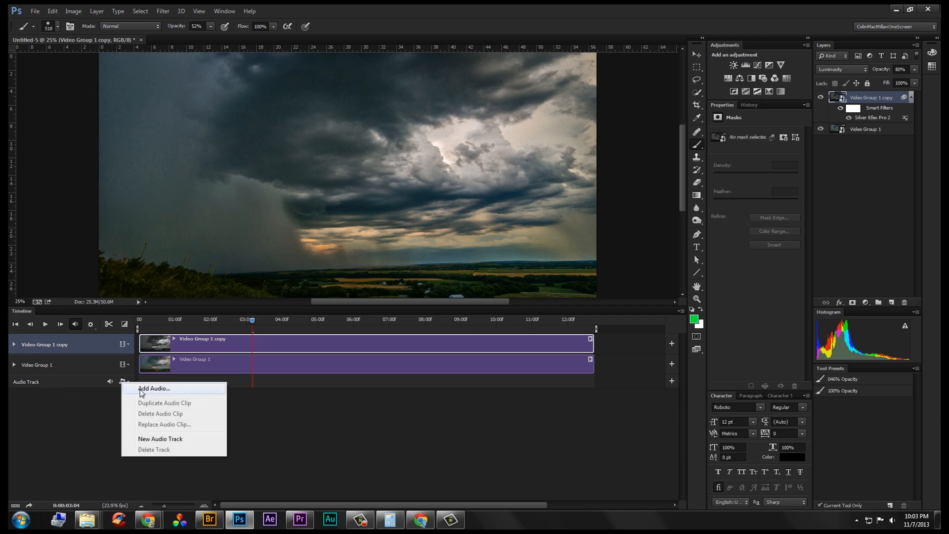
left_click(154, 389)
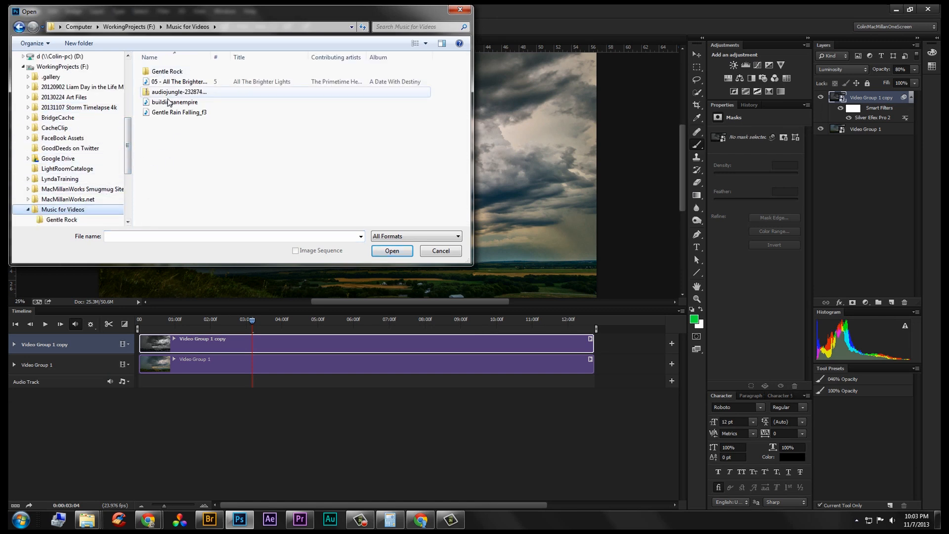
left_click(179, 113)
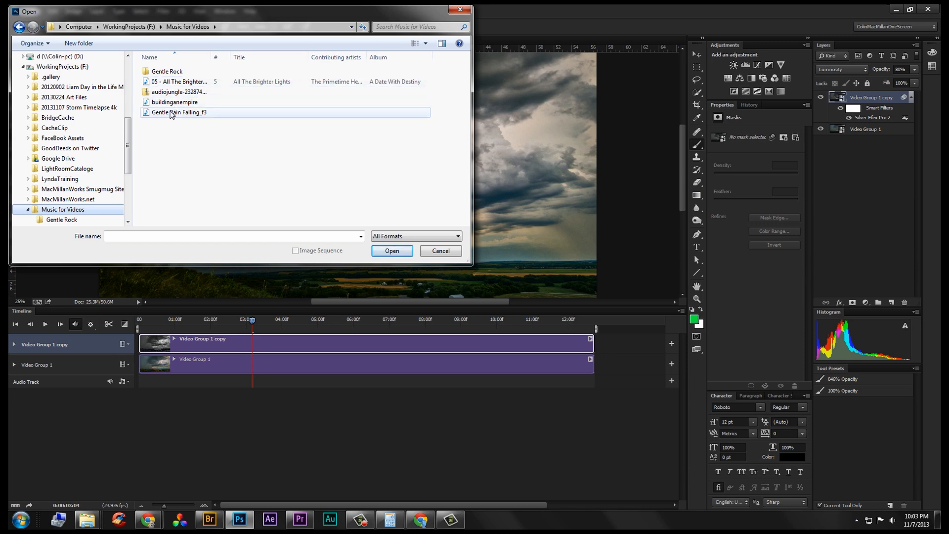
left_click(391, 250)
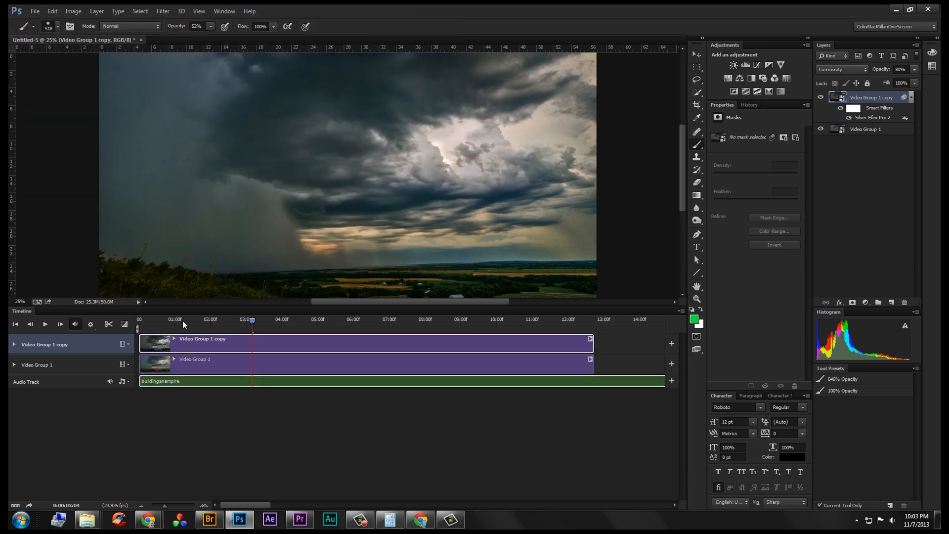
mouse_move(356, 467)
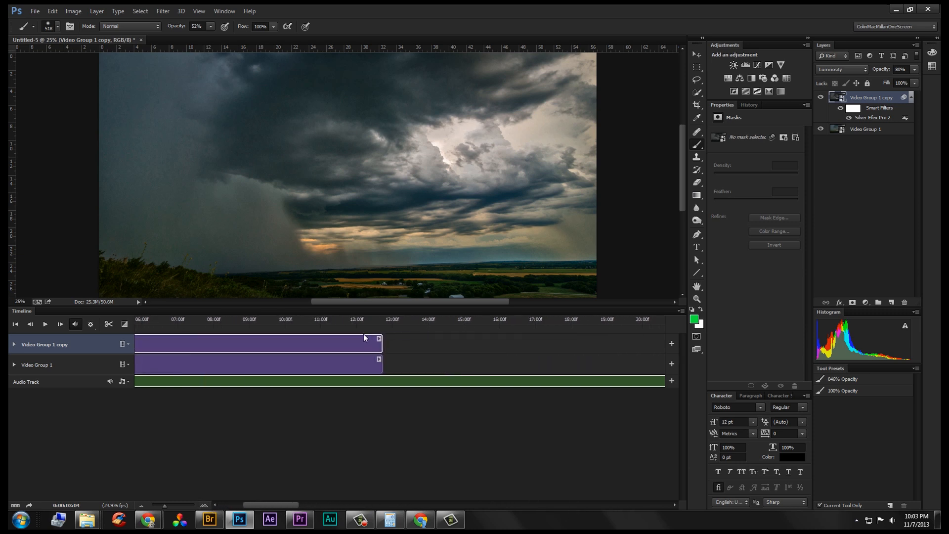
mouse_move(382, 327)
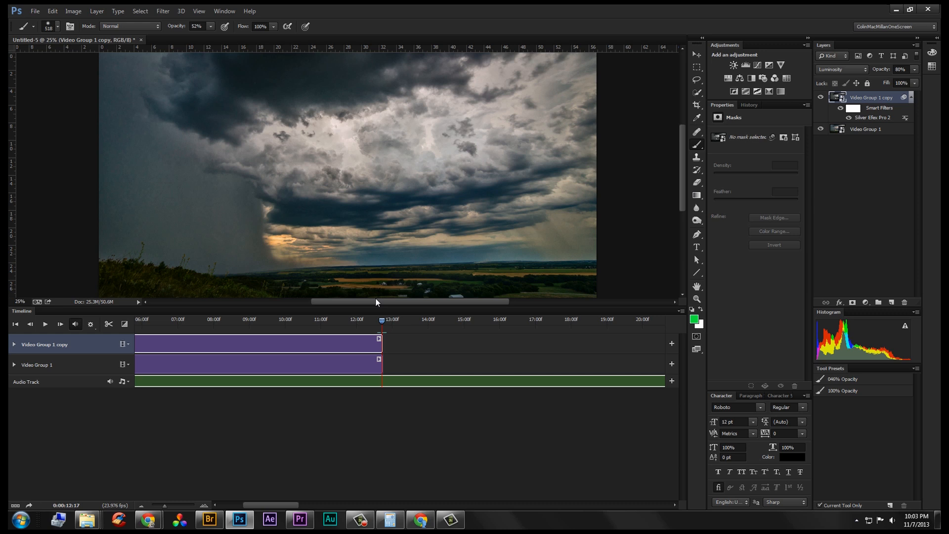
mouse_move(113, 325)
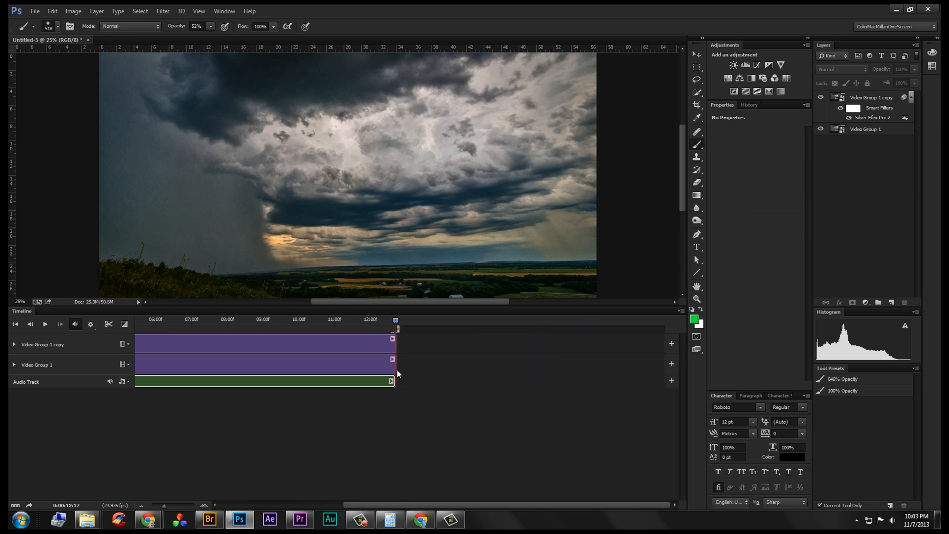
mouse_move(404, 370)
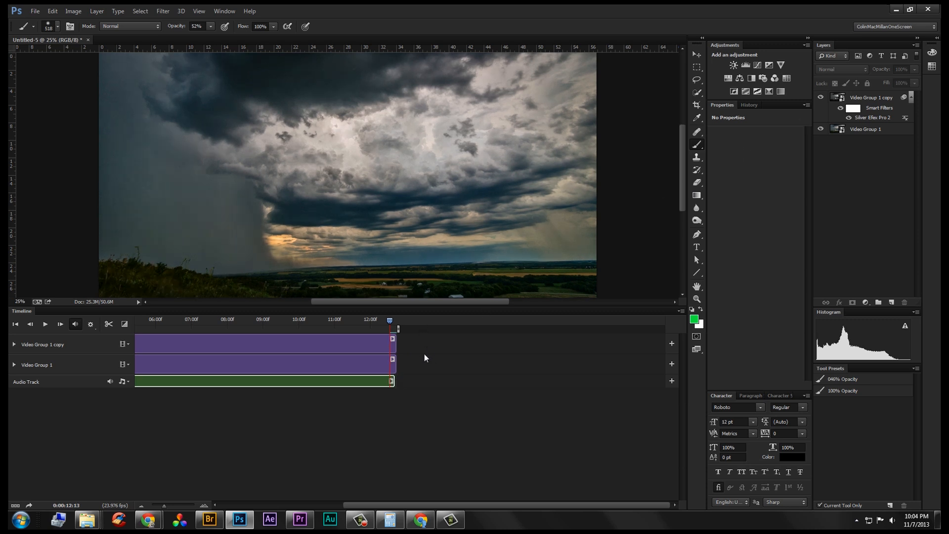
mouse_move(393, 380)
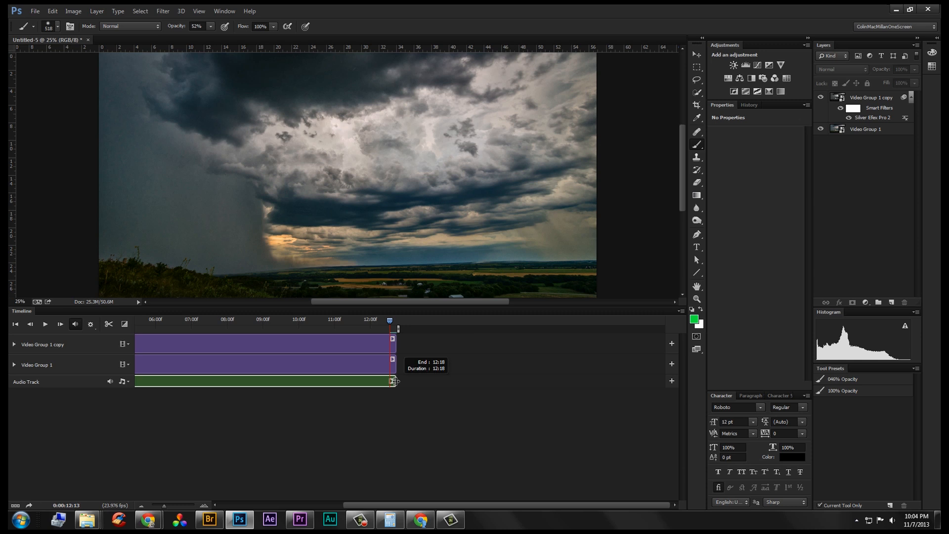
mouse_move(85, 318)
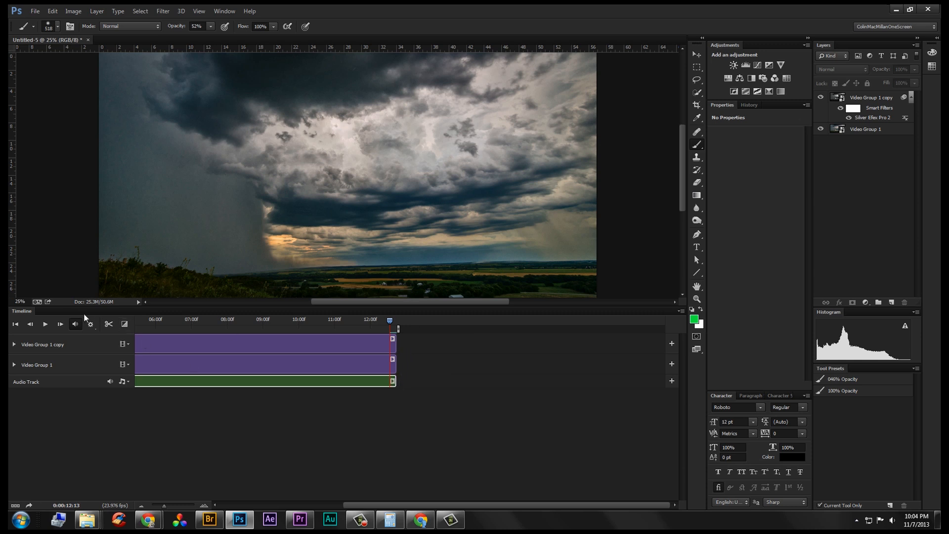
- Check the audio clip's fade options and move the playhead near the video clips' end
left_click(125, 324)
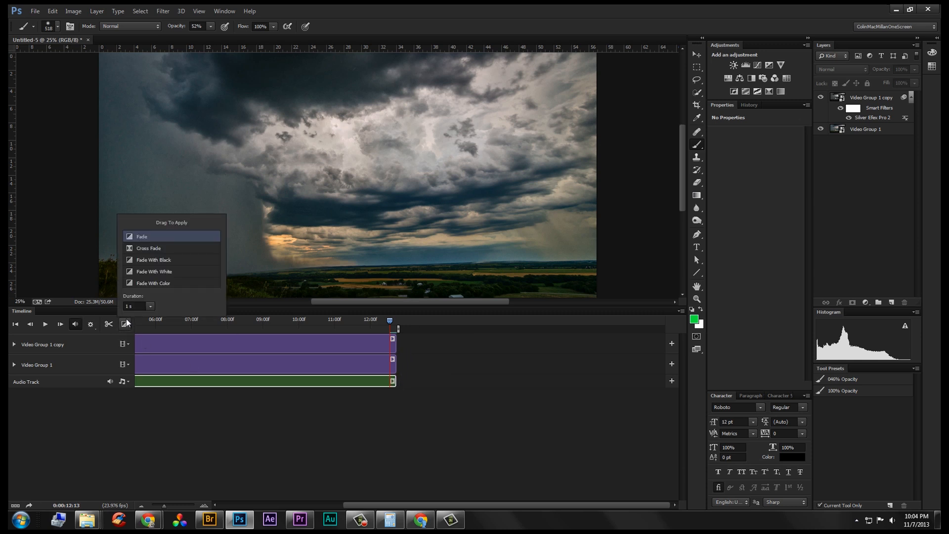
left_click(90, 324)
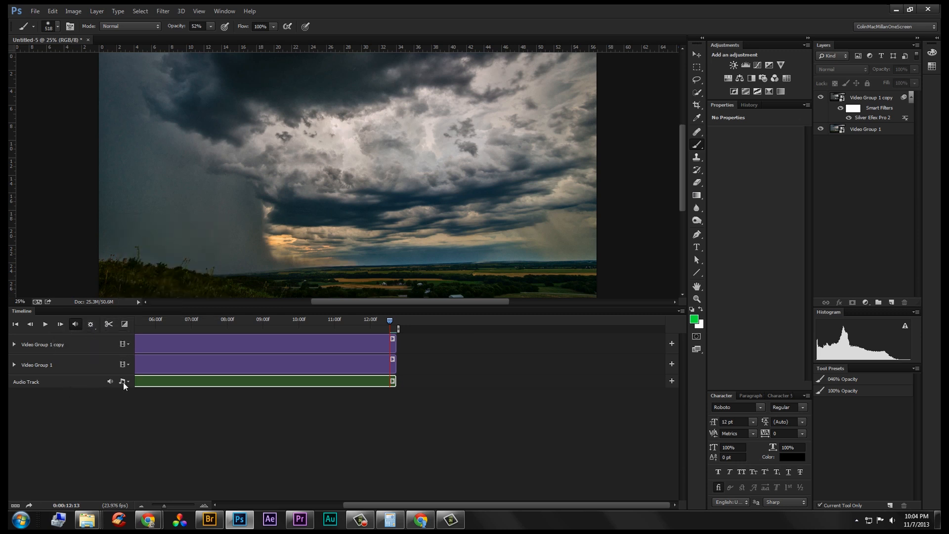
left_click(124, 382)
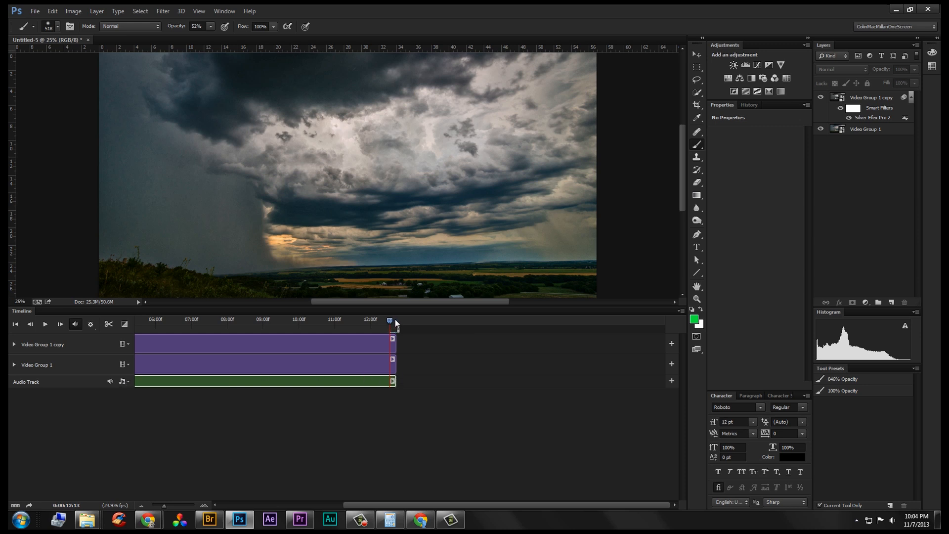
left_click_drag(392, 321, 396, 321)
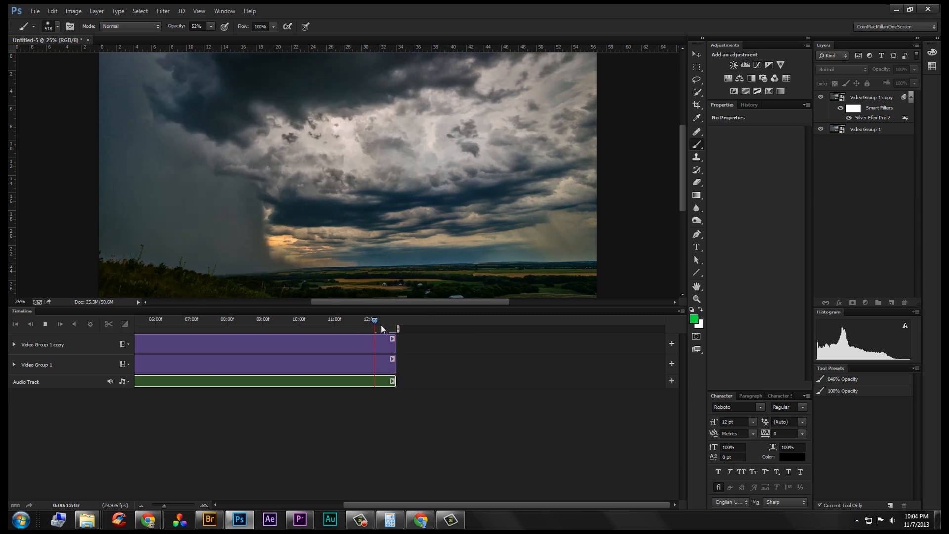
mouse_move(369, 347)
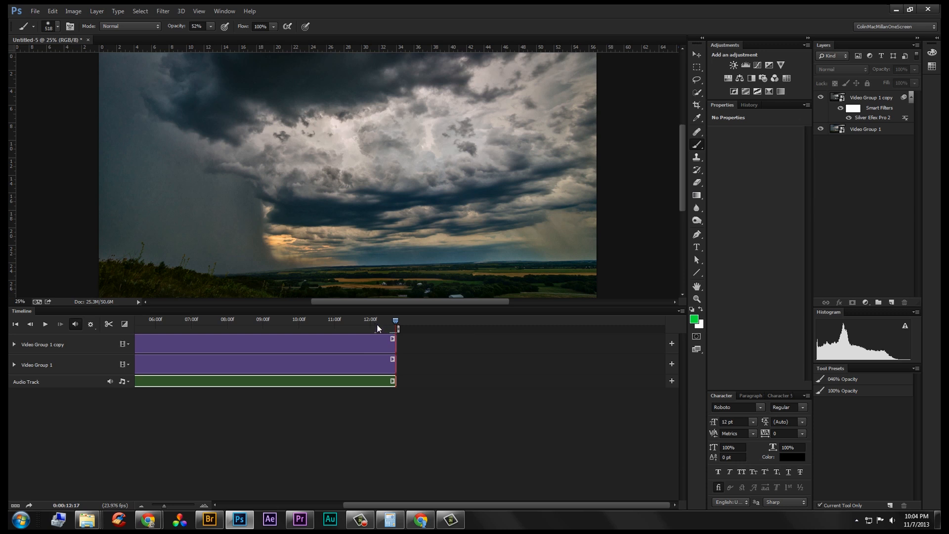
mouse_move(186, 237)
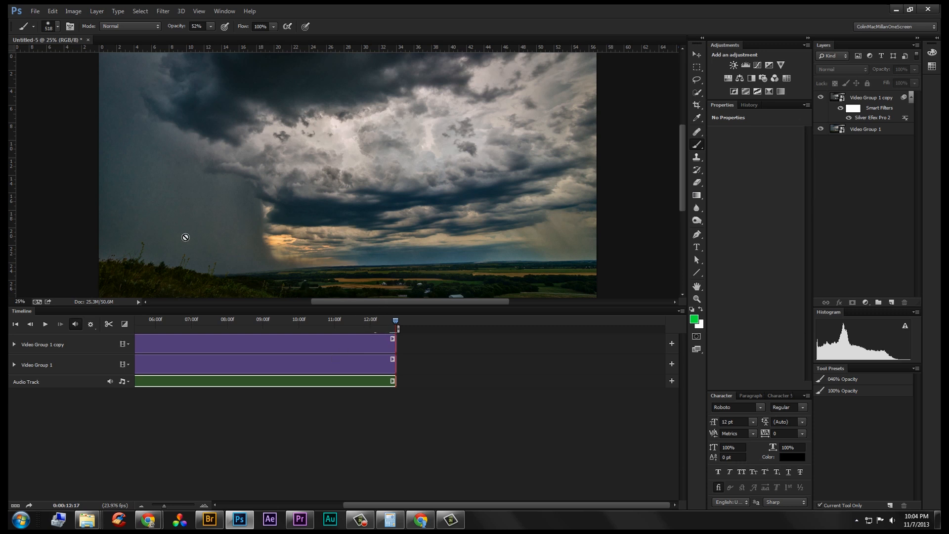
mouse_move(153, 285)
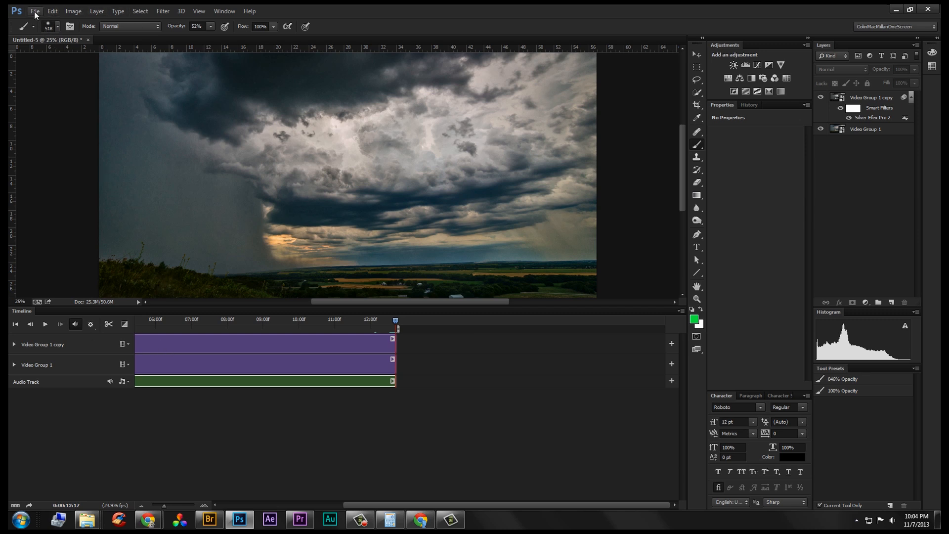
- Set Render Video to StormTimelapse4k.mp4, H.264, High Quality preset at 4096×2160
left_click(35, 11)
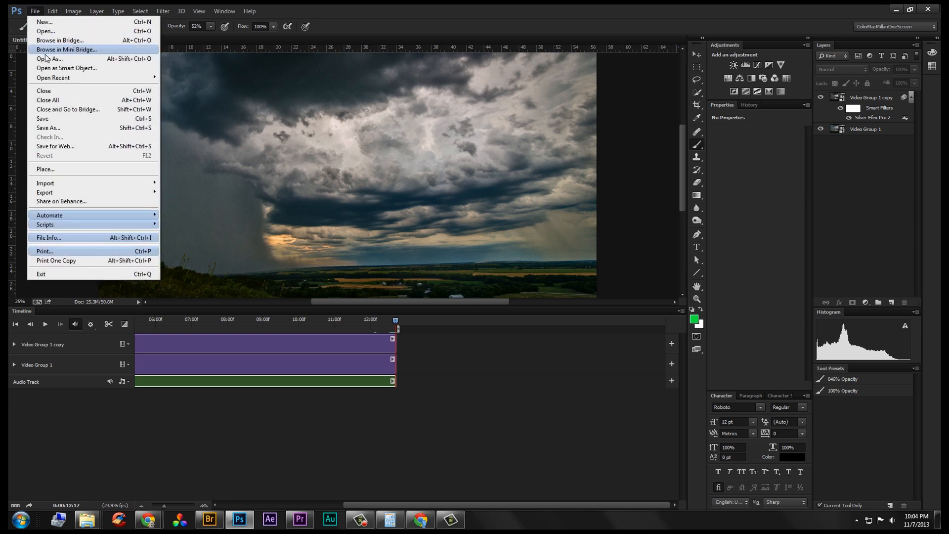
mouse_move(44, 191)
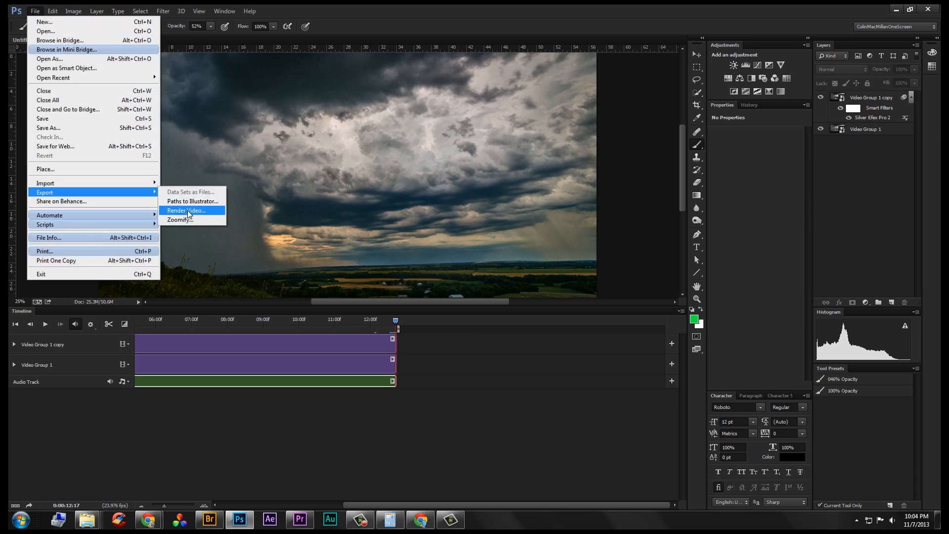
left_click(186, 210)
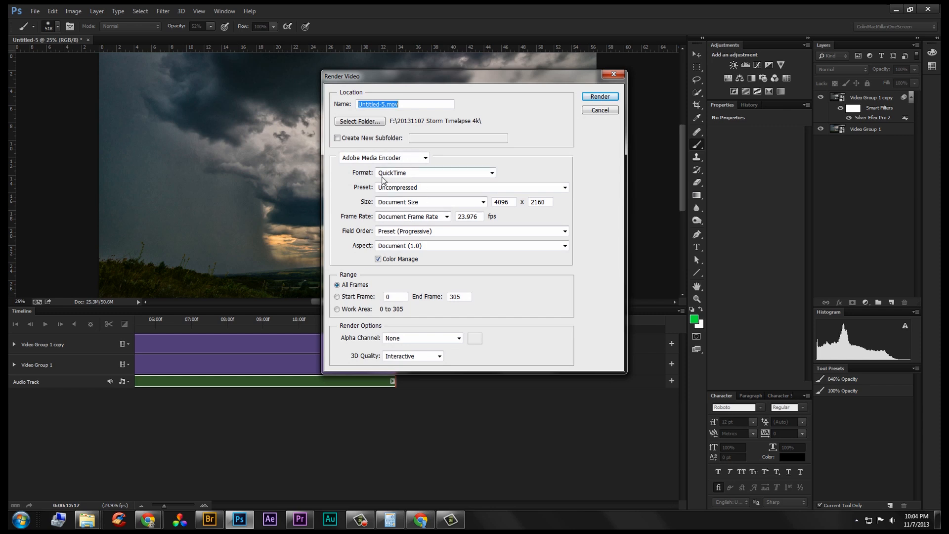
left_click(404, 105)
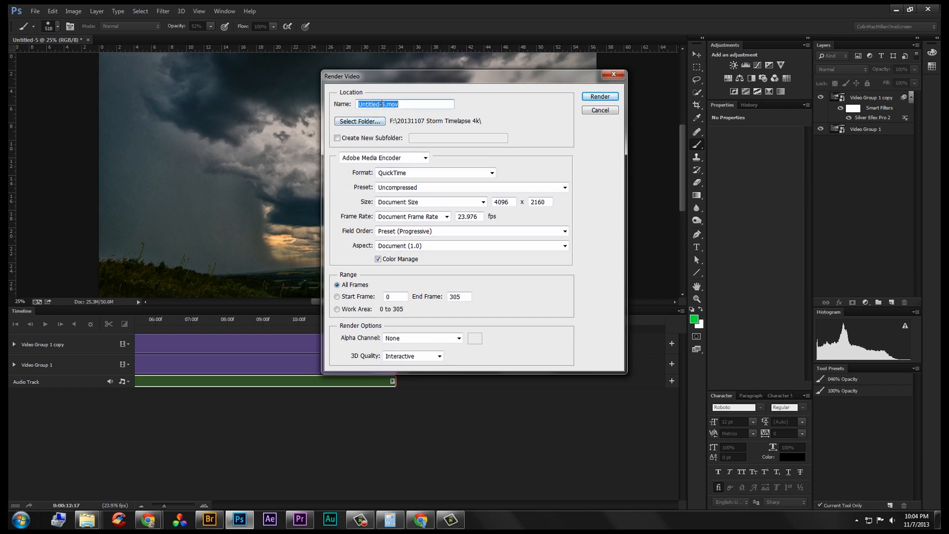
mouse_move(398, 100)
type("StormTimelapse4k")
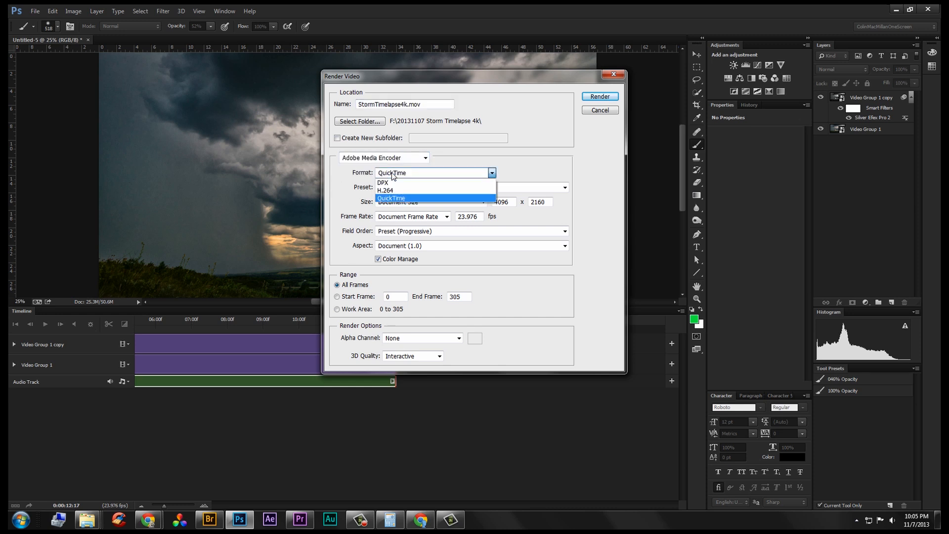
left_click(386, 190)
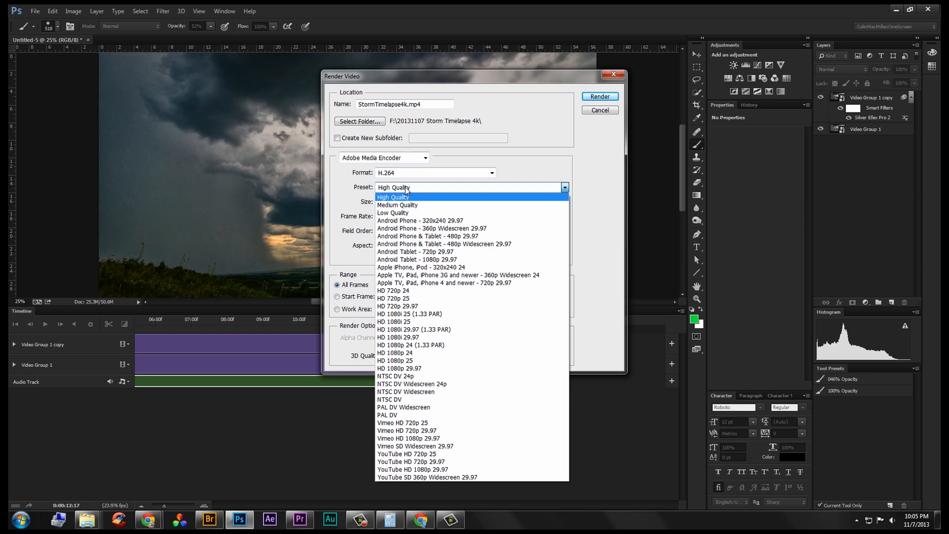
left_click(394, 196)
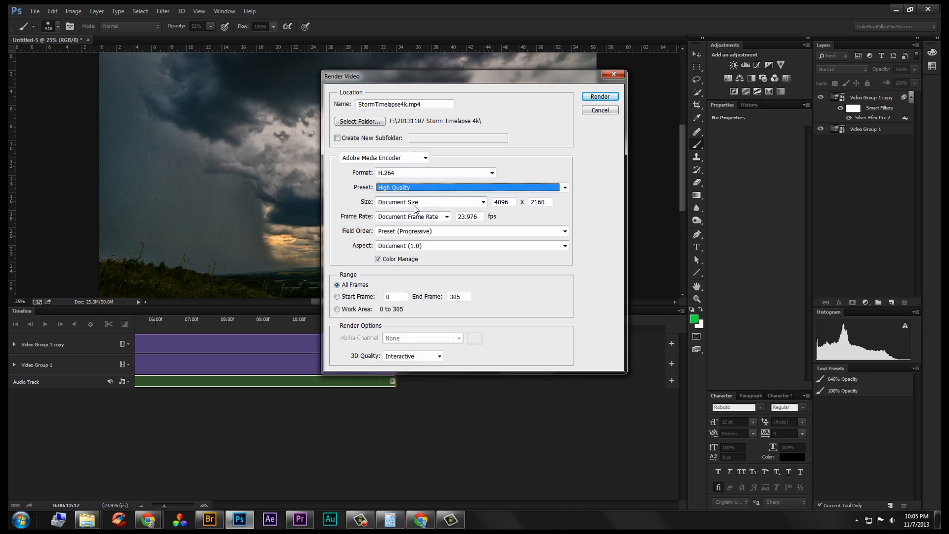
mouse_move(372, 198)
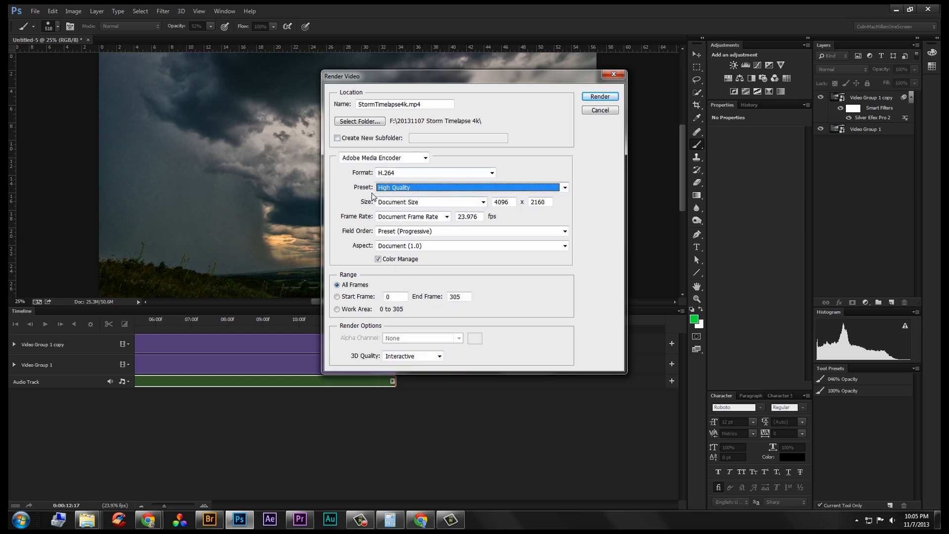
mouse_move(427, 208)
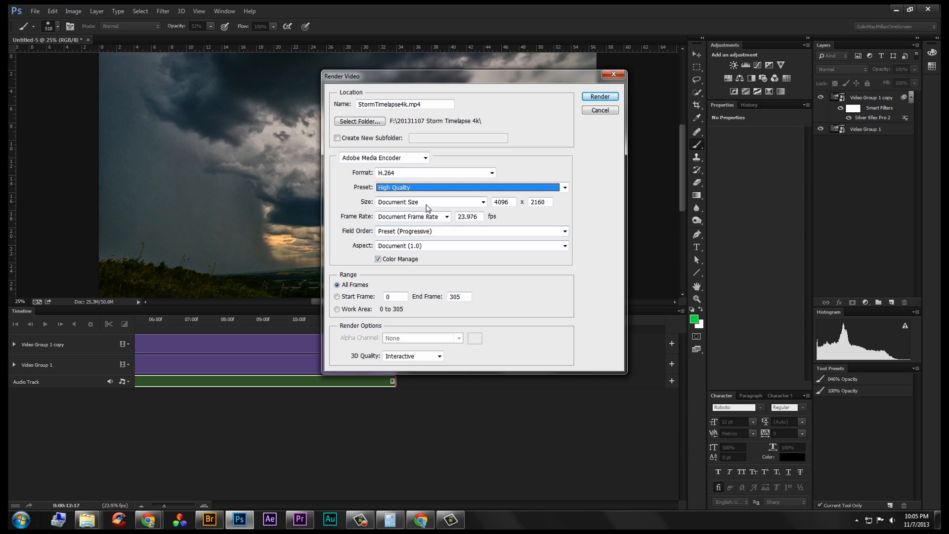
left_click(504, 201)
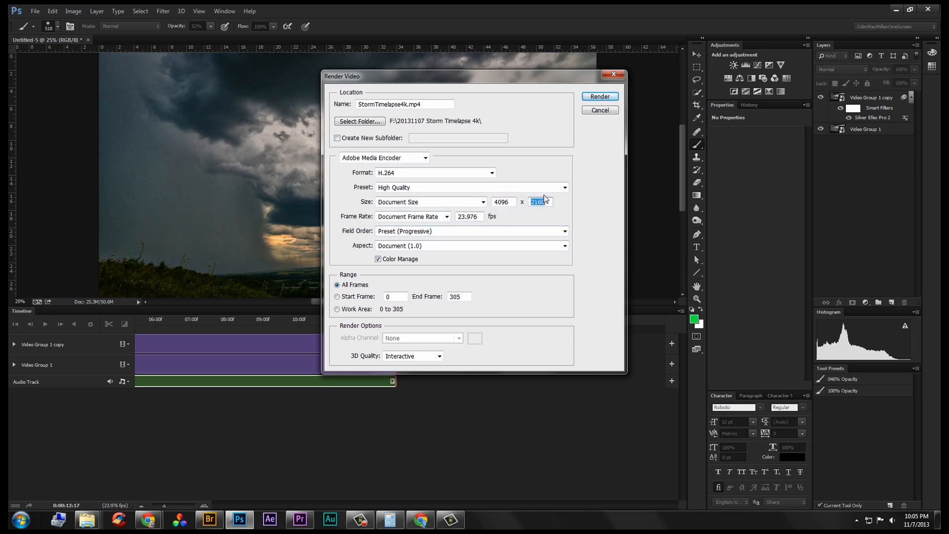
mouse_move(359, 246)
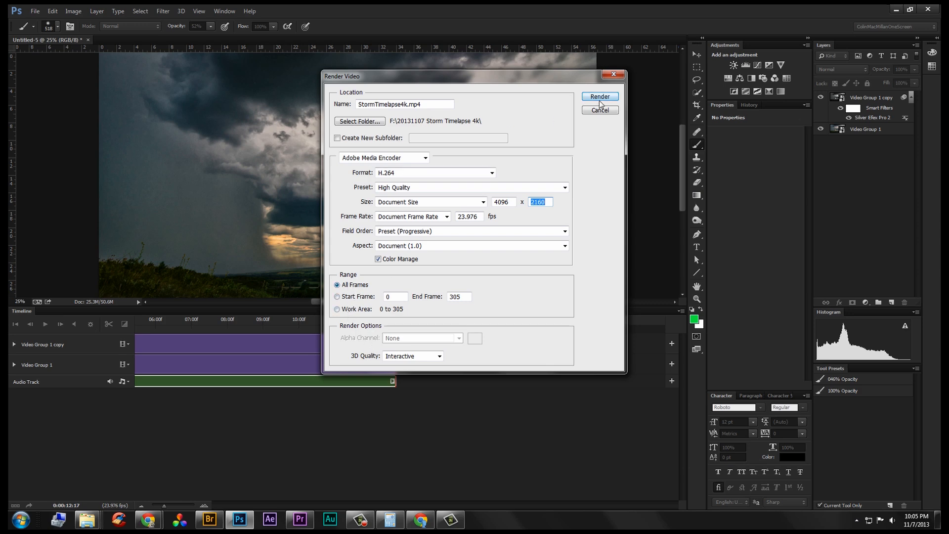
- Start rendering the storm timelapse video file from the Render Video dialog
left_click(599, 110)
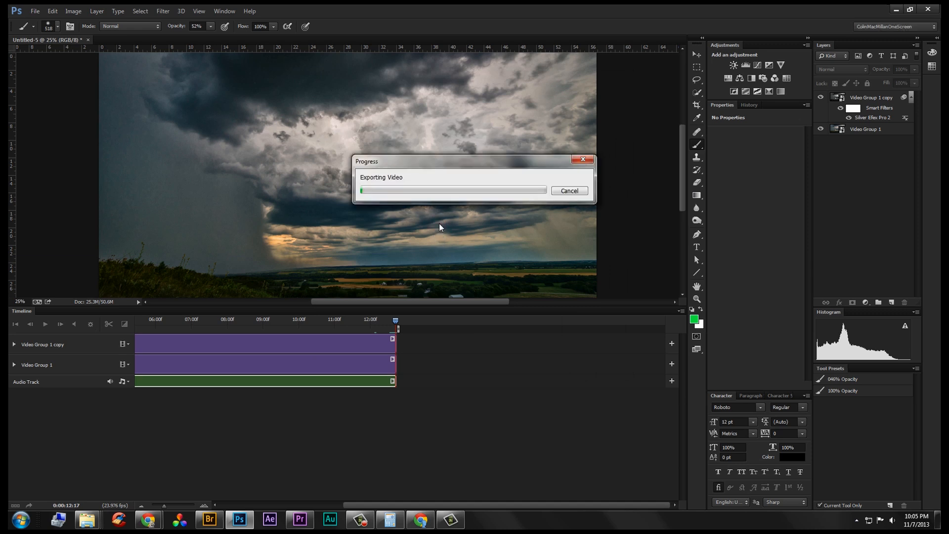
mouse_move(426, 244)
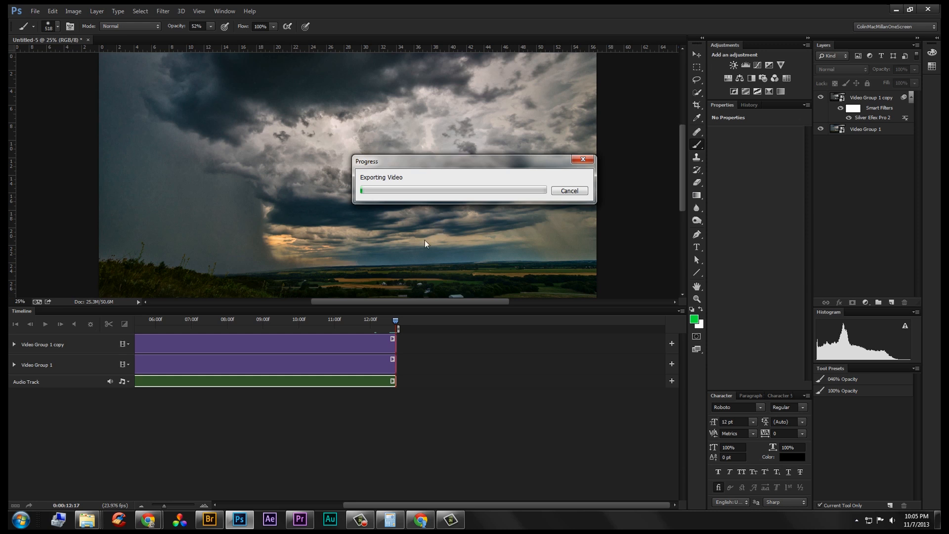